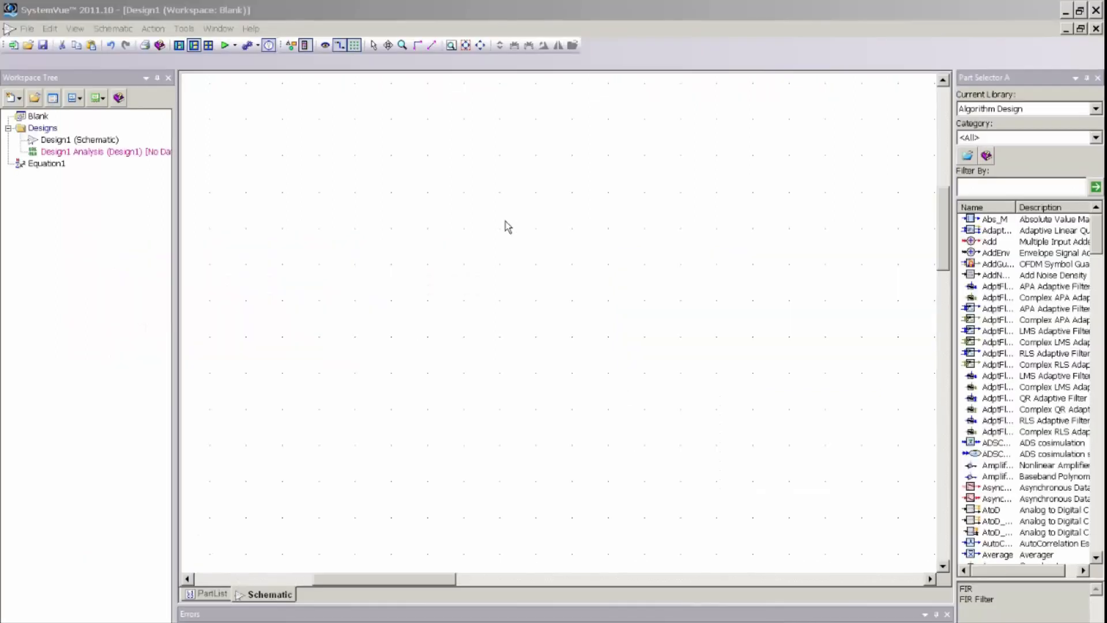
{"action": "mouse_move", "coordinate": [463, 241]}
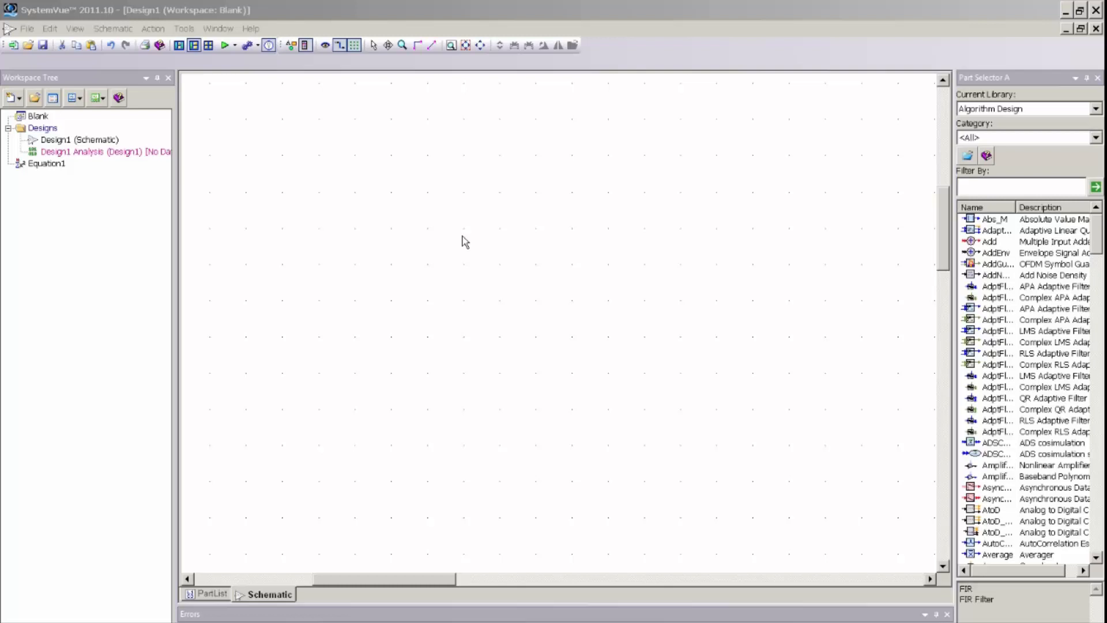
{"action": "mouse_move", "coordinate": [466, 241]}
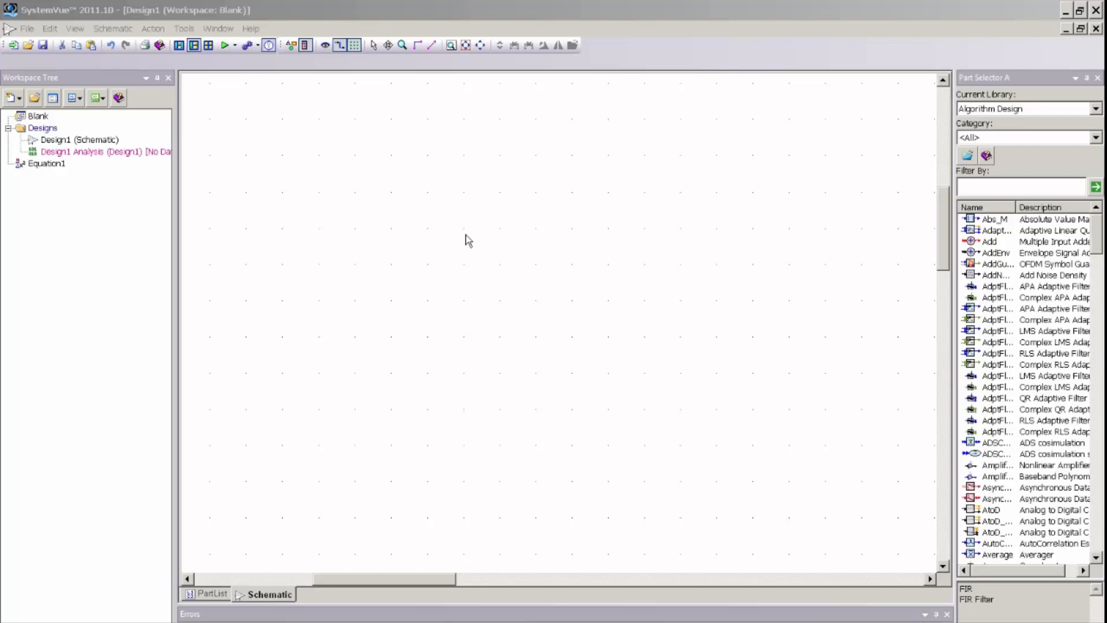
{"action": "mouse_move", "coordinate": [971, 204]}
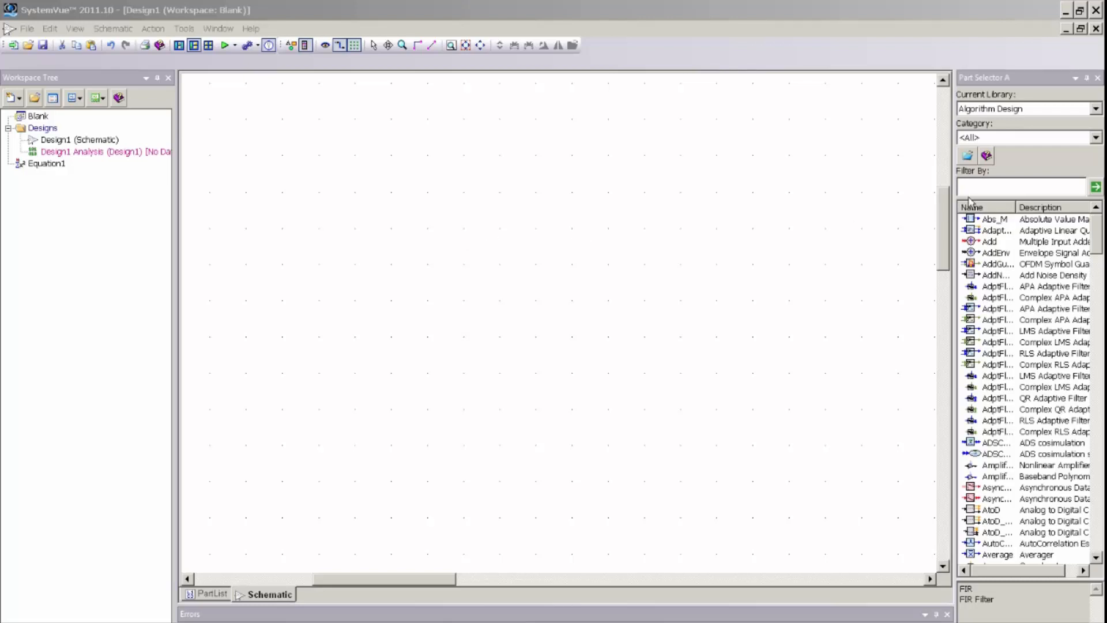
- Filter the part library by 'filter' and select the generic Filter design model
{"action": "left_click", "coordinate": [1023, 186]}
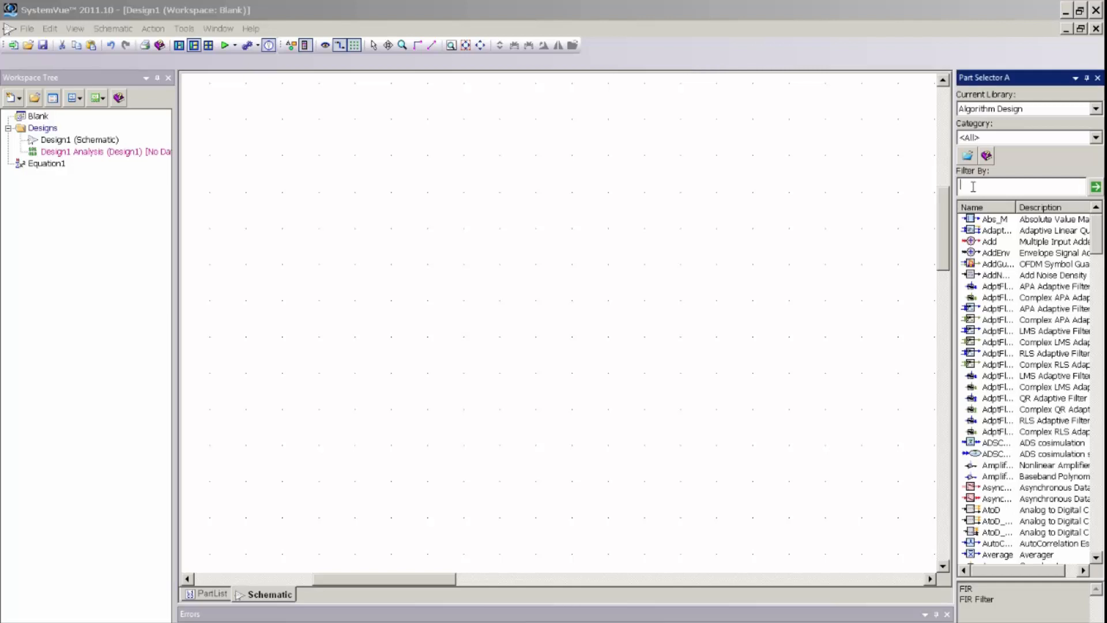
{"action": "mouse_move", "coordinate": [1021, 123]}
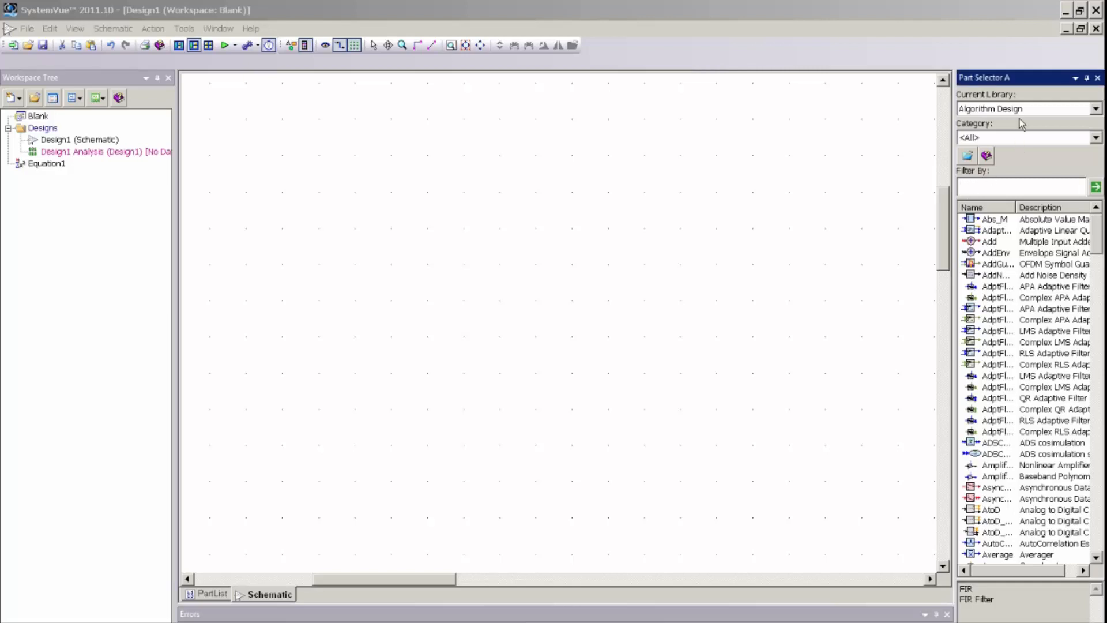
{"action": "mouse_move", "coordinate": [1024, 107]}
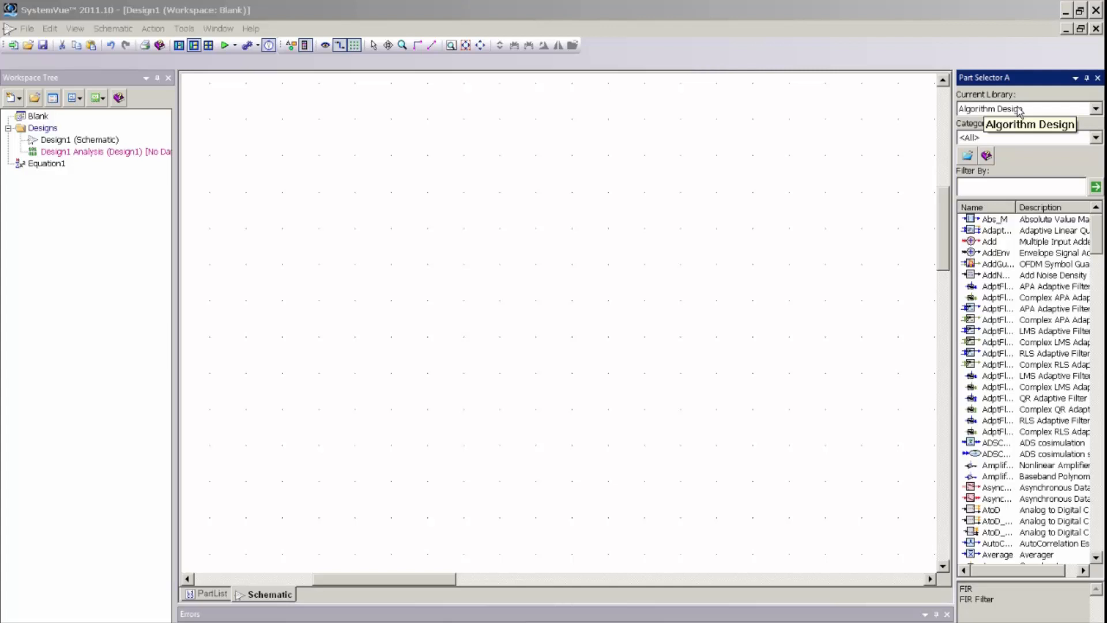
{"action": "mouse_move", "coordinate": [988, 207]}
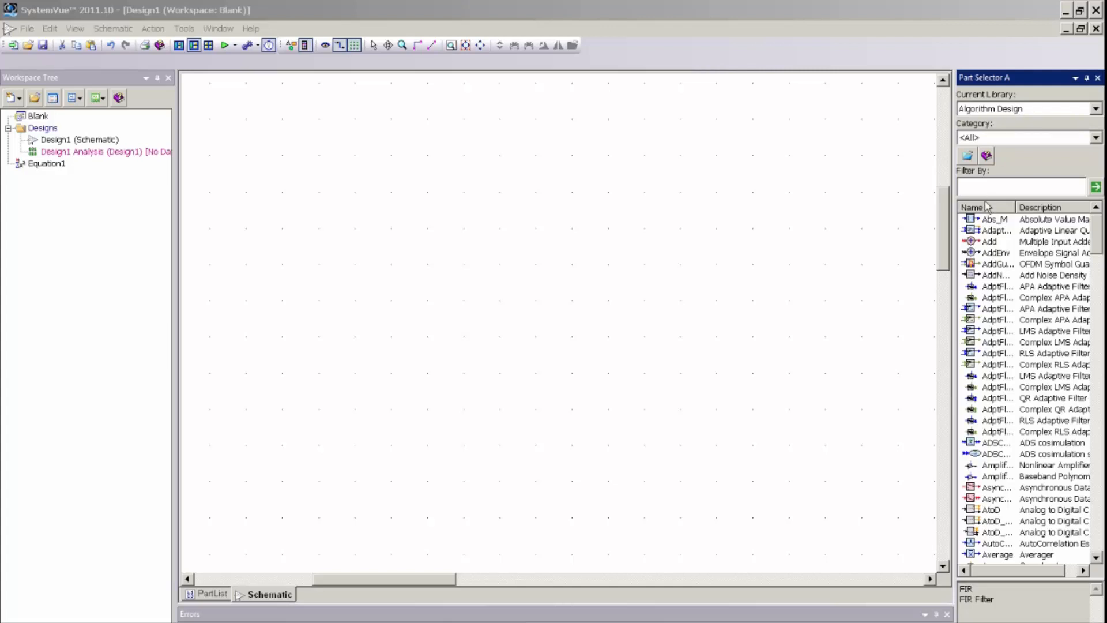
{"action": "type", "text": "filter"}
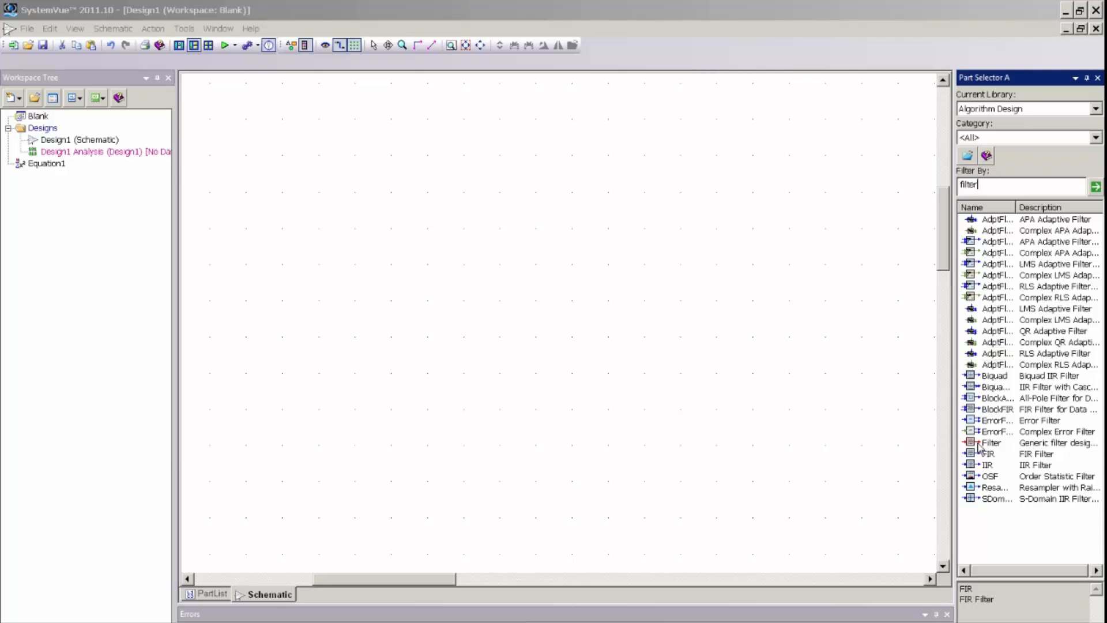
{"action": "left_click", "coordinate": [990, 442]}
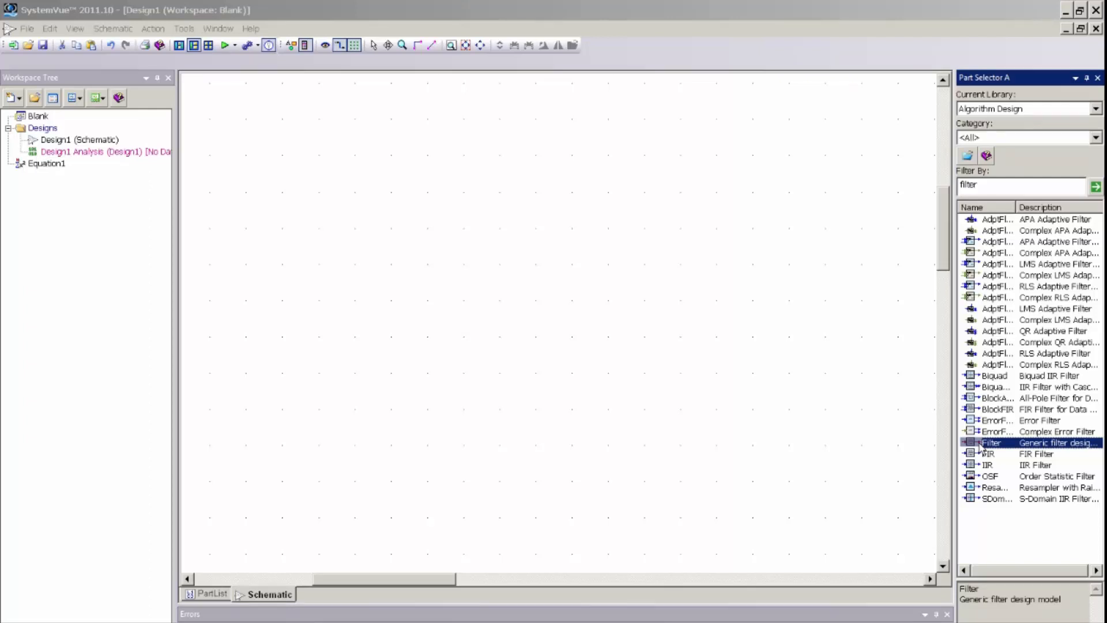
{"action": "mouse_move", "coordinate": [1011, 453]}
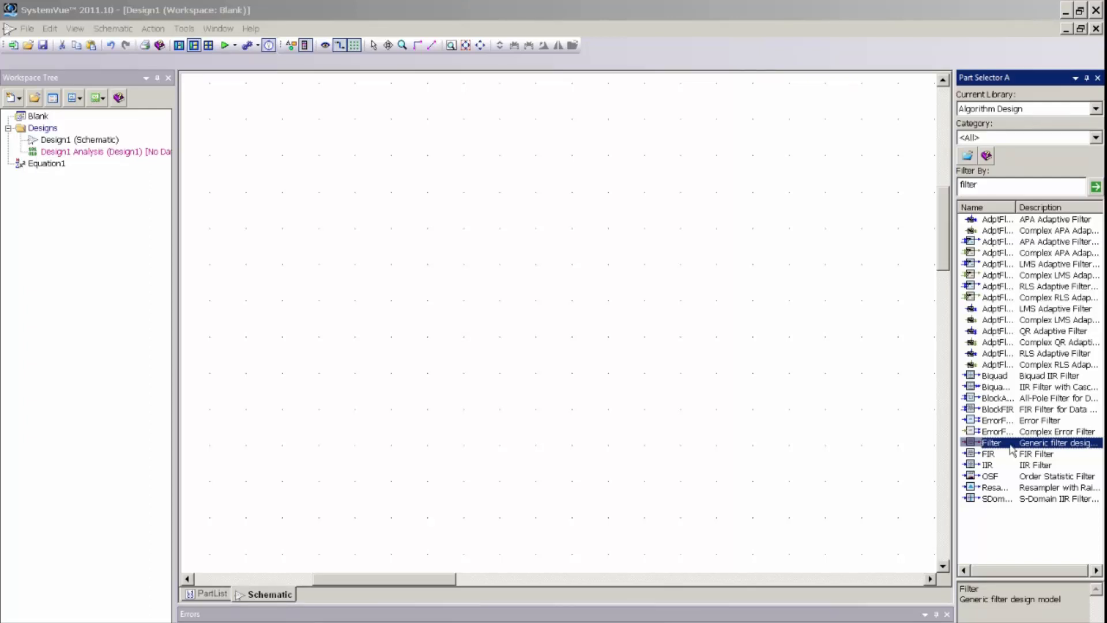
{"action": "mouse_move", "coordinate": [491, 317]}
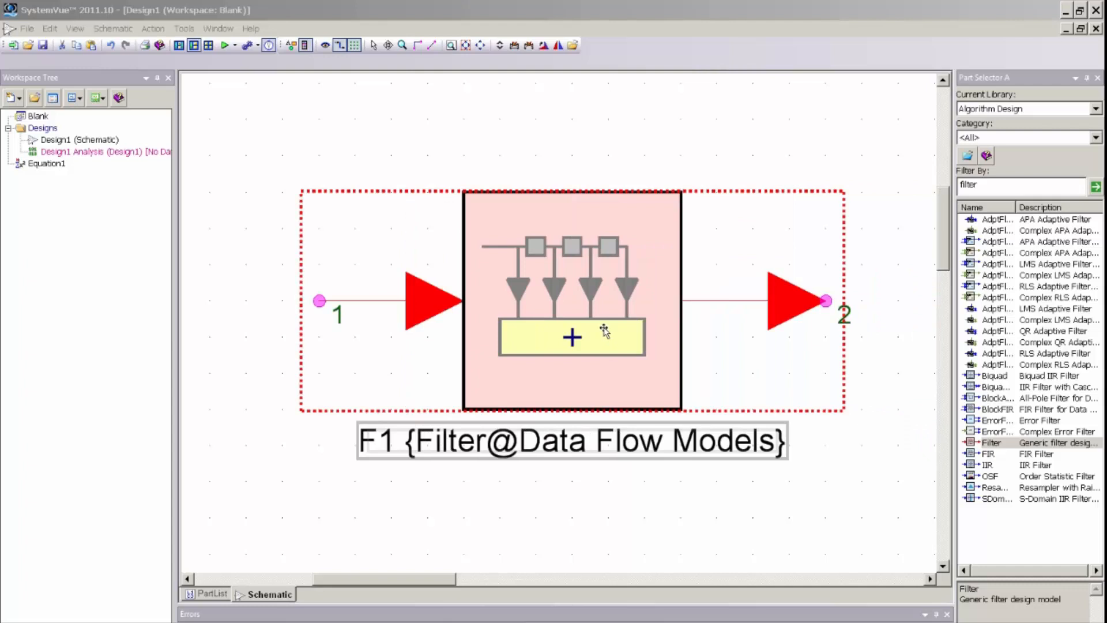
{"action": "mouse_move", "coordinate": [560, 309]}
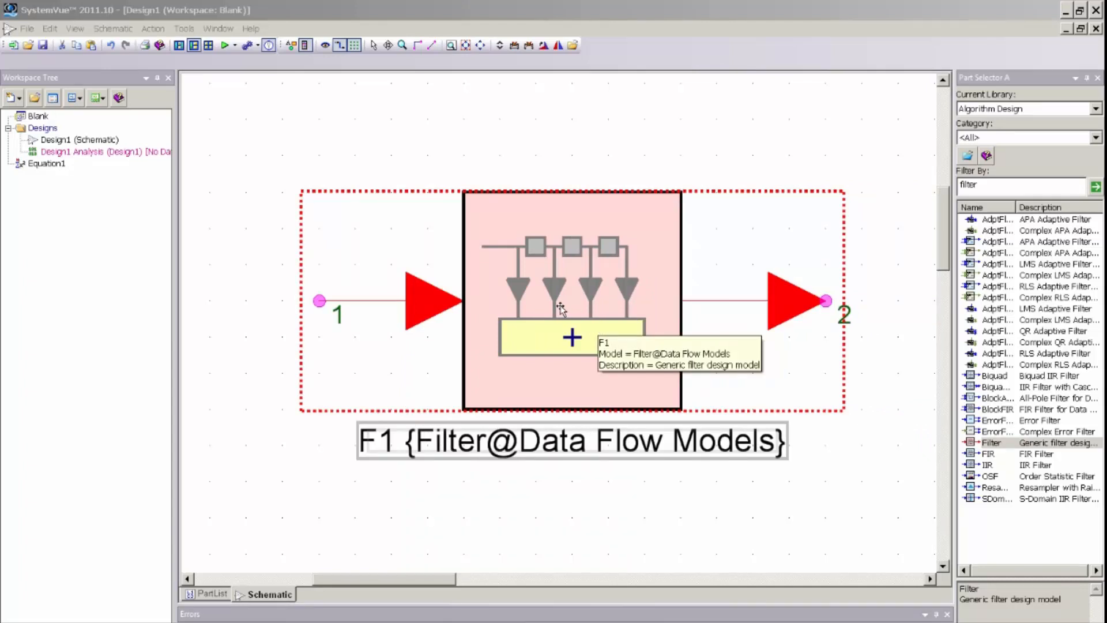
- Bring up the context menu for the placed filter block F1
{"action": "right_click", "coordinate": [547, 303]}
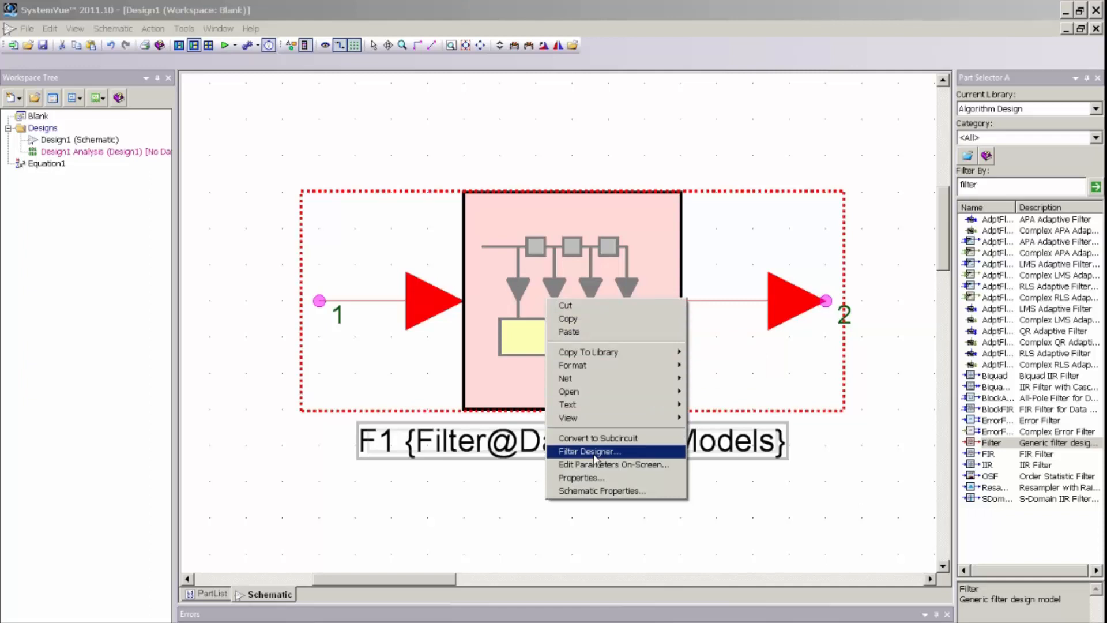
- Open F1's Filter Designer and keep the Response type set to Custom
{"action": "left_click", "coordinate": [589, 450]}
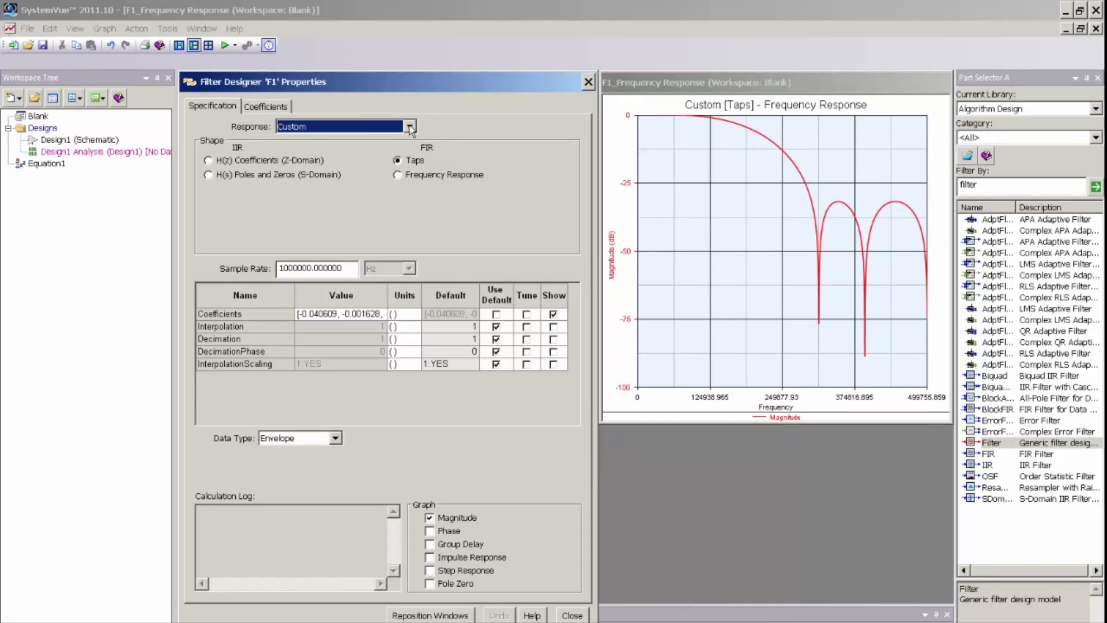
{"action": "left_click", "coordinate": [409, 126]}
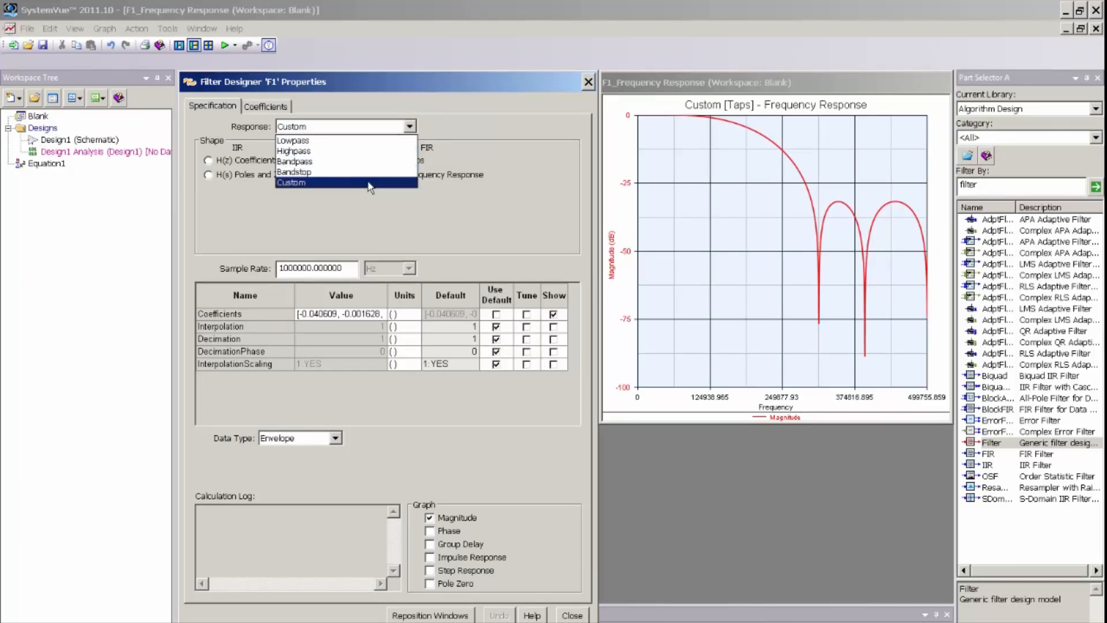
{"action": "left_click", "coordinate": [291, 183]}
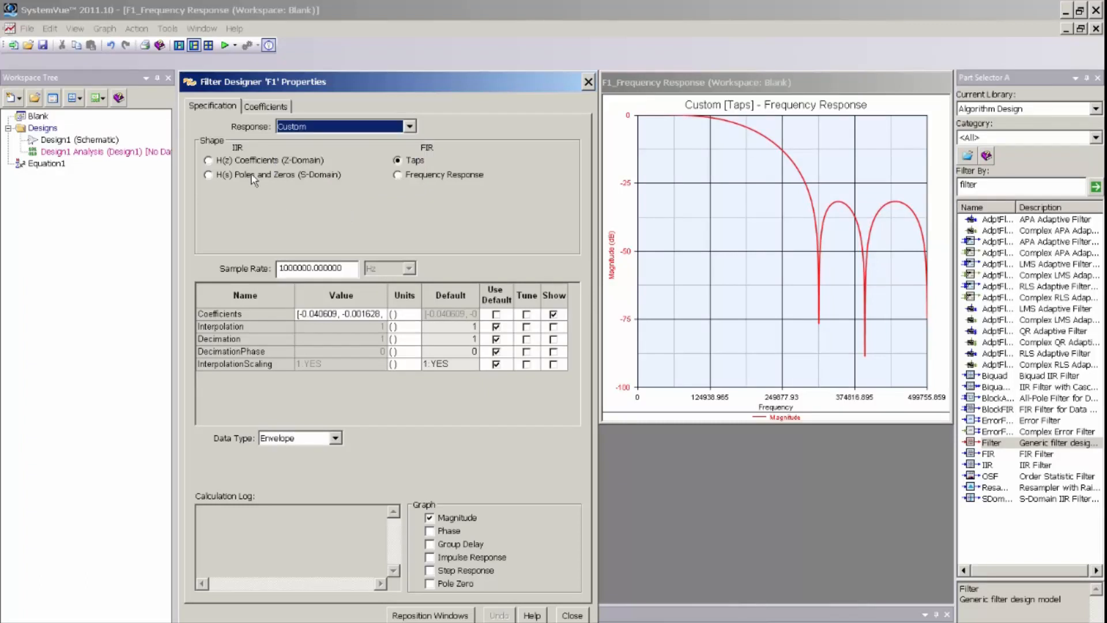
{"action": "mouse_move", "coordinate": [248, 155]}
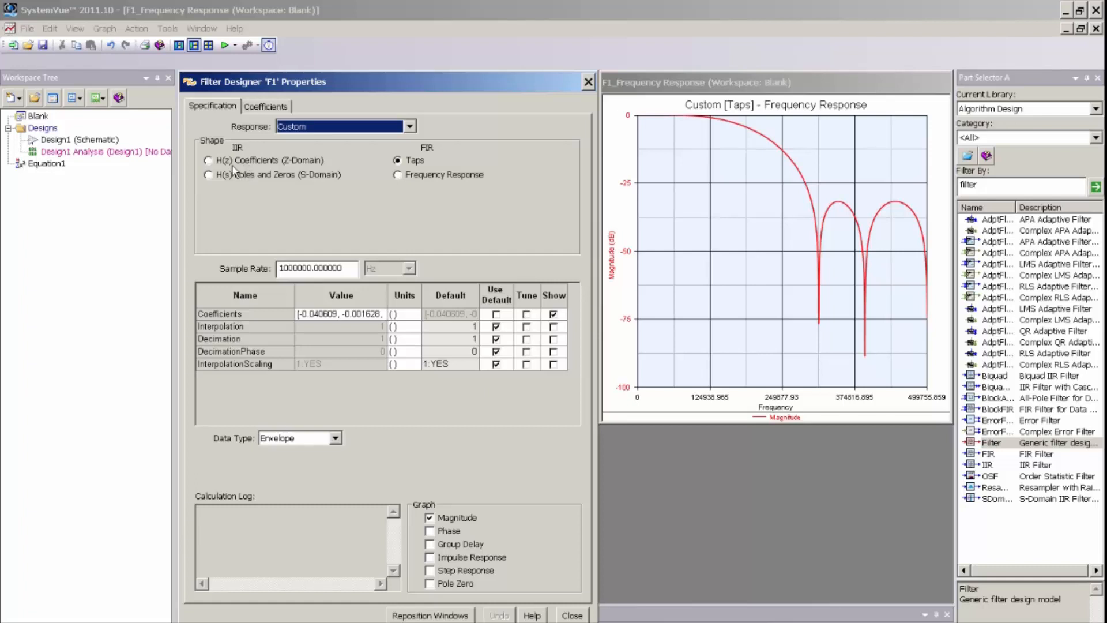
{"action": "mouse_move", "coordinate": [232, 185]}
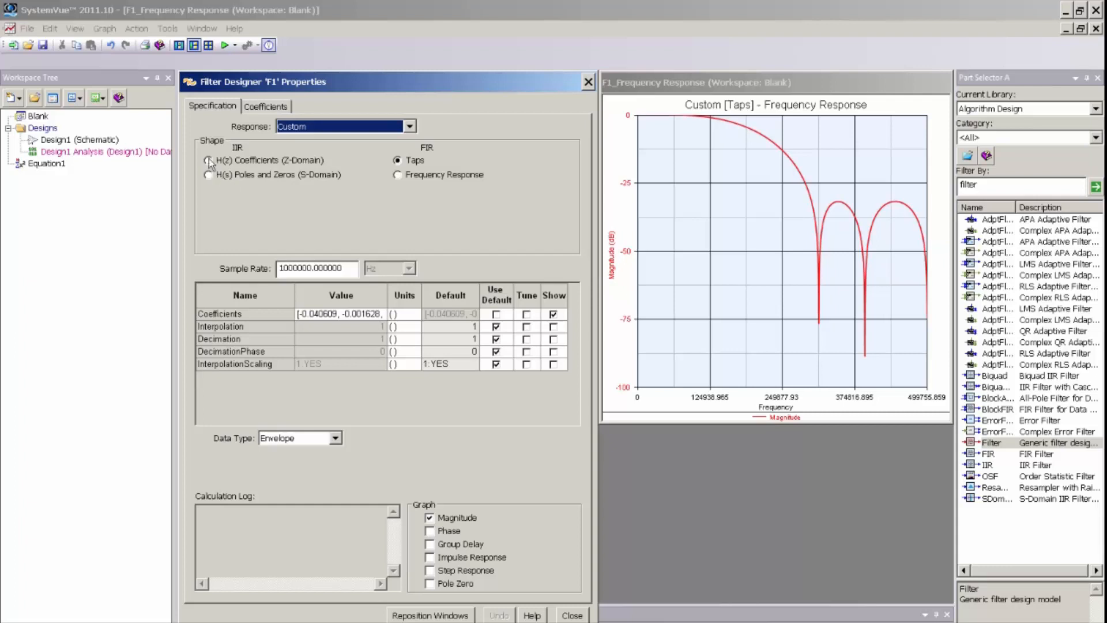
{"action": "left_click", "coordinate": [209, 160]}
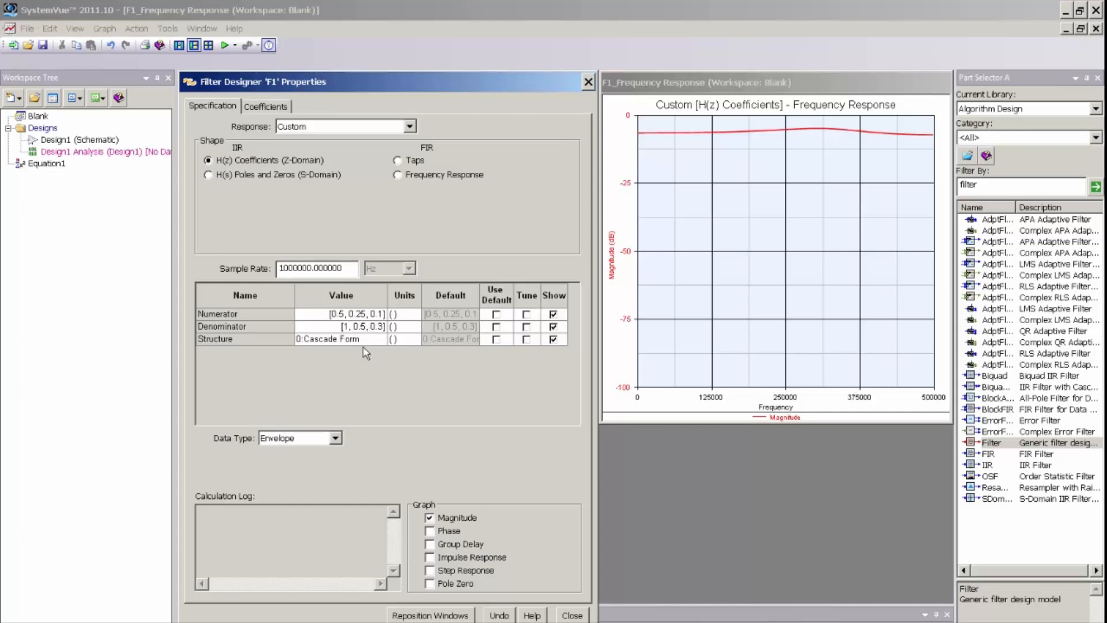
{"action": "left_click", "coordinate": [208, 174]}
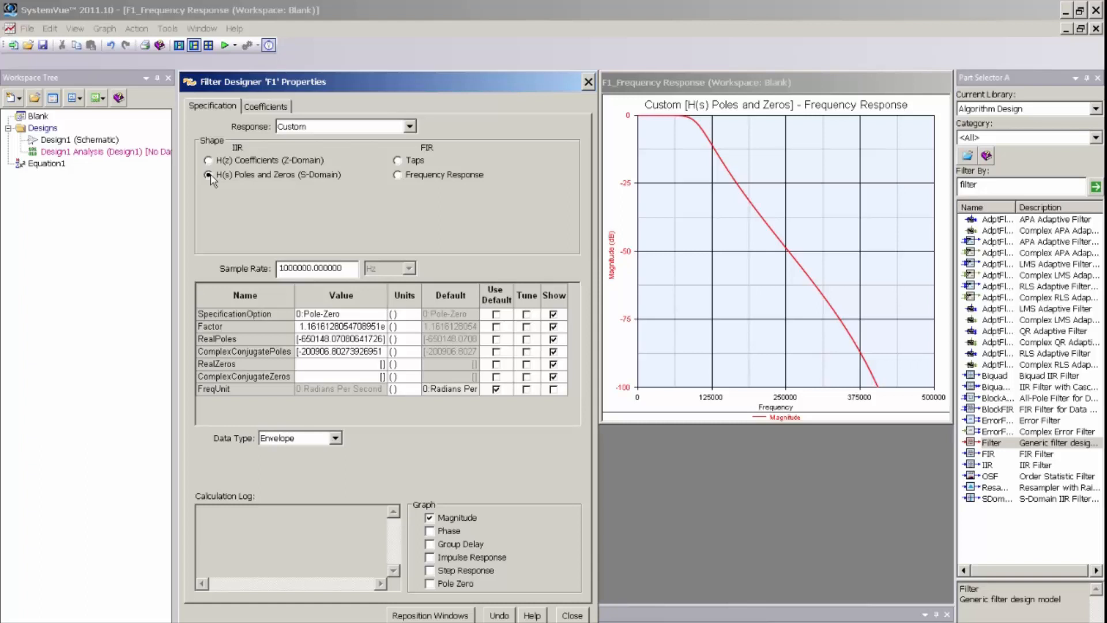
{"action": "mouse_move", "coordinate": [413, 177]}
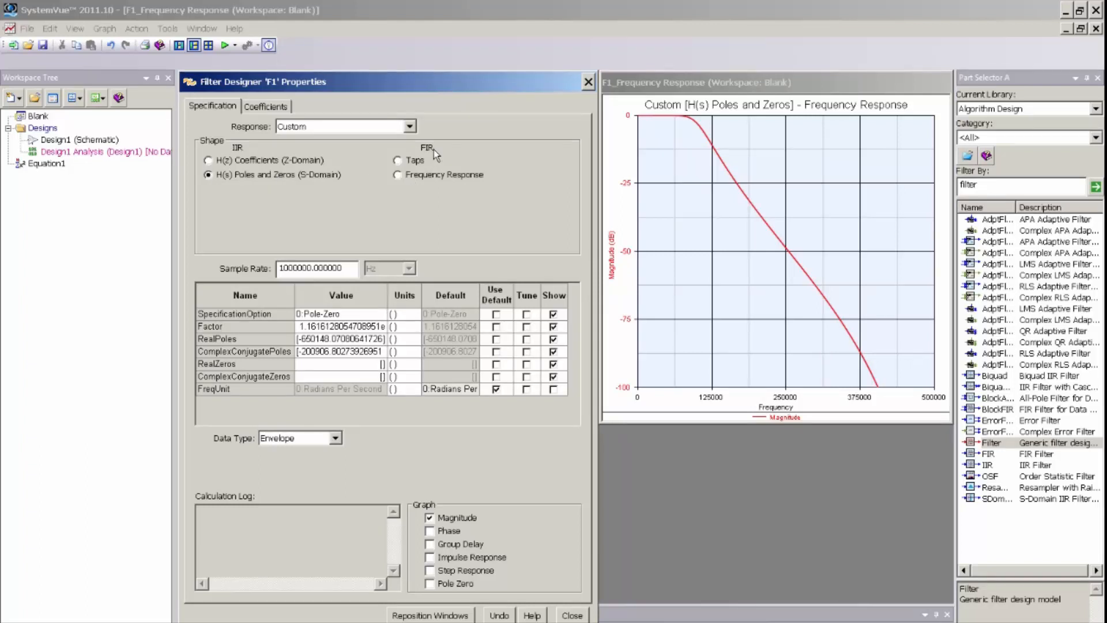
{"action": "mouse_move", "coordinate": [426, 170]}
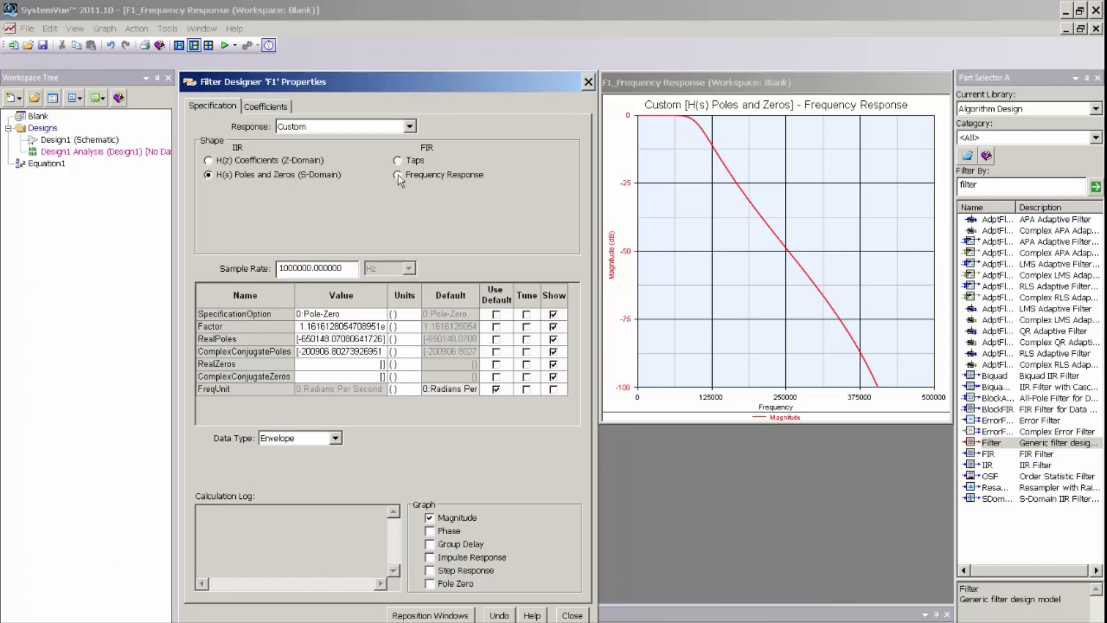
{"action": "left_click", "coordinate": [397, 174]}
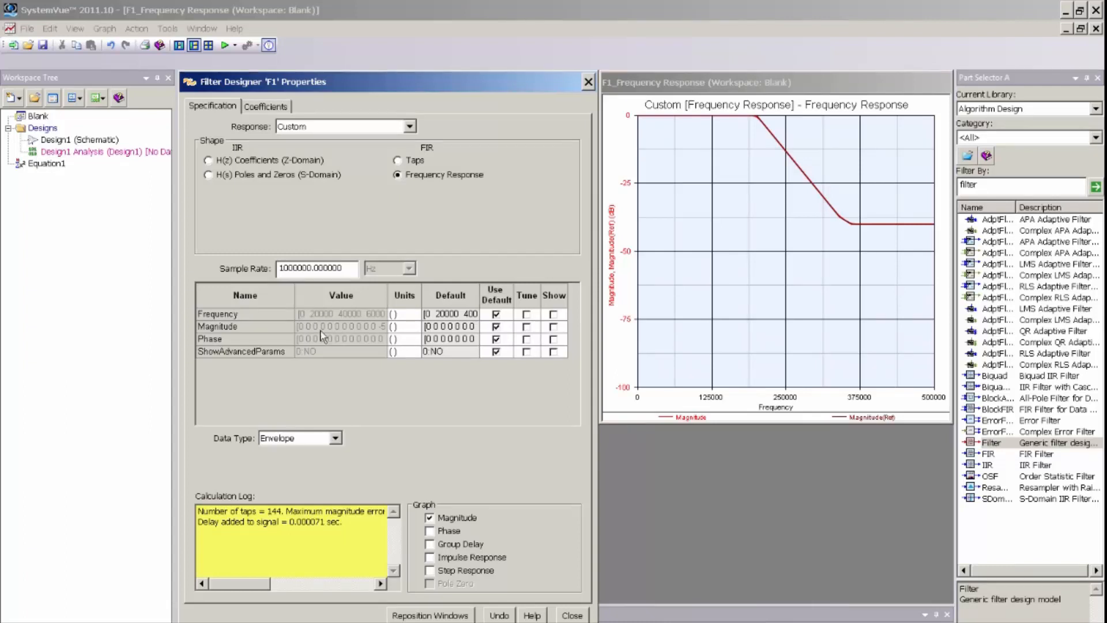
{"action": "left_click", "coordinate": [396, 161]}
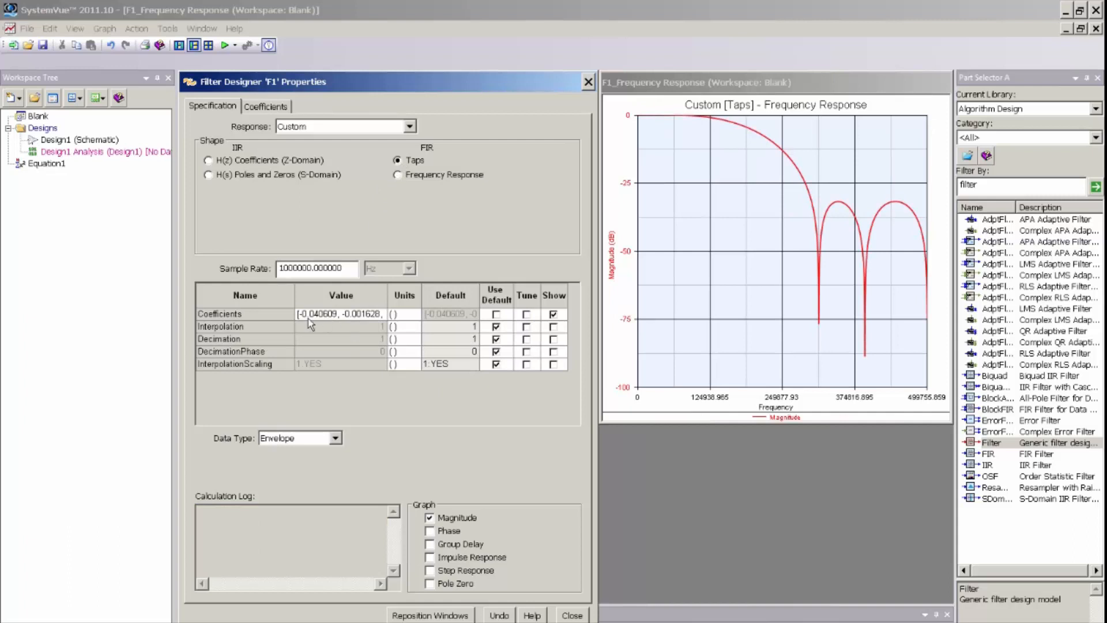
{"action": "mouse_move", "coordinate": [346, 323]}
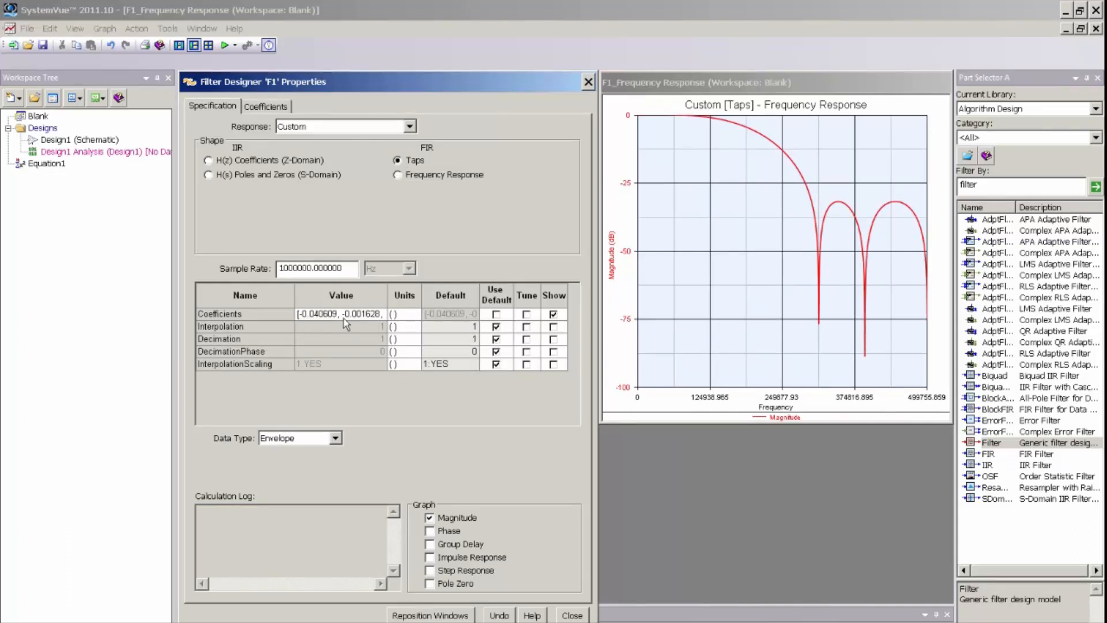
- Review F1's eight numerator tap coefficients, then list the Response type options
{"action": "left_click", "coordinate": [266, 106]}
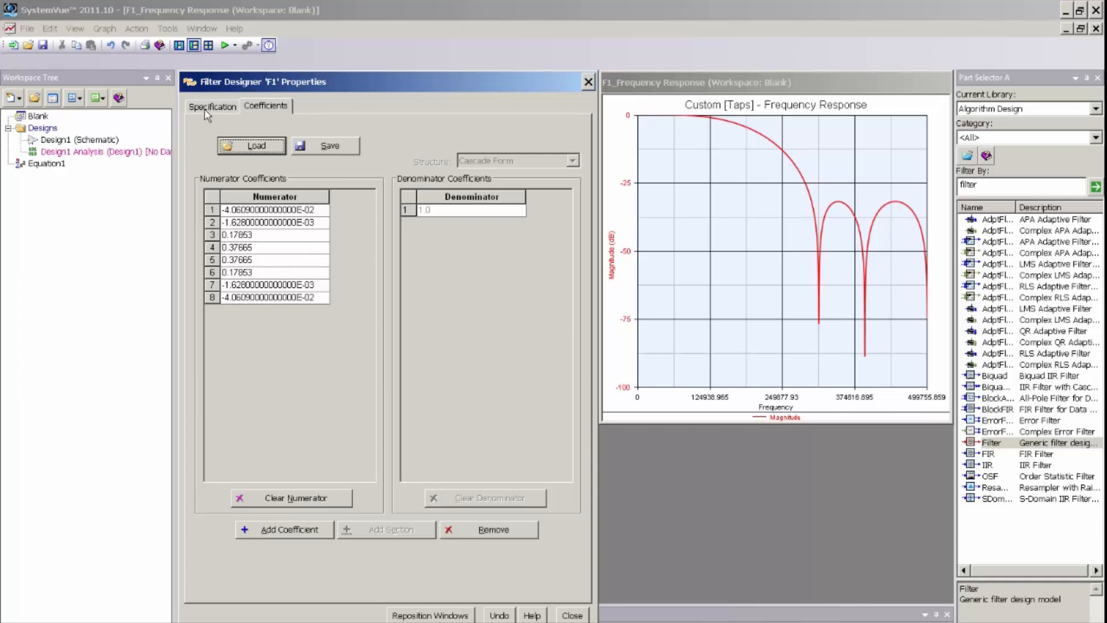
{"action": "left_click", "coordinate": [211, 106]}
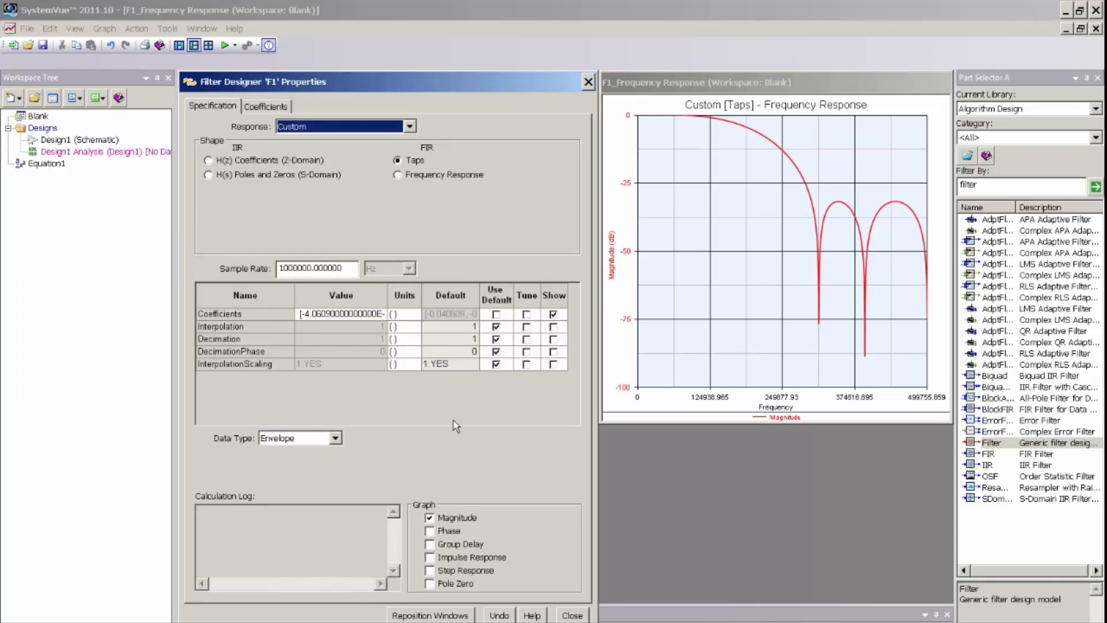
{"action": "left_click", "coordinate": [409, 126]}
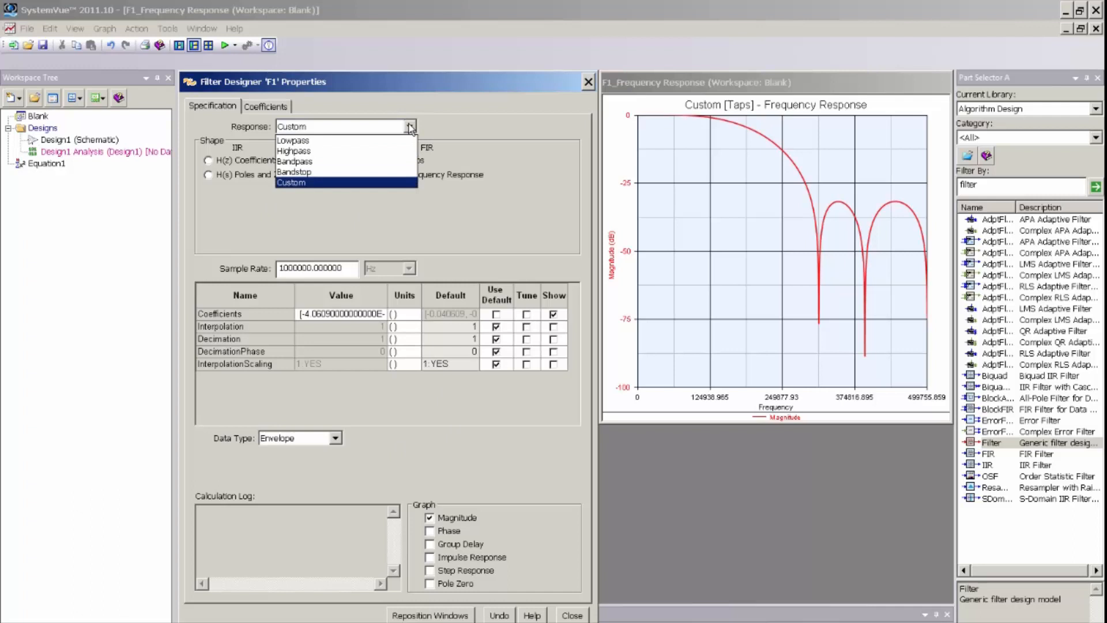
- Set F1's response type to Lowpass using the Parks-McClellan FIR design
{"action": "left_click", "coordinate": [292, 139]}
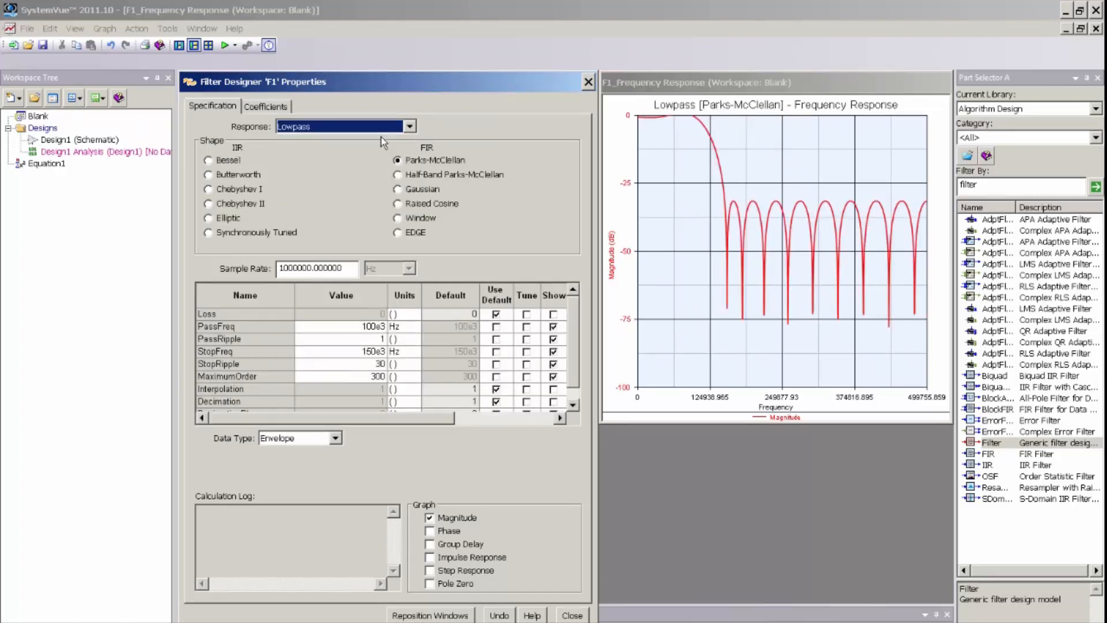
{"action": "mouse_move", "coordinate": [383, 143]}
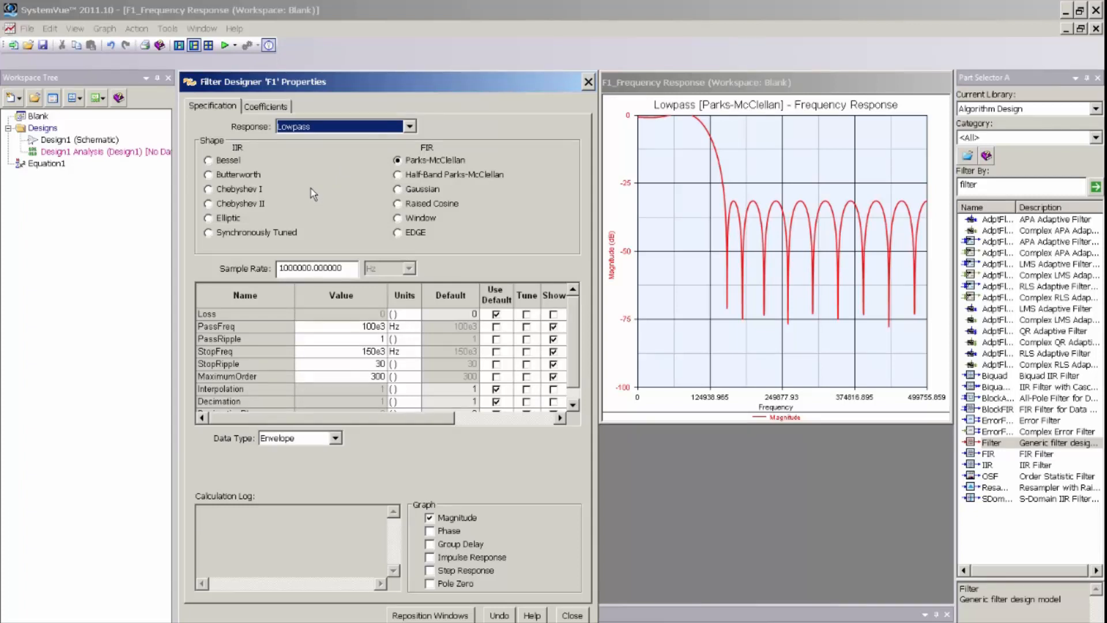
{"action": "mouse_move", "coordinate": [251, 161]}
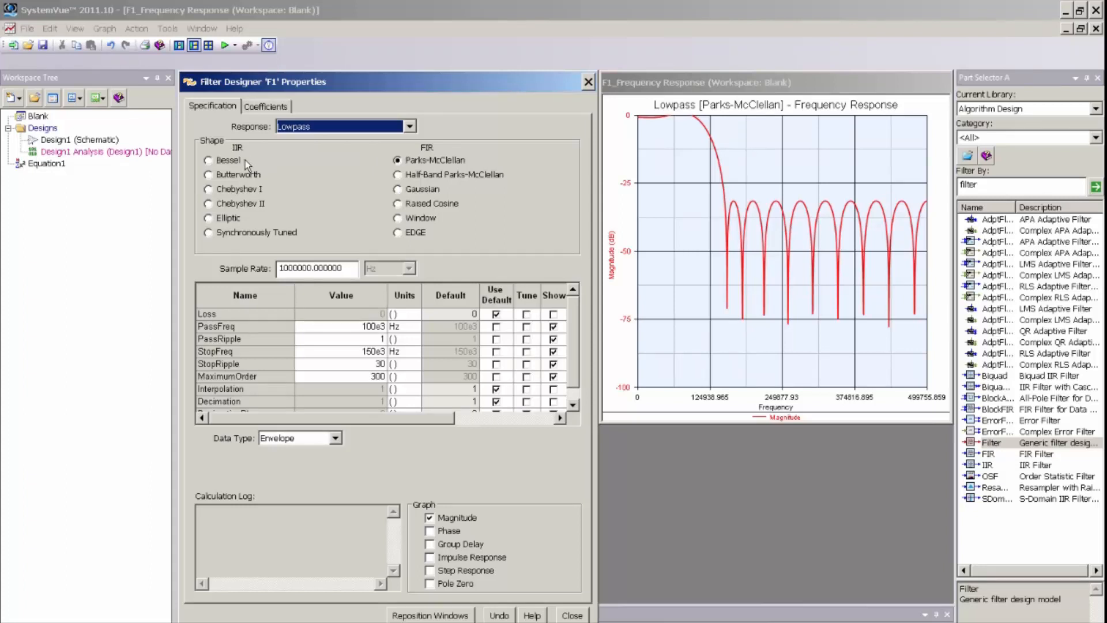
{"action": "mouse_move", "coordinate": [255, 210]}
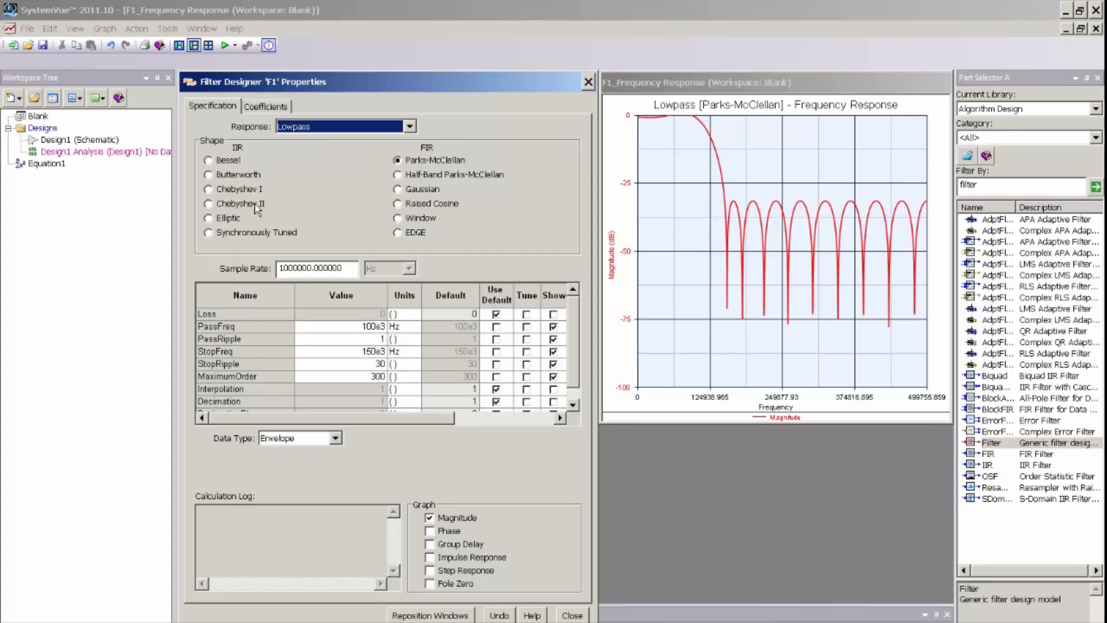
{"action": "mouse_move", "coordinate": [258, 240]}
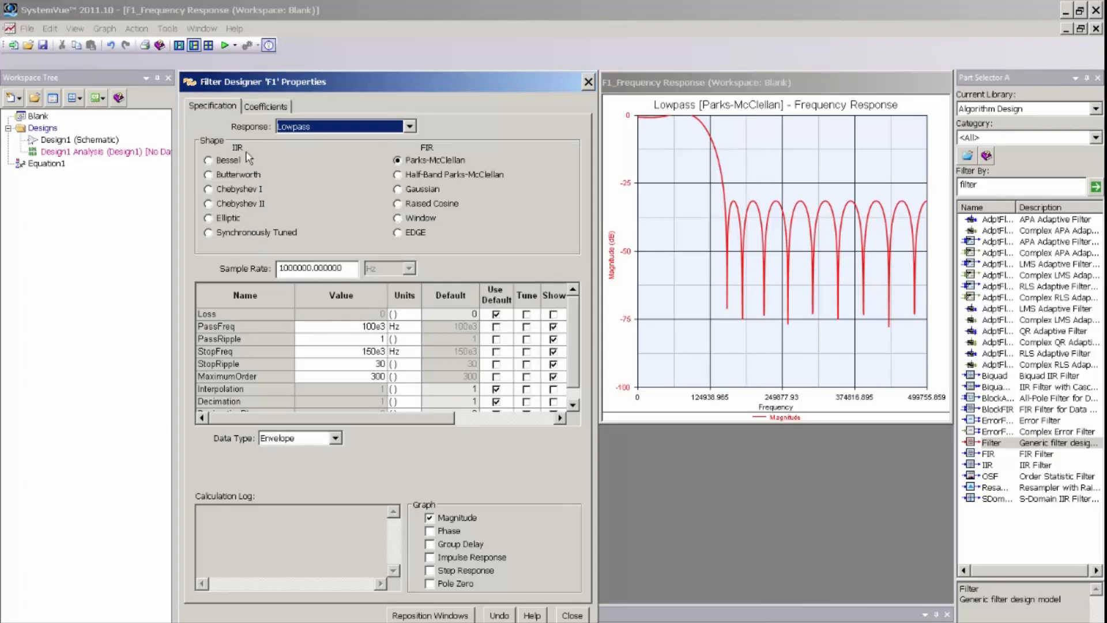
{"action": "mouse_move", "coordinate": [271, 205]}
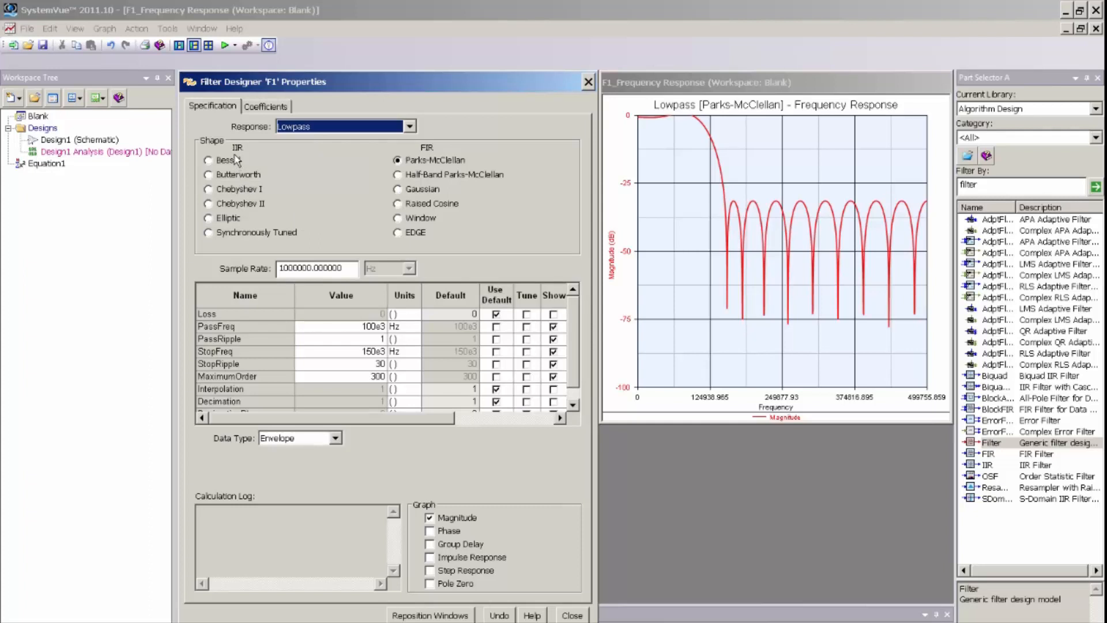
{"action": "mouse_move", "coordinate": [245, 204]}
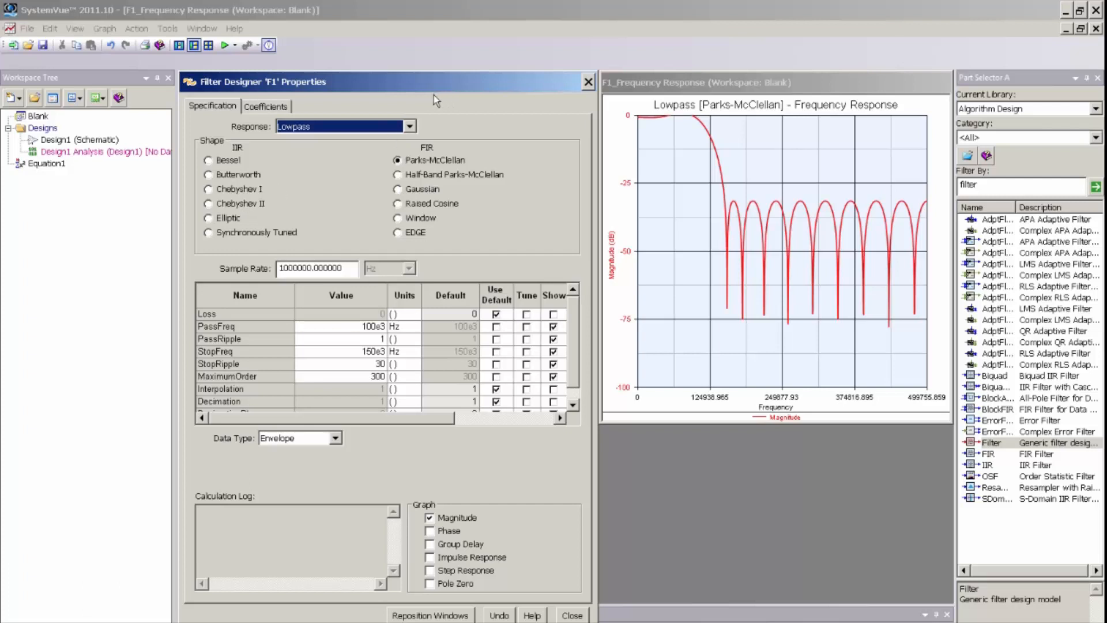
{"action": "mouse_move", "coordinate": [431, 164]}
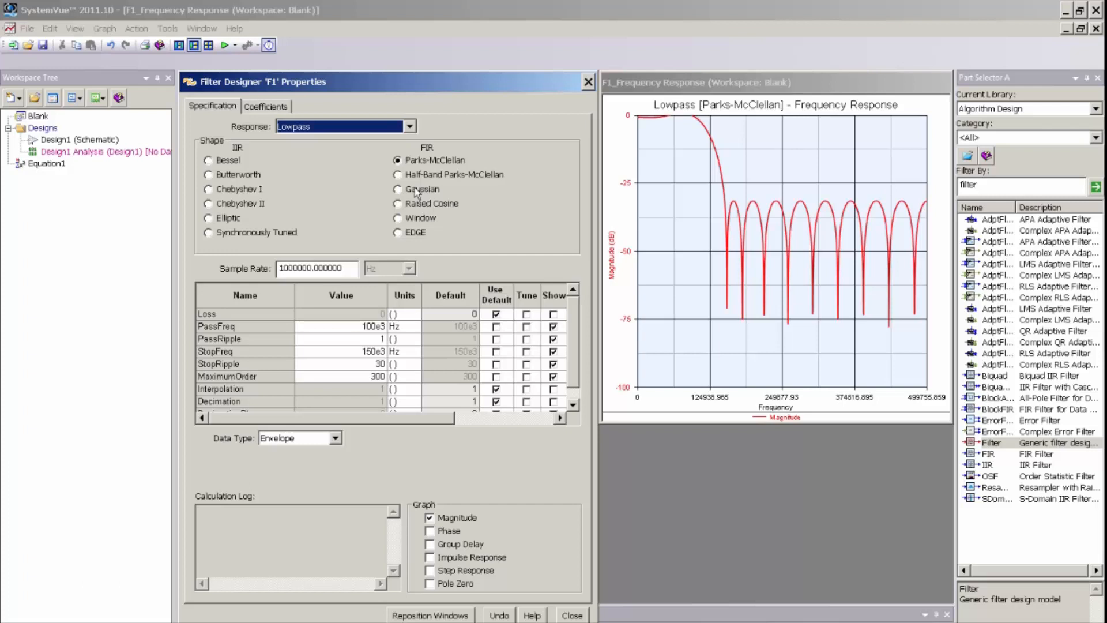
{"action": "mouse_move", "coordinate": [433, 209]}
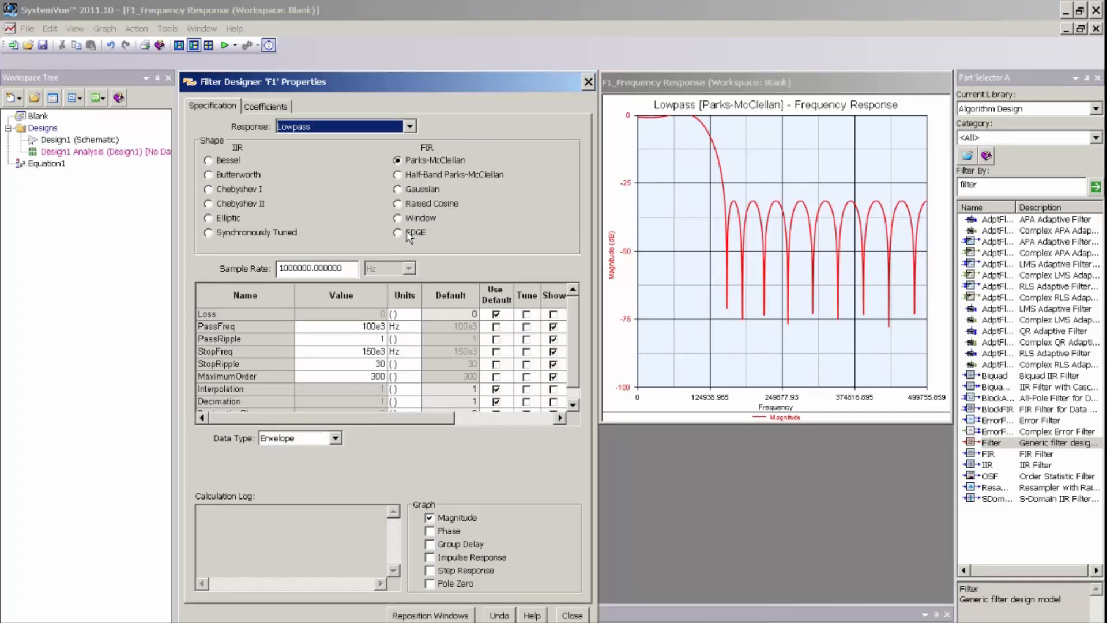
{"action": "mouse_move", "coordinate": [383, 172]}
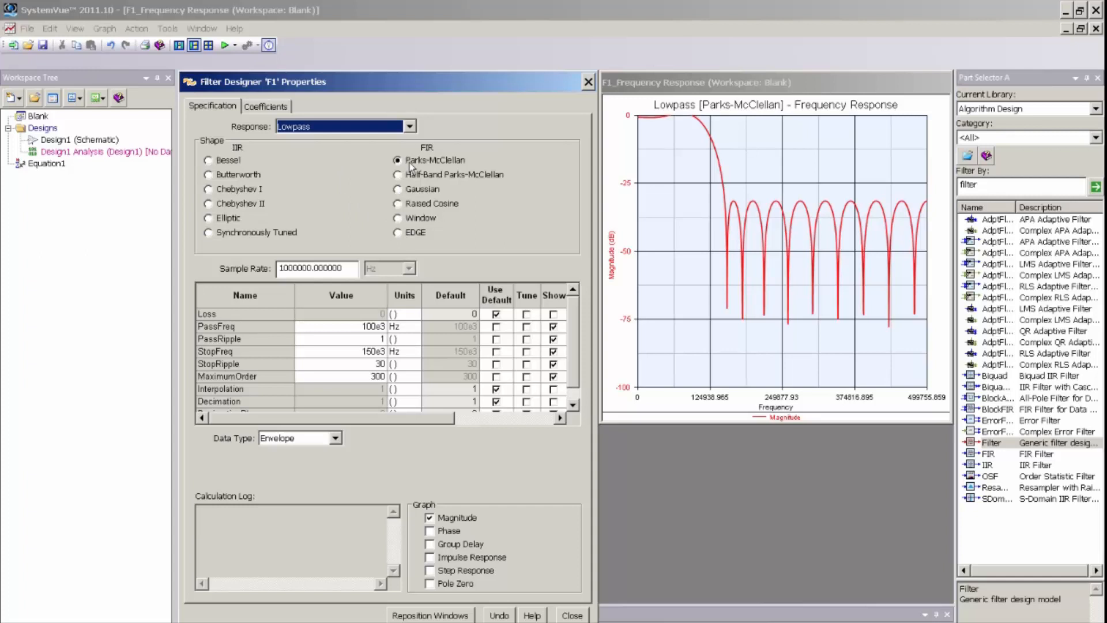
{"action": "mouse_move", "coordinate": [329, 242]}
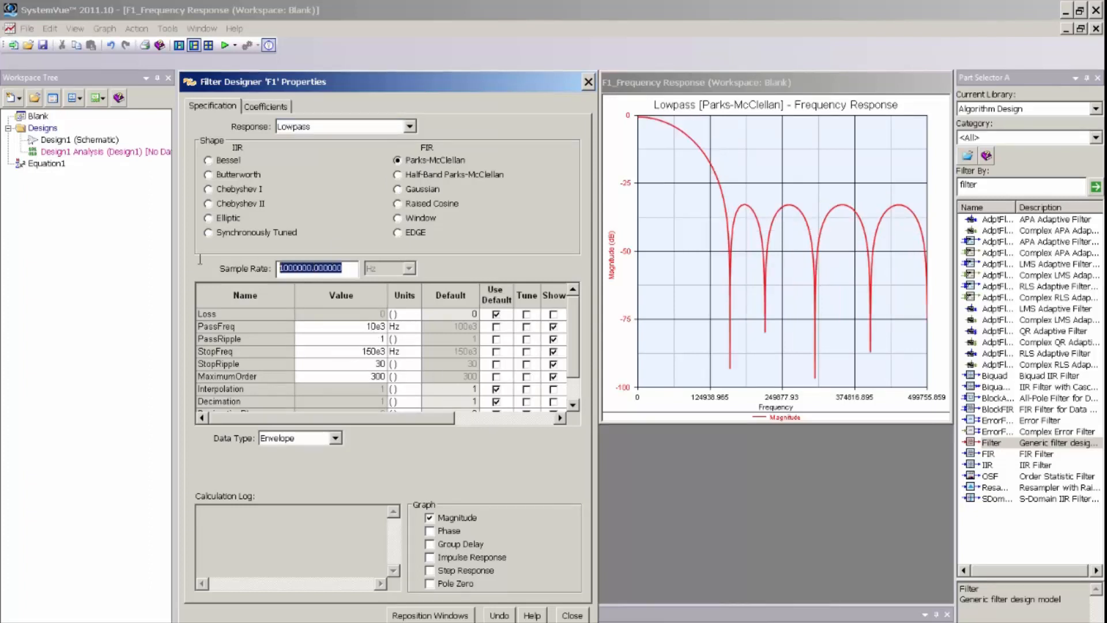
- Set sample rate 80e3, pass ripple 0.1, stop frequency 15e3 Hz and stop ripple 50
{"action": "type", "text": "8"}
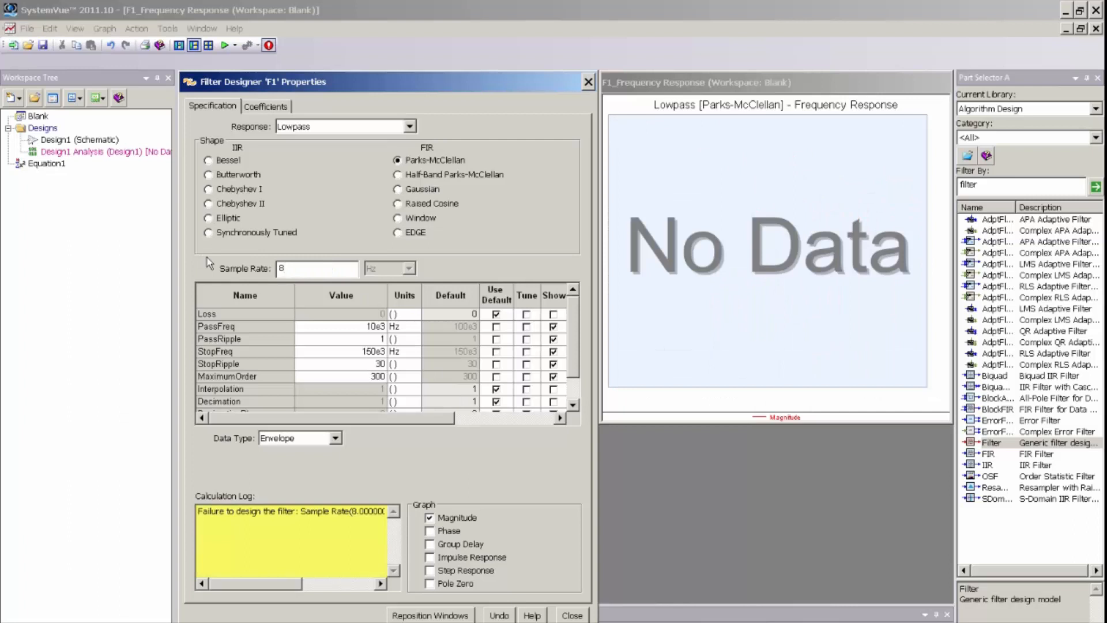
{"action": "type", "text": "80e3"}
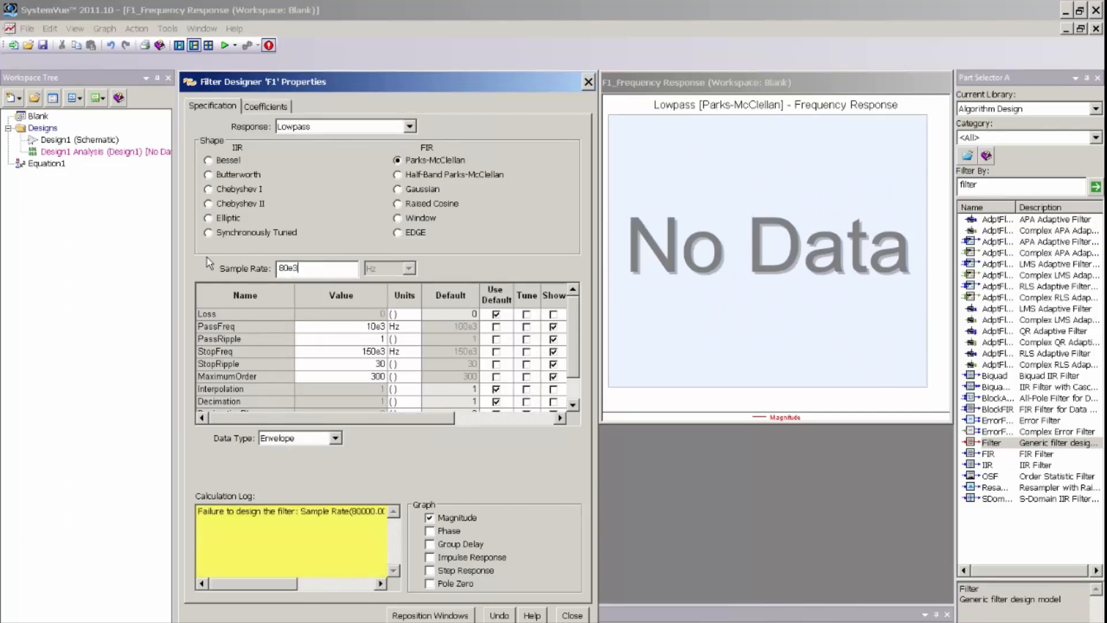
{"action": "mouse_move", "coordinate": [243, 289]}
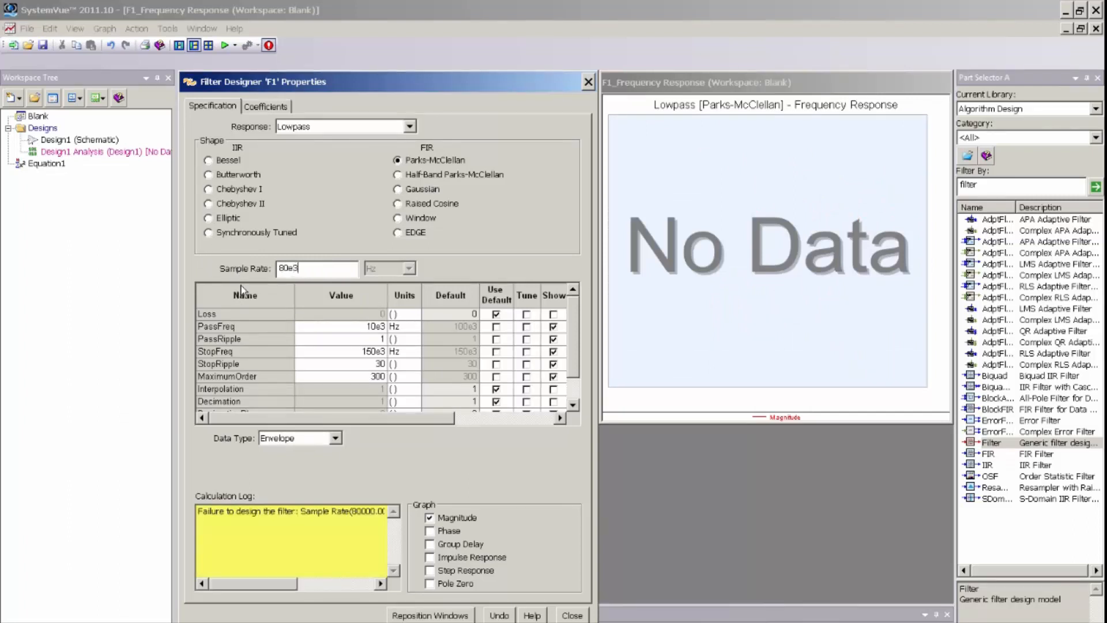
{"action": "left_click", "coordinate": [341, 339]}
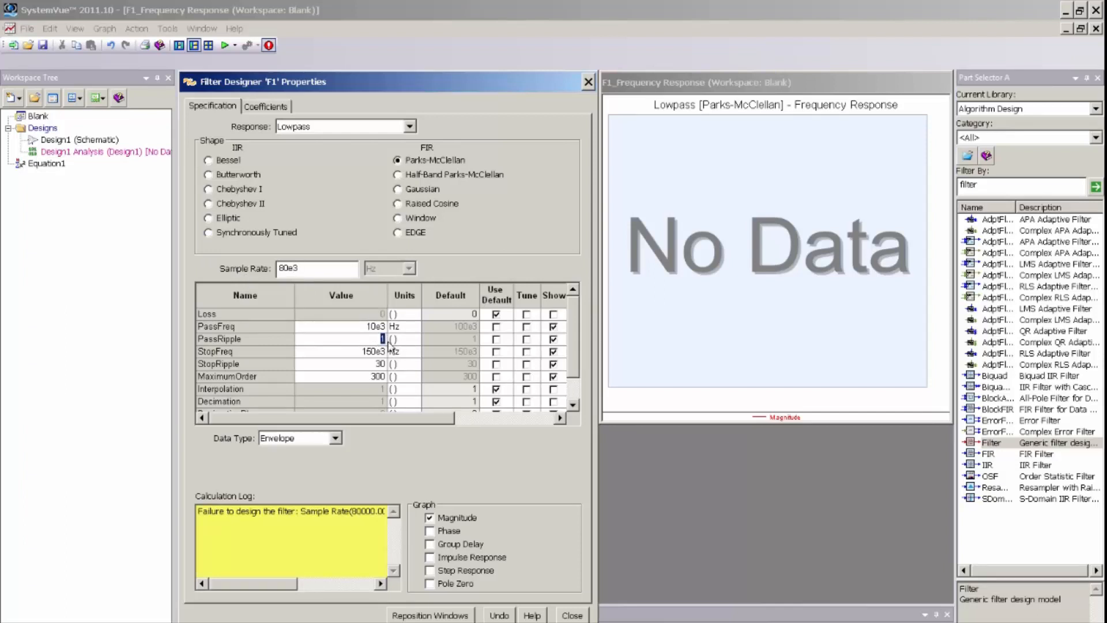
{"action": "type", "text": "0.1"}
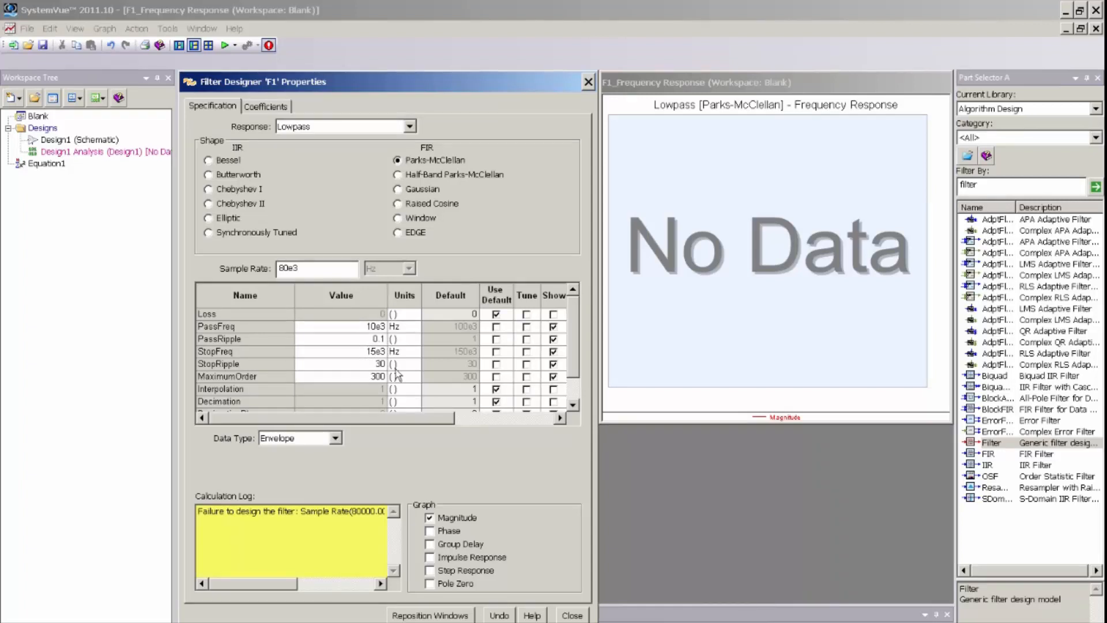
{"action": "left_click", "coordinate": [378, 364]}
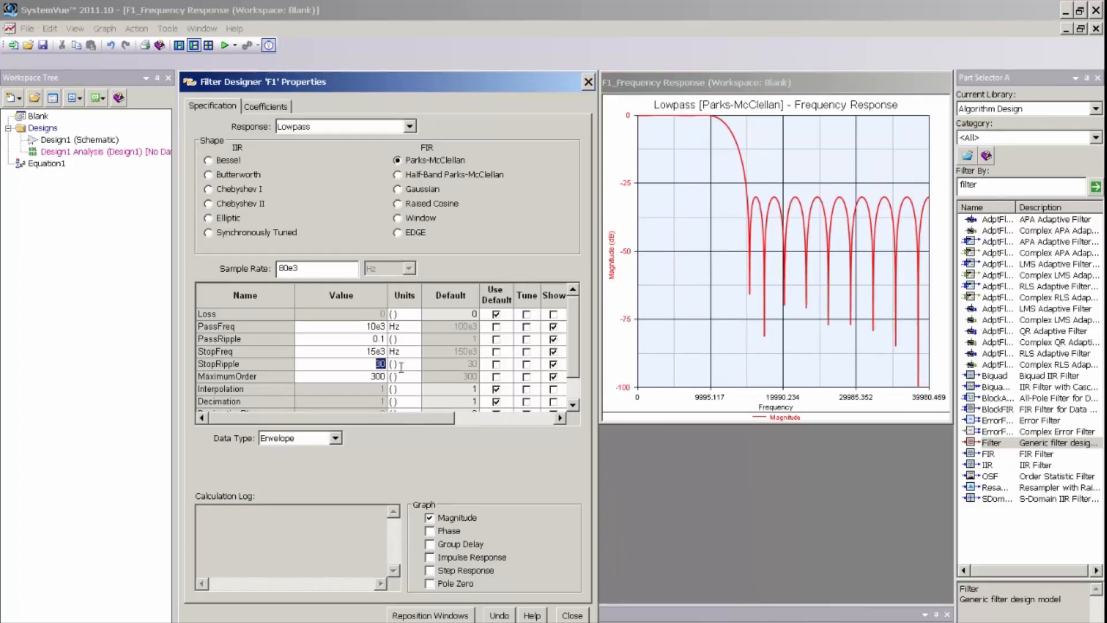
{"action": "type", "text": "50"}
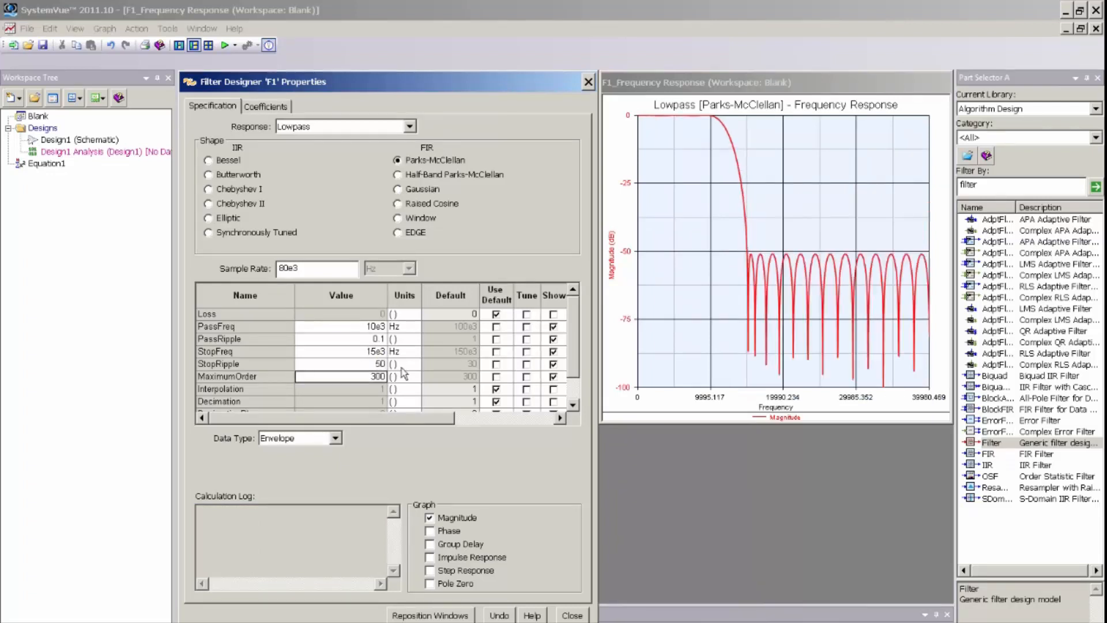
{"action": "mouse_move", "coordinate": [661, 255]}
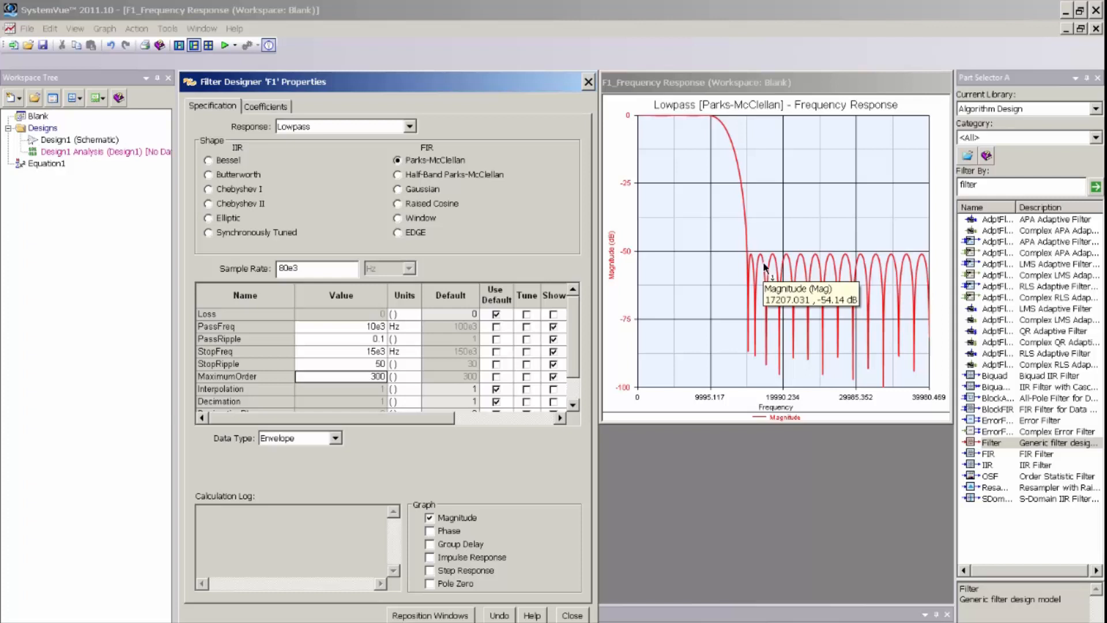
{"action": "mouse_move", "coordinate": [719, 135]}
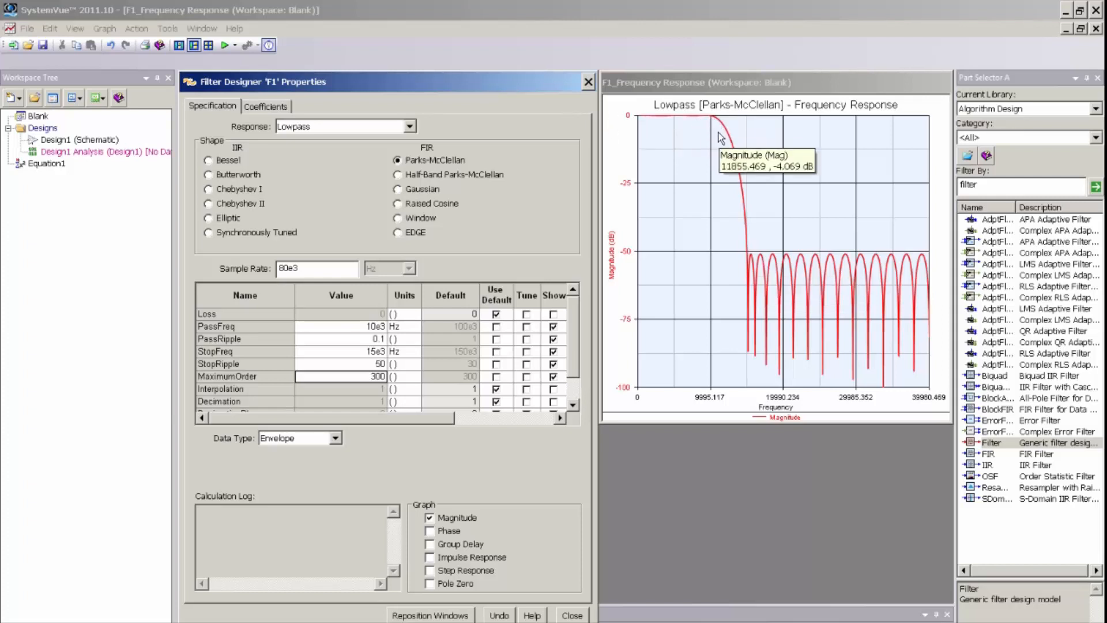
{"action": "mouse_move", "coordinate": [714, 122]}
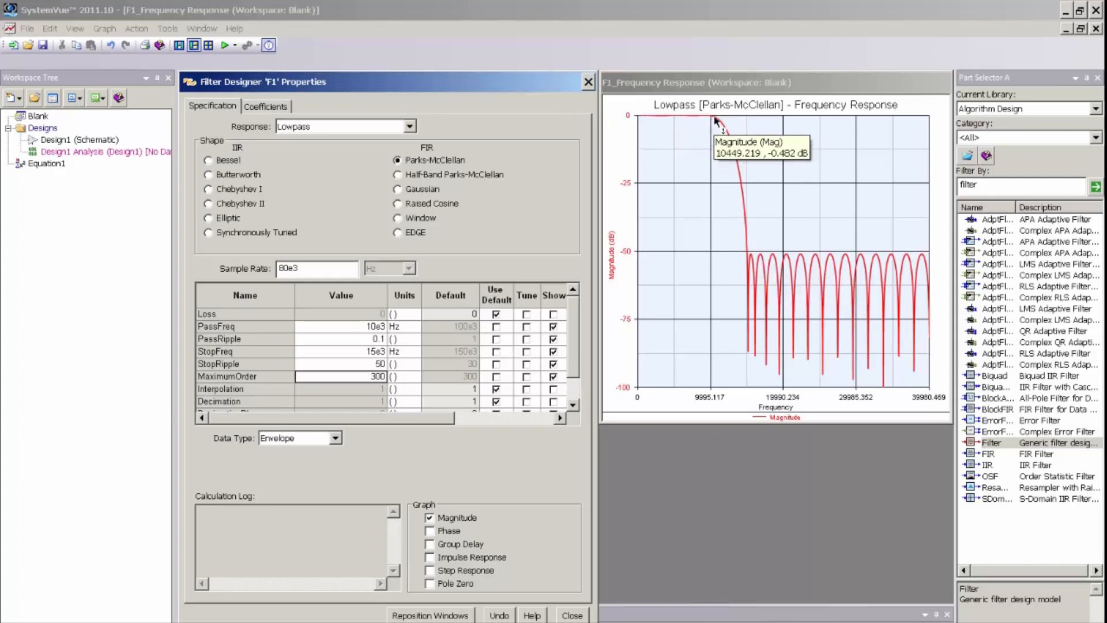
{"action": "mouse_move", "coordinate": [716, 133]}
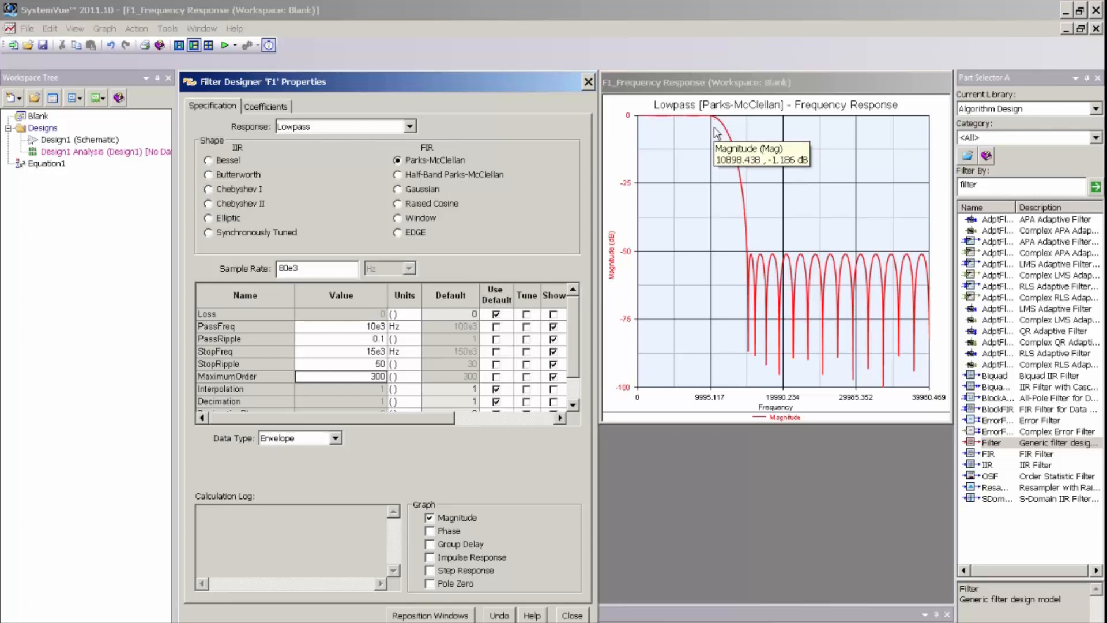
{"action": "mouse_move", "coordinate": [748, 256]}
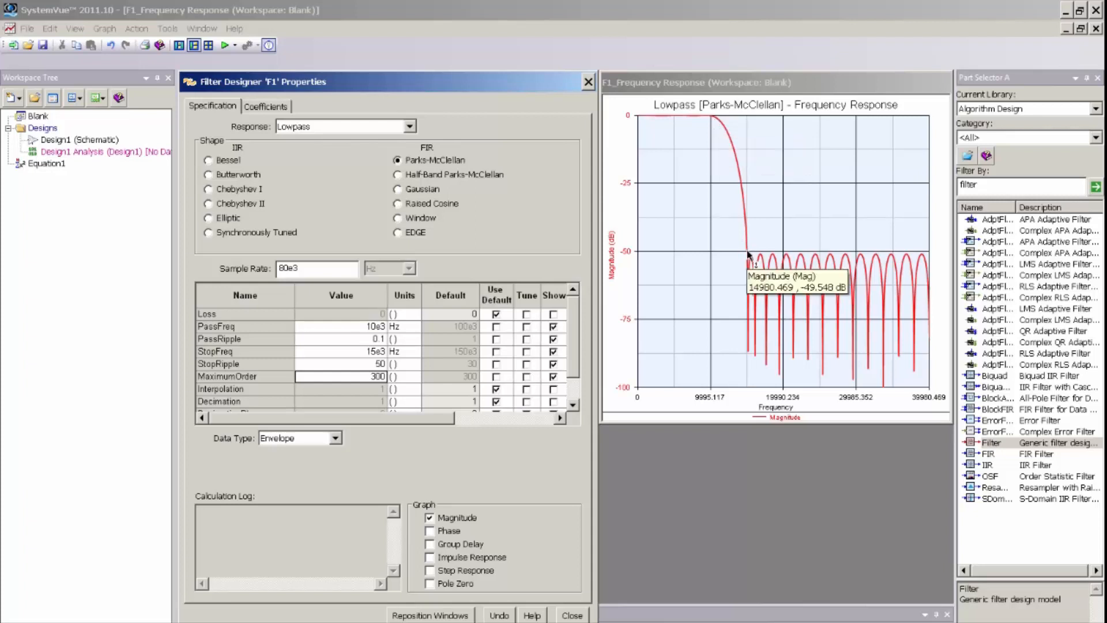
{"action": "mouse_move", "coordinate": [751, 265]}
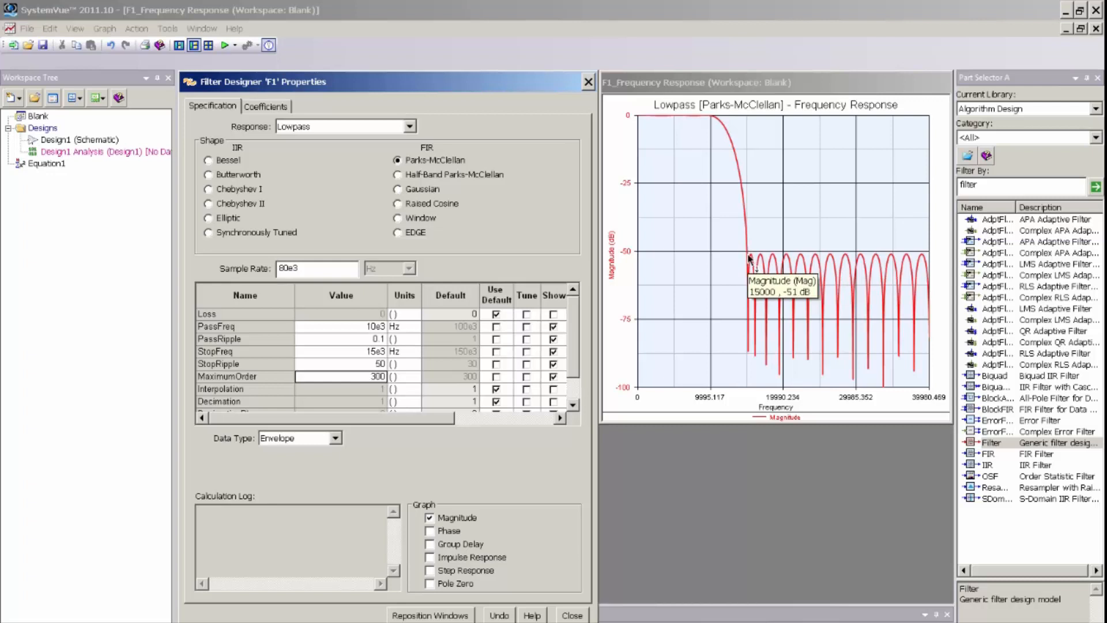
{"action": "mouse_move", "coordinate": [767, 240]}
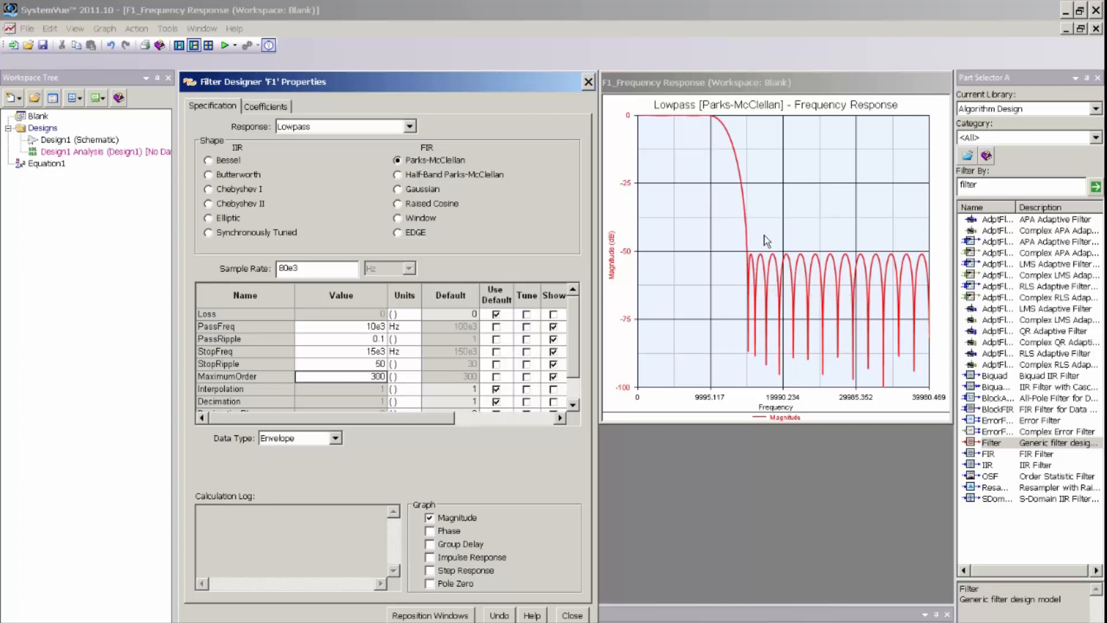
{"action": "mouse_move", "coordinate": [790, 243]}
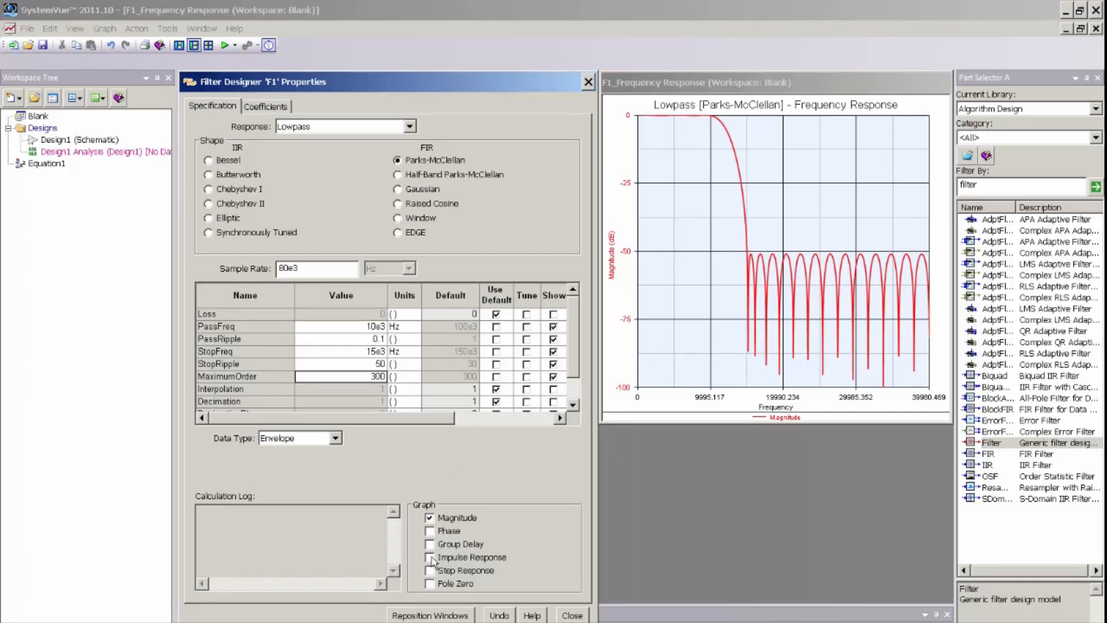
{"action": "left_click", "coordinate": [430, 556]}
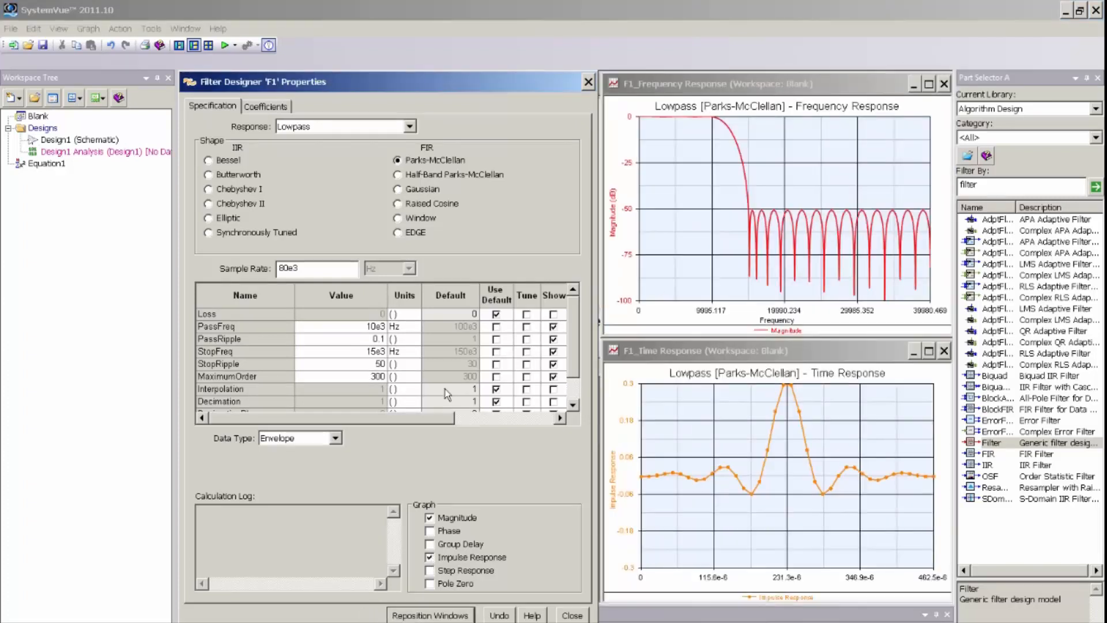
{"action": "mouse_move", "coordinate": [695, 117]}
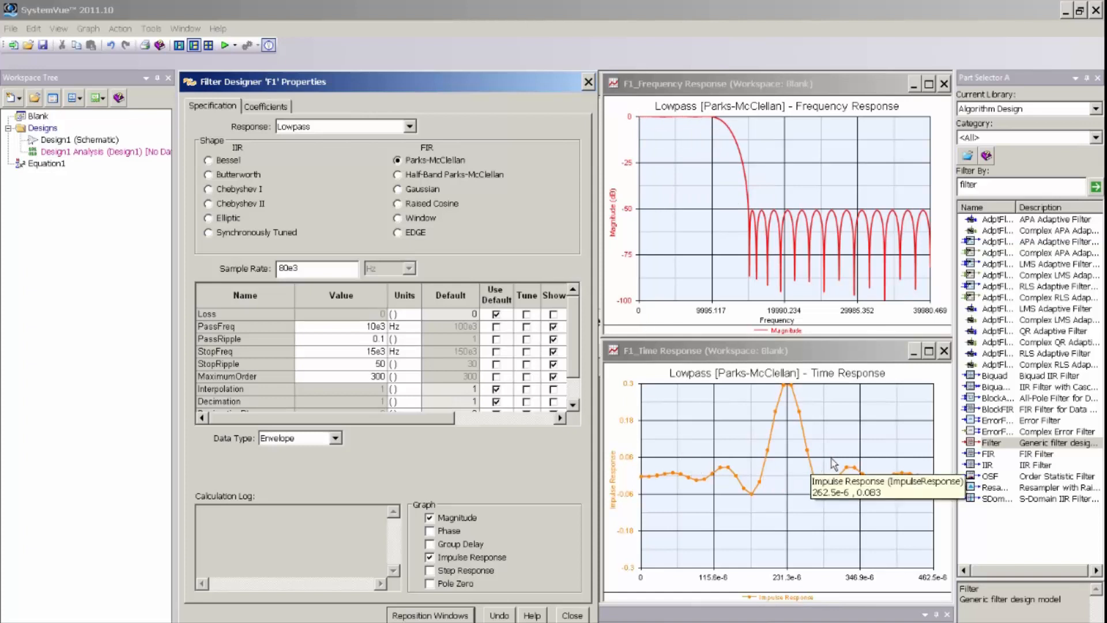
{"action": "mouse_move", "coordinate": [787, 497]}
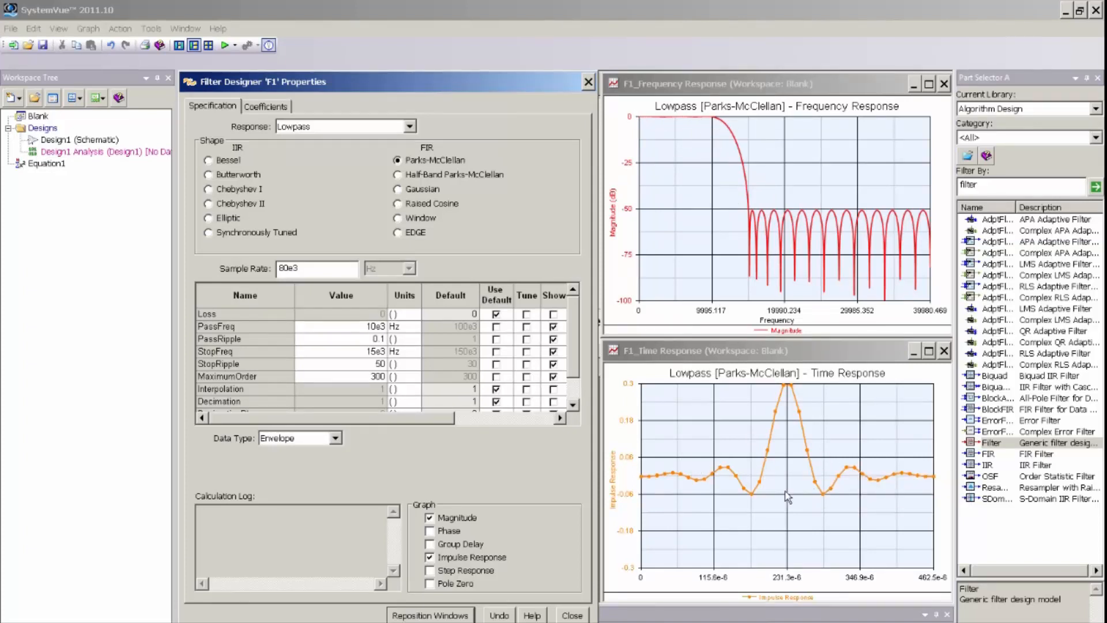
{"action": "mouse_move", "coordinate": [789, 497]}
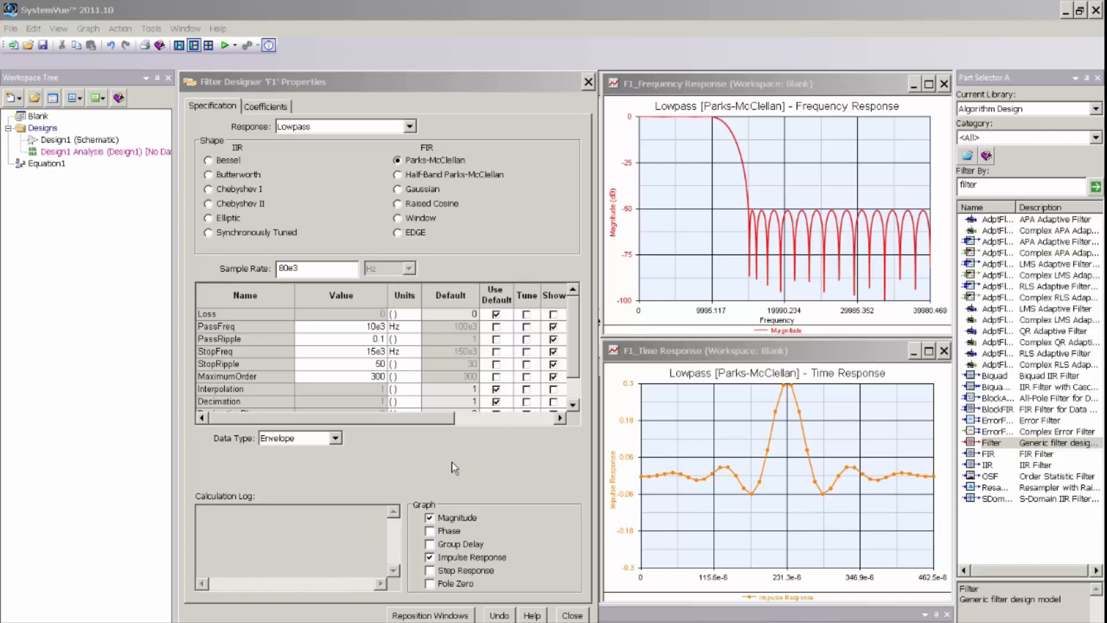
{"action": "mouse_move", "coordinate": [452, 468]}
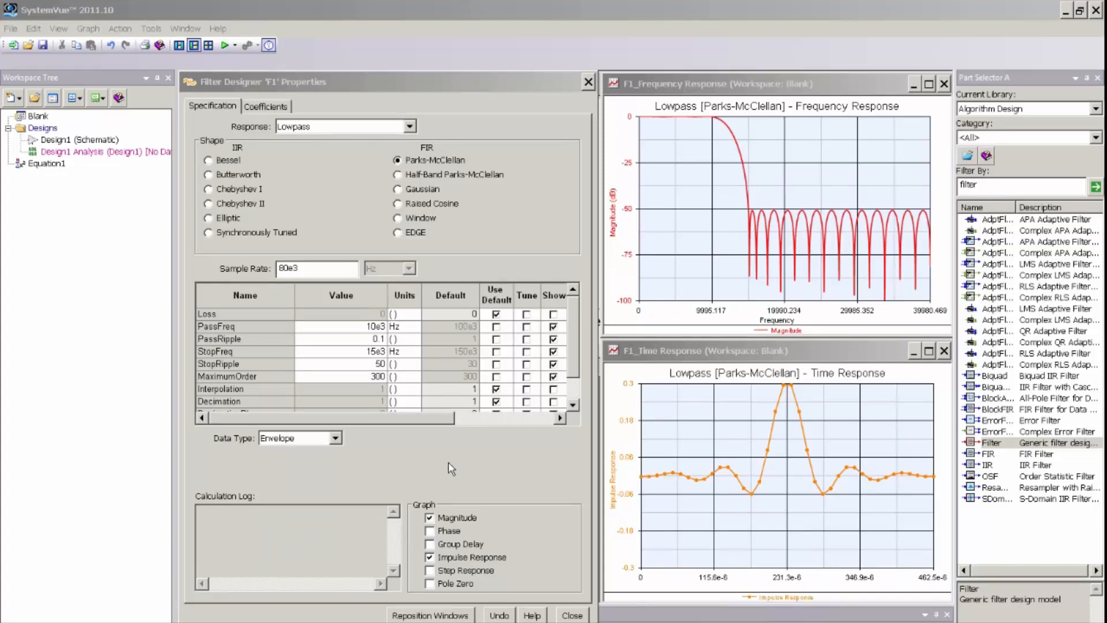
{"action": "mouse_move", "coordinate": [339, 444]}
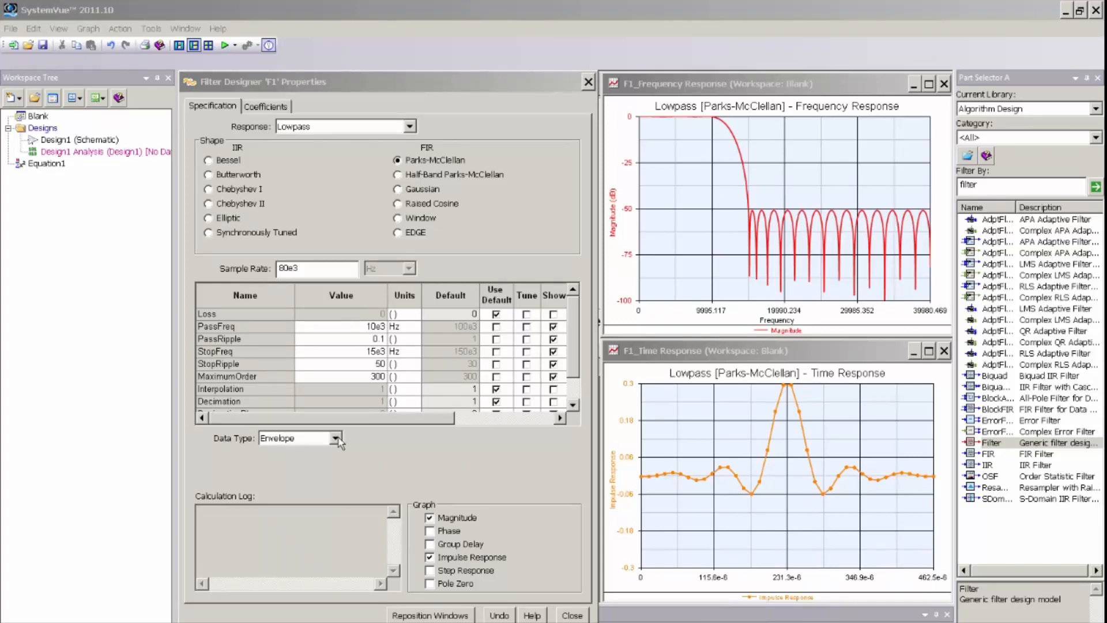
- Change F1's Data Type from Envelope to Floating Point
{"action": "left_click", "coordinate": [337, 438]}
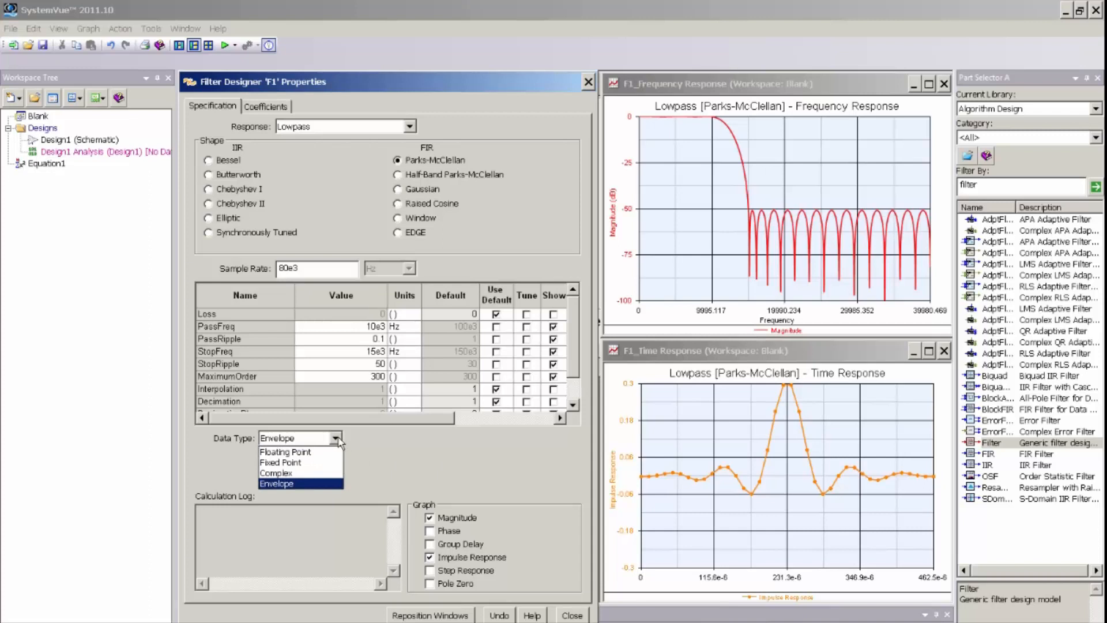
{"action": "mouse_move", "coordinate": [285, 451]}
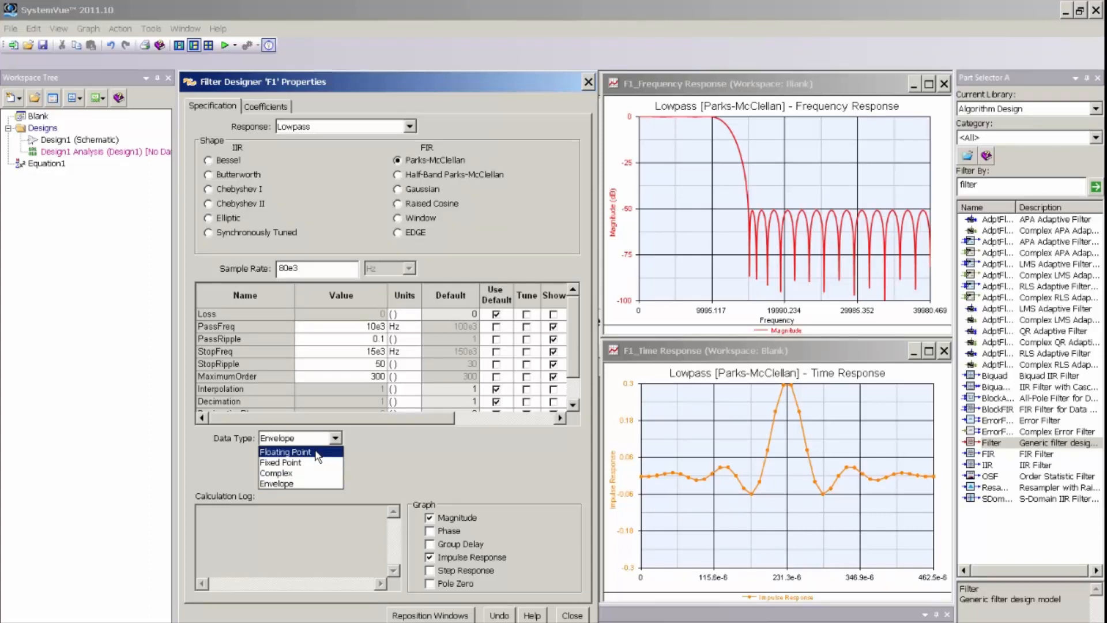
{"action": "mouse_move", "coordinate": [281, 462]}
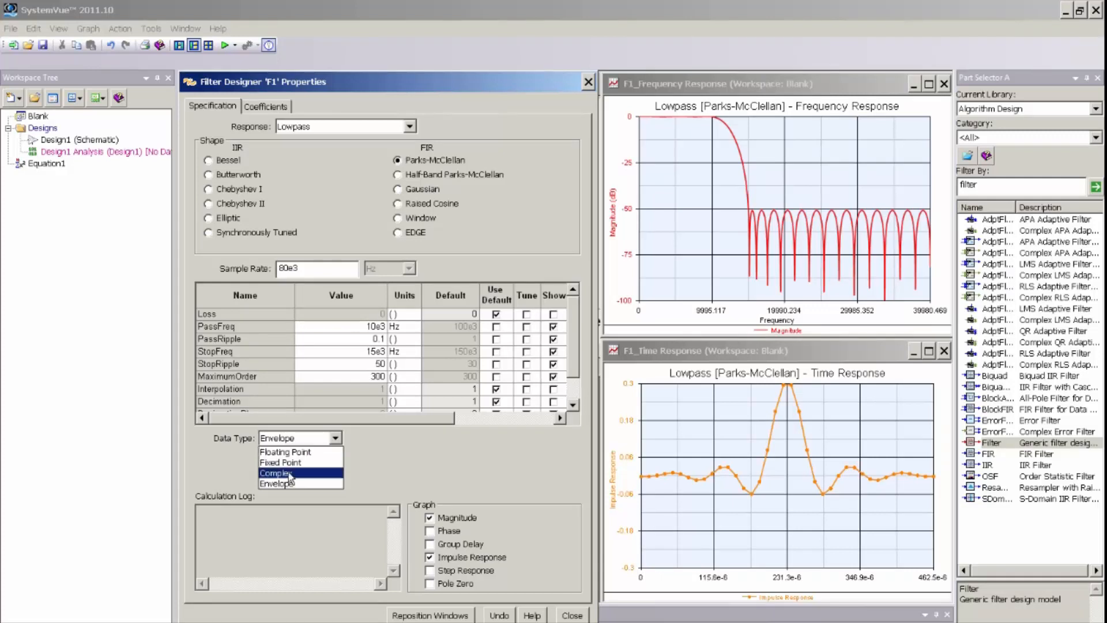
{"action": "mouse_move", "coordinate": [301, 484]}
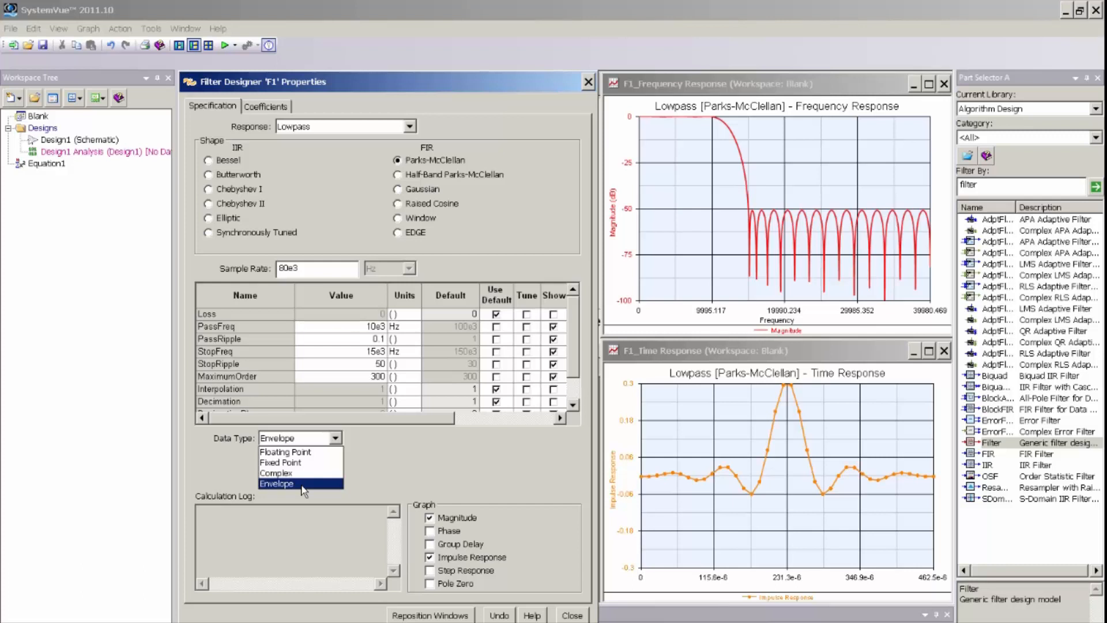
{"action": "mouse_move", "coordinate": [299, 451]}
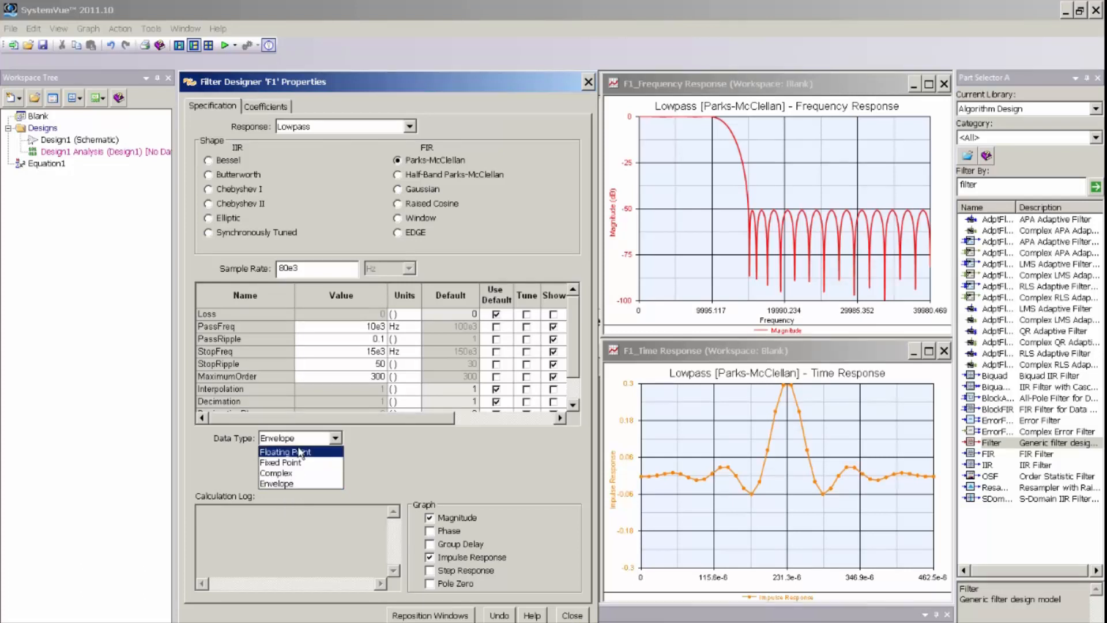
{"action": "left_click", "coordinate": [284, 450]}
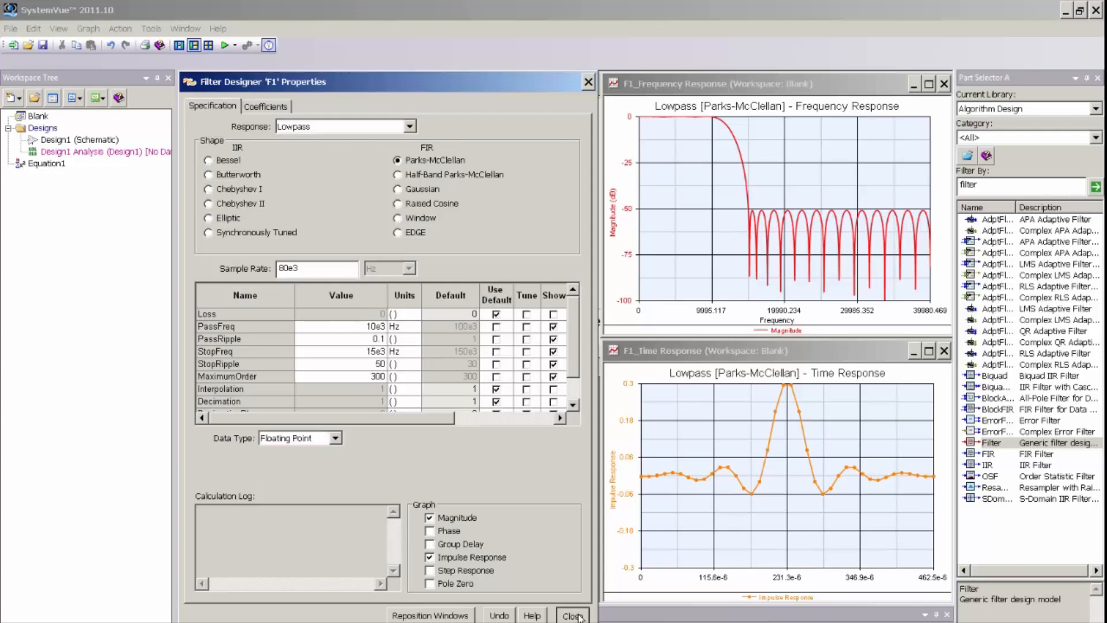
- Close the Filter Designer, returning to the Design1 schematic with FIR block F1
{"action": "left_click", "coordinate": [573, 615]}
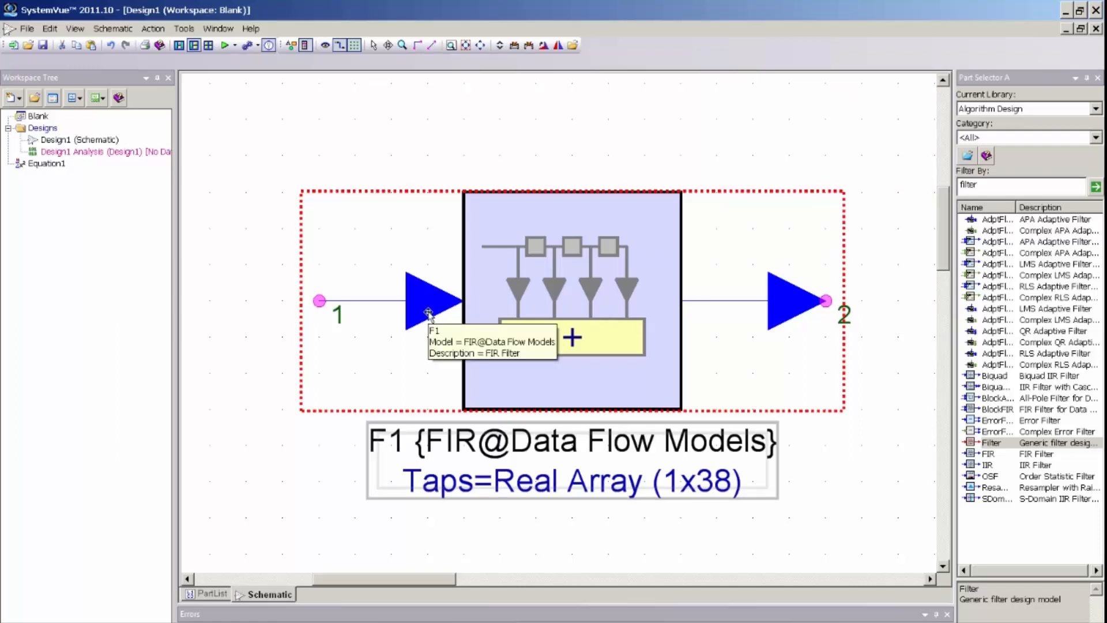
{"action": "mouse_move", "coordinate": [516, 289]}
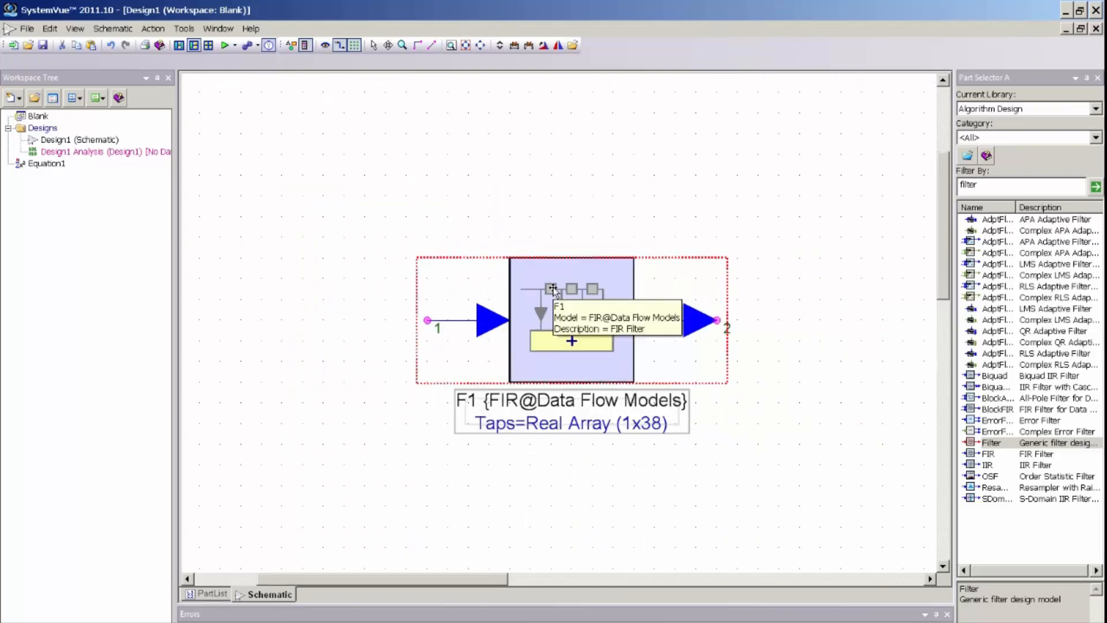
{"action": "mouse_move", "coordinate": [330, 297]}
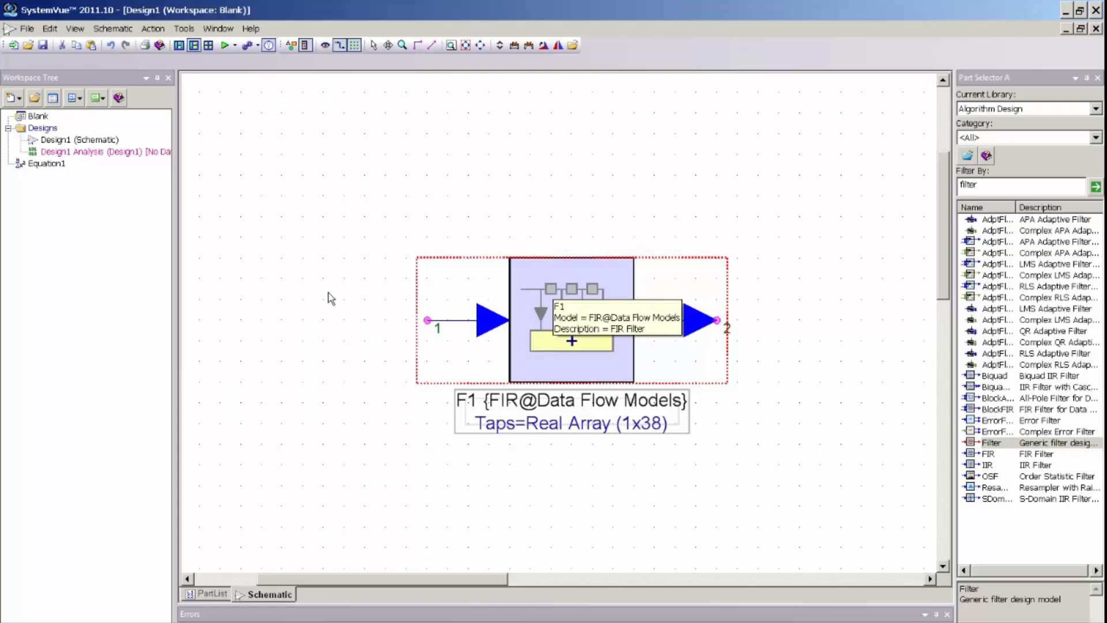
{"action": "mouse_move", "coordinate": [399, 385]}
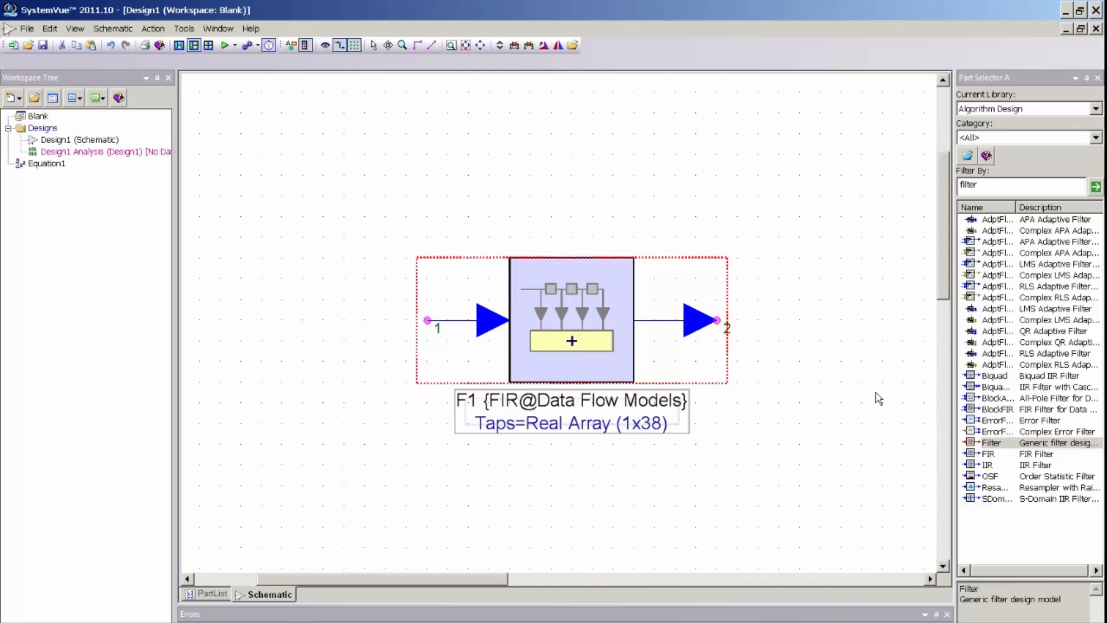
{"action": "mouse_move", "coordinate": [994, 187]}
{"action": "type", "text": "Impulse"}
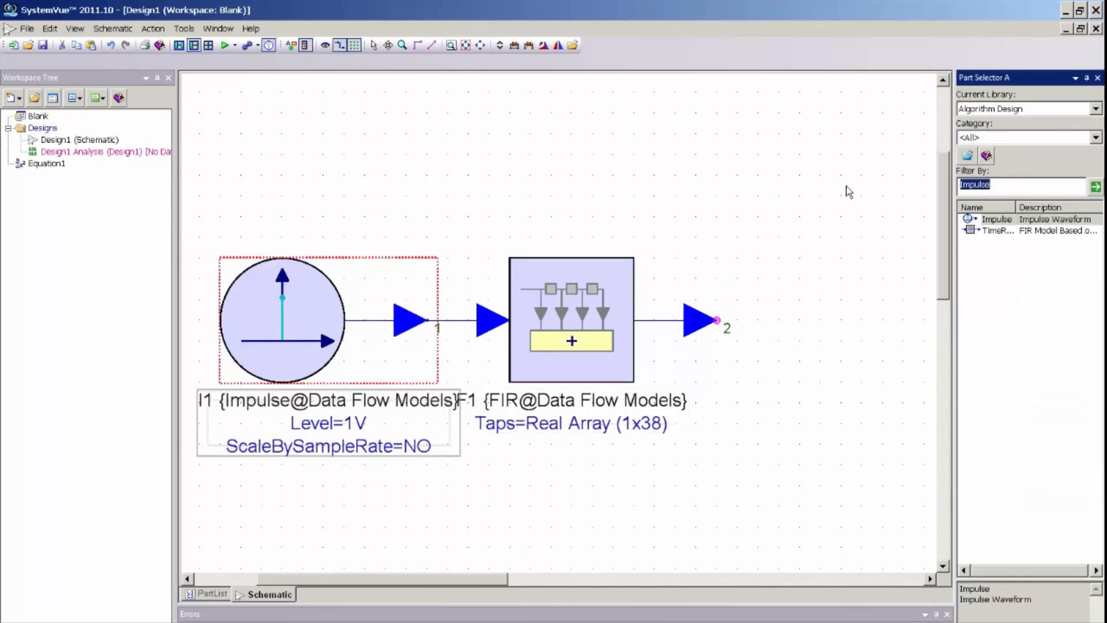
- Search the part selector for 'sink' and pick the Sink part to place
{"action": "type", "text": "sink"}
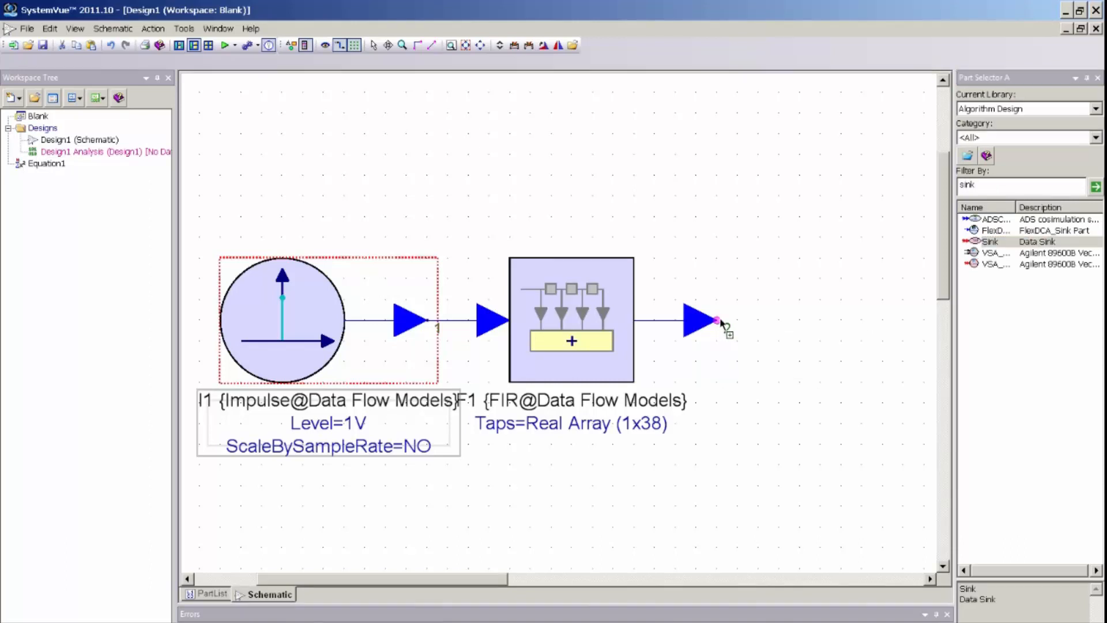
{"action": "double_click", "coordinate": [282, 318]}
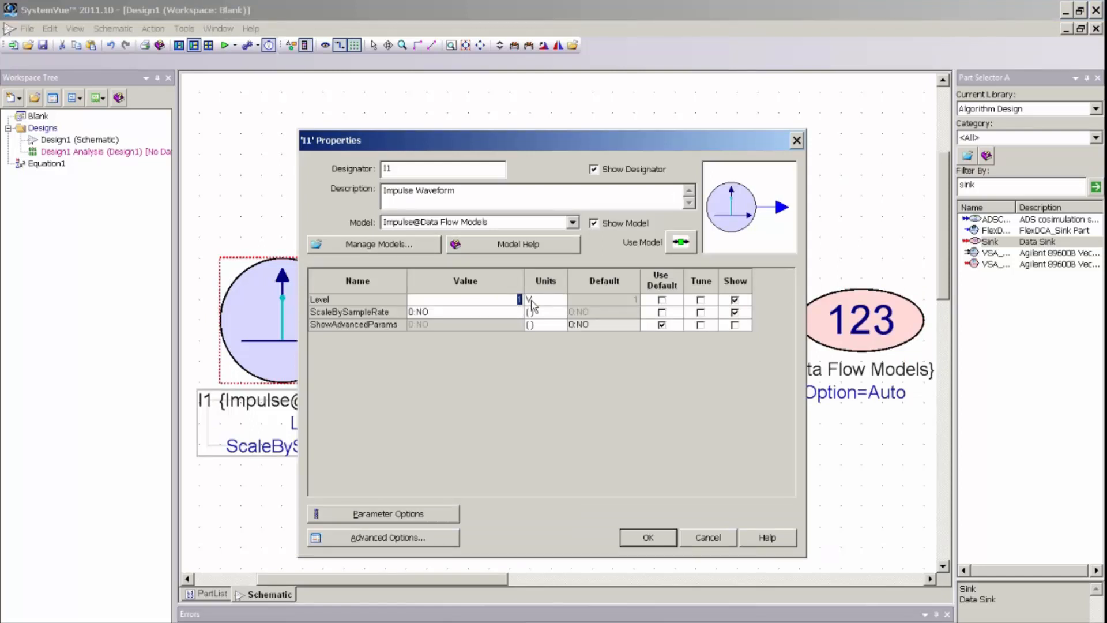
- Set impulse source I1's level to 80e3 V and confirm
{"action": "type", "text": "80e3"}
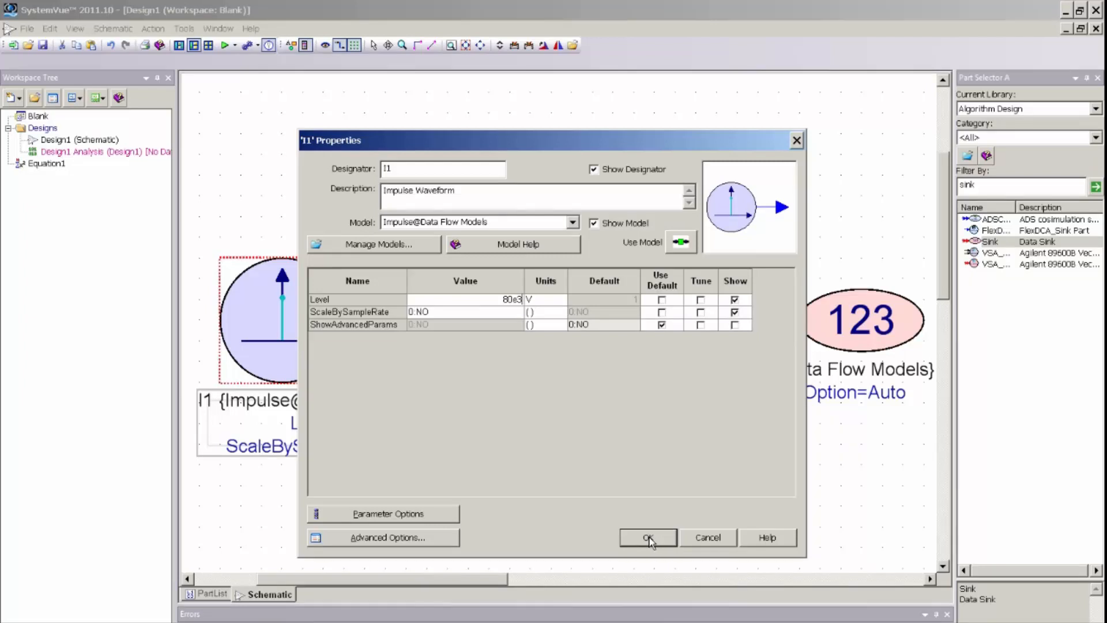
{"action": "left_click", "coordinate": [647, 537]}
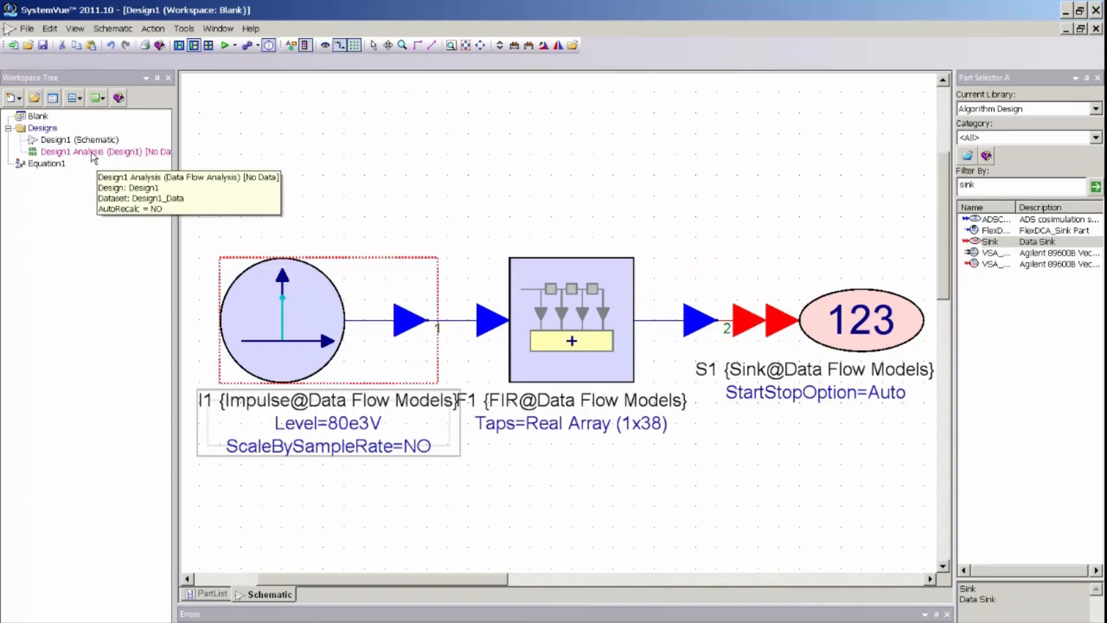
- Set Design1 Analysis to an 80 kHz sample rate, rounding samples to 256 (power of 2)
{"action": "double_click", "coordinate": [99, 151]}
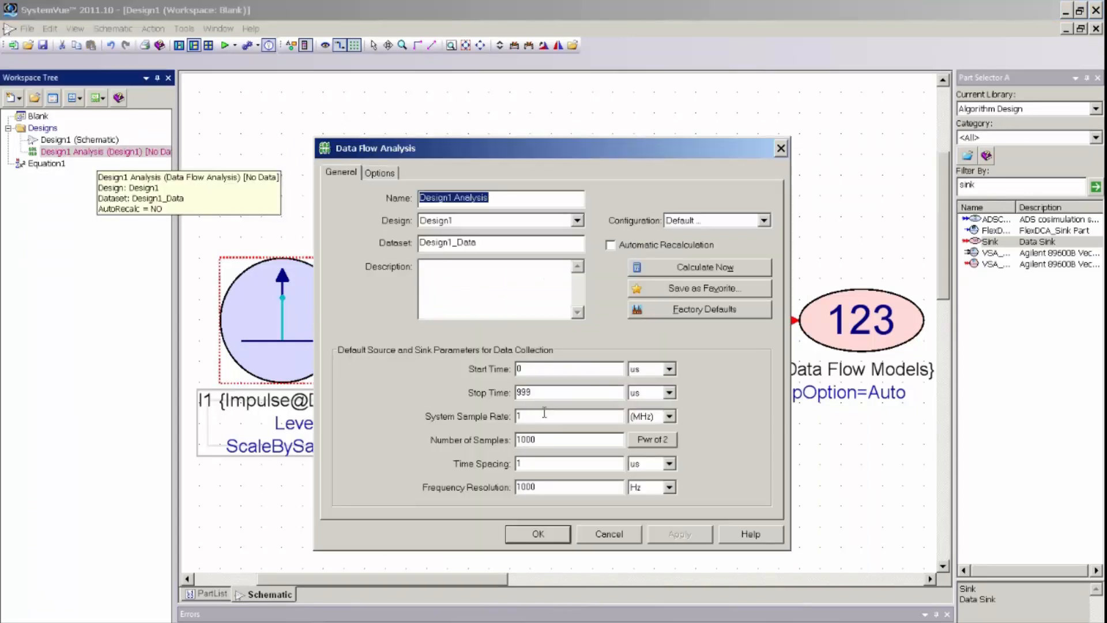
{"action": "type", "text": "80"}
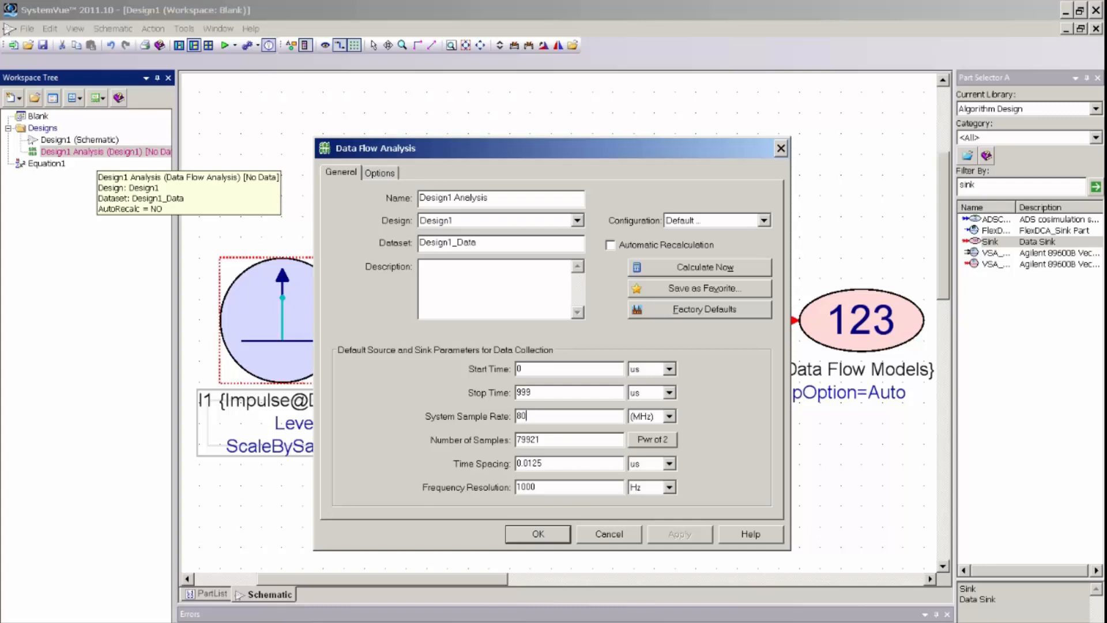
{"action": "mouse_move", "coordinate": [677, 413]}
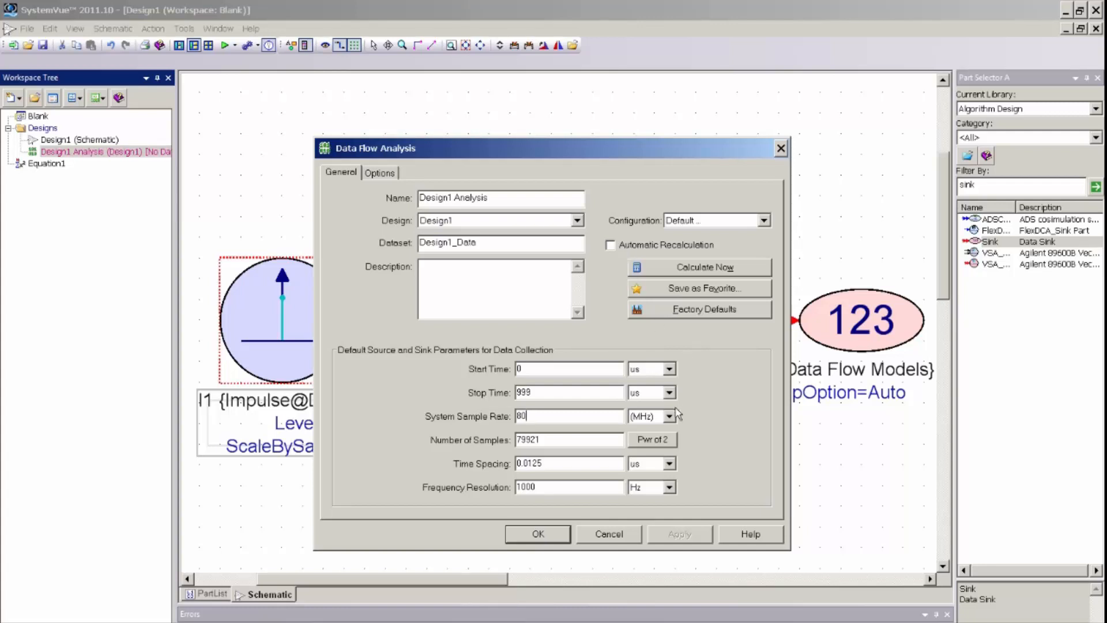
{"action": "left_click", "coordinate": [669, 415]}
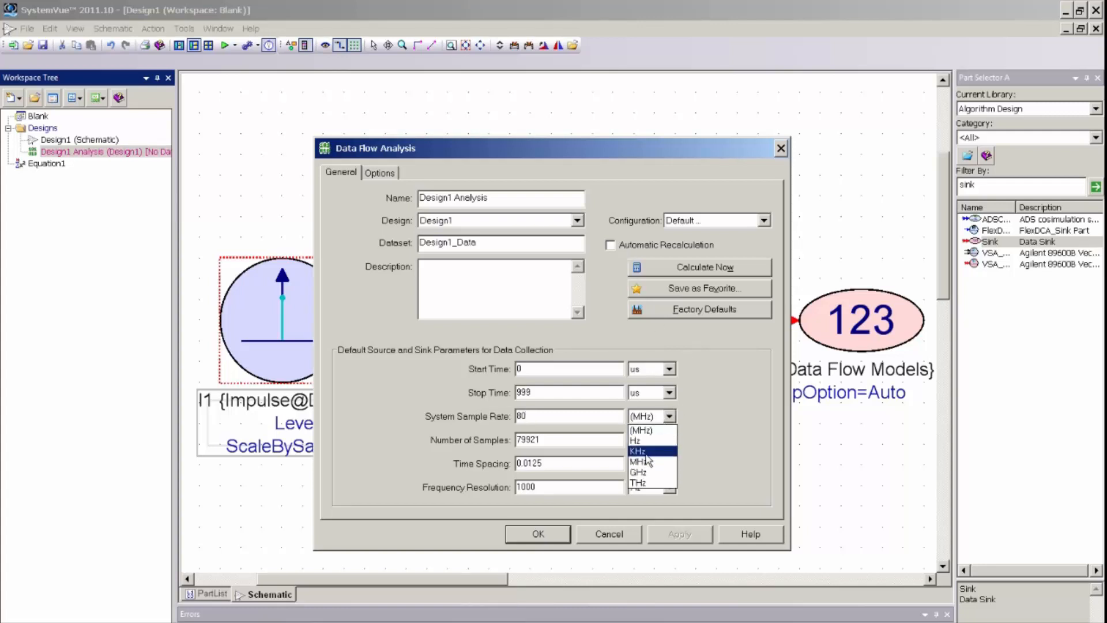
{"action": "left_click", "coordinate": [637, 450]}
{"action": "type", "text": "256"}
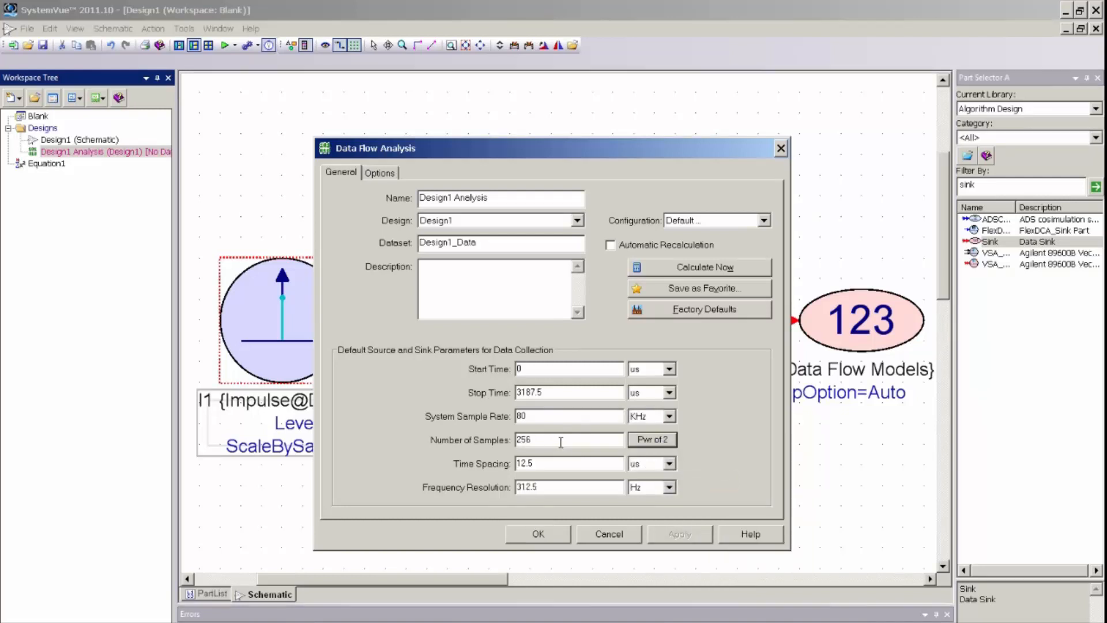
{"action": "mouse_move", "coordinate": [568, 487]}
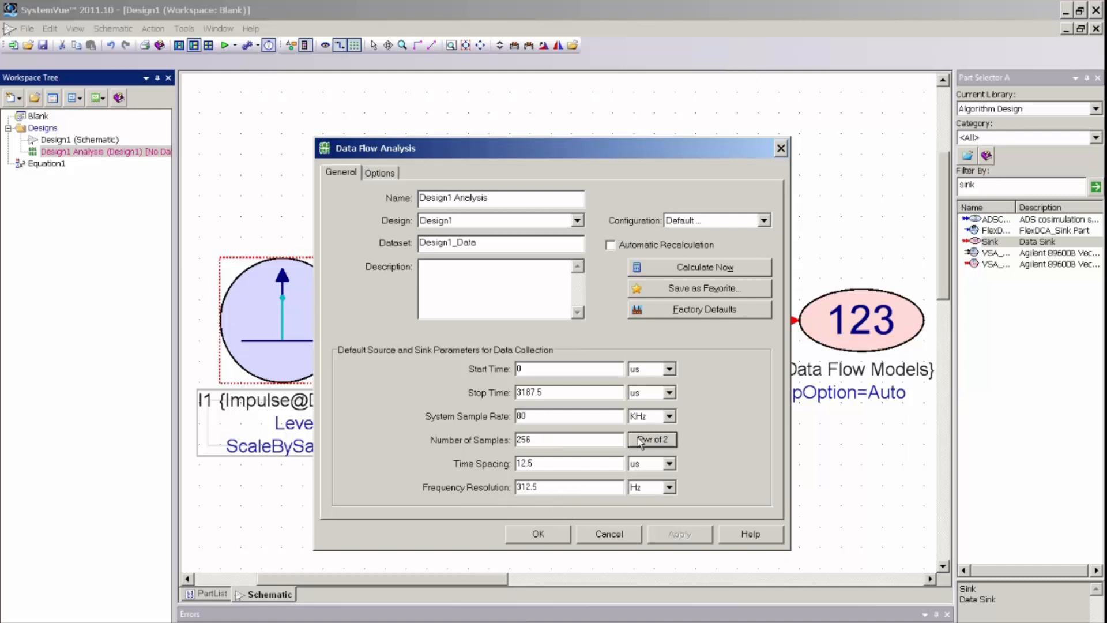
{"action": "left_click", "coordinate": [651, 439]}
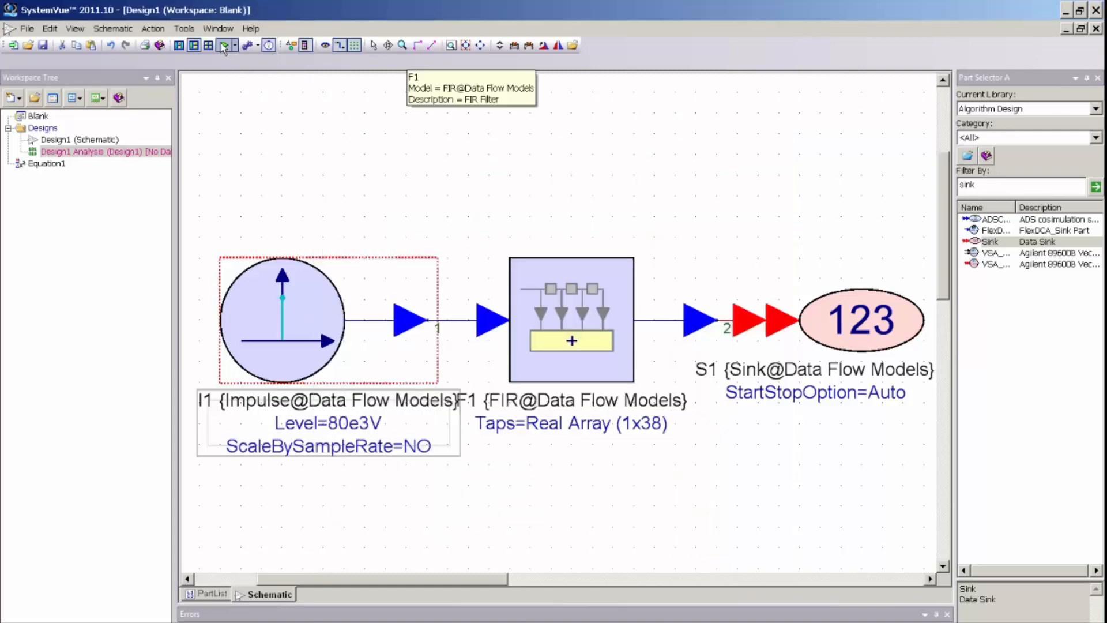
- Run the analysis so Design1_Data lists S1 values against S1_Time
{"action": "left_click", "coordinate": [224, 45]}
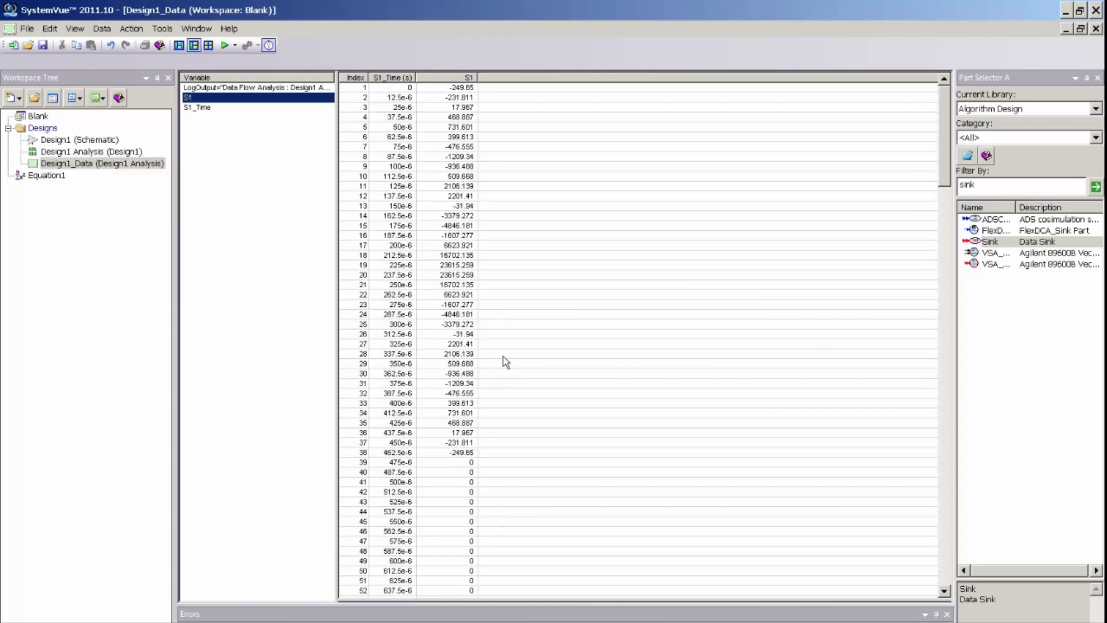
{"action": "mouse_move", "coordinate": [208, 83]}
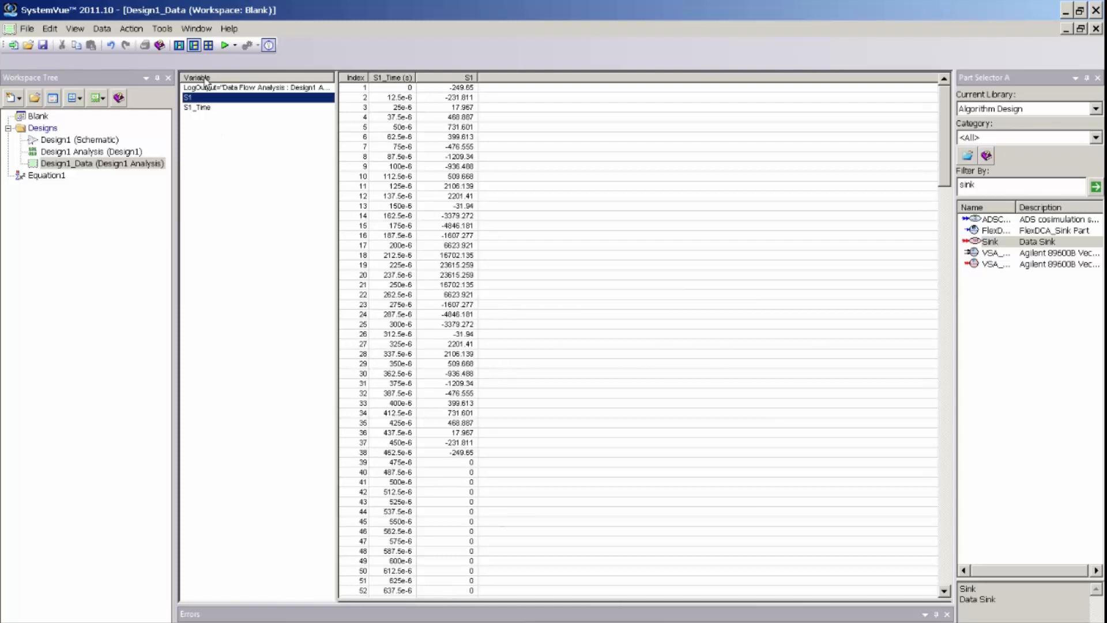
- Plot the S1 variable on a new Design1_S1 graph to show the impulse response
{"action": "right_click", "coordinate": [196, 97]}
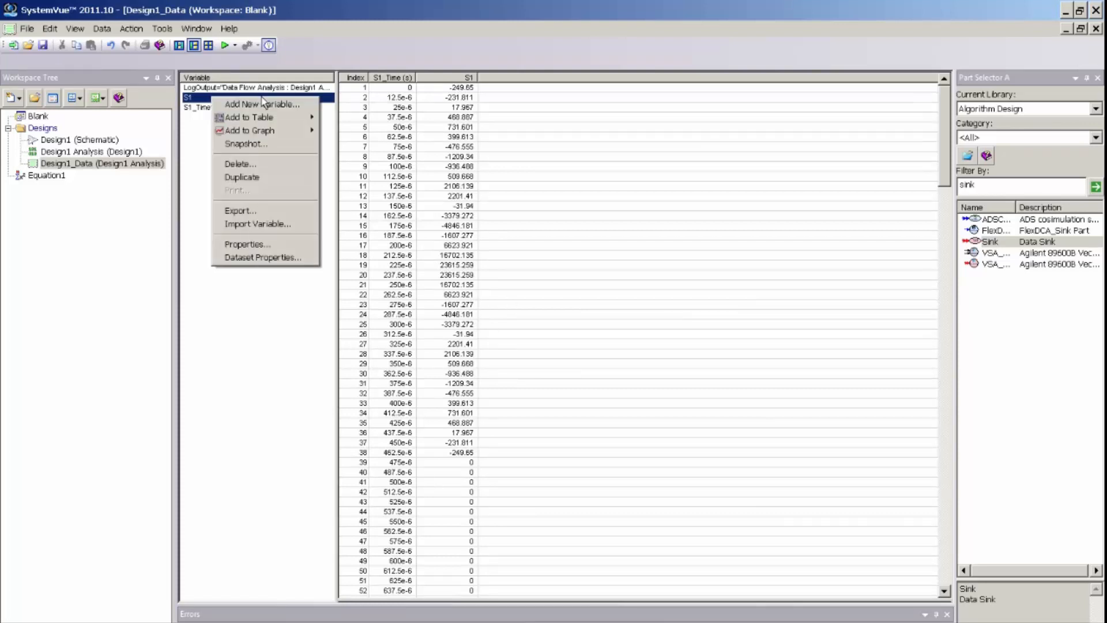
{"action": "mouse_move", "coordinate": [248, 130]}
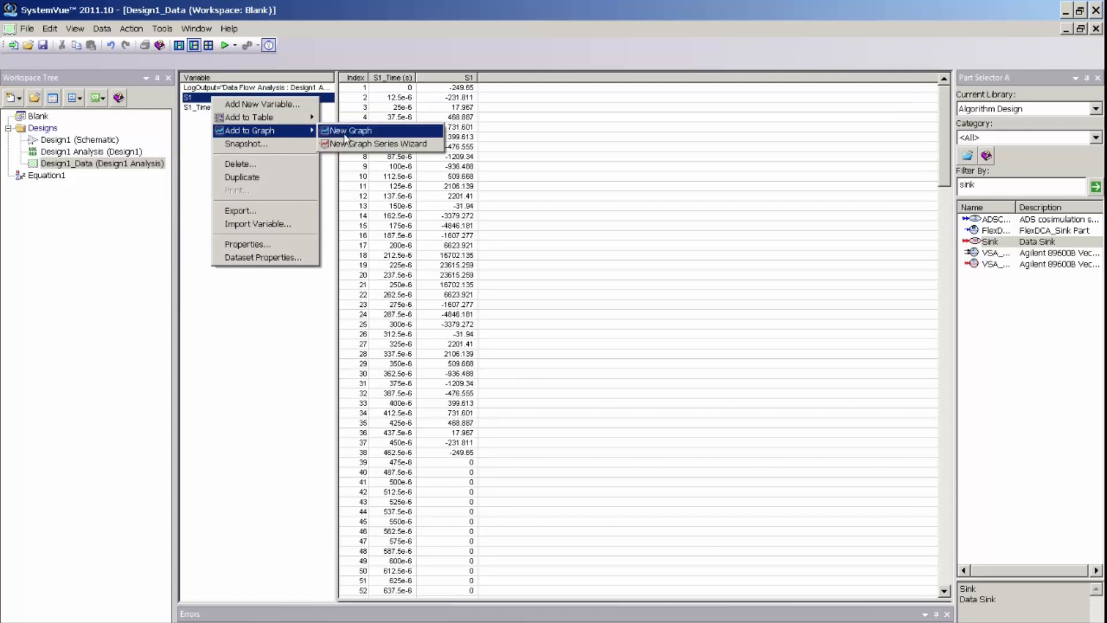
{"action": "left_click", "coordinate": [349, 130]}
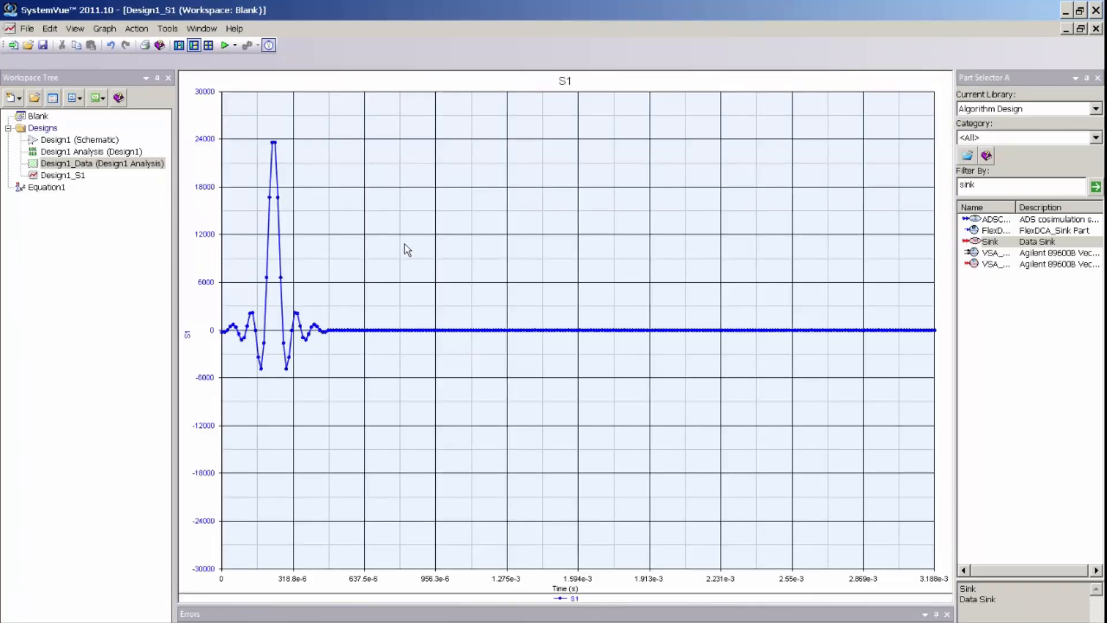
{"action": "mouse_move", "coordinate": [383, 304]}
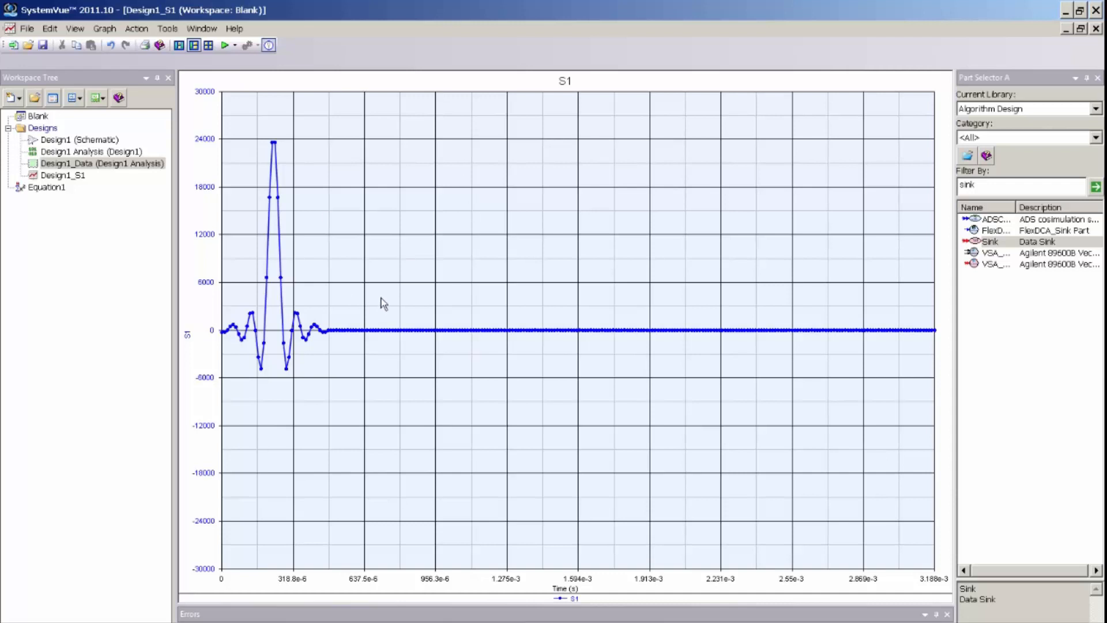
{"action": "mouse_move", "coordinate": [380, 305]}
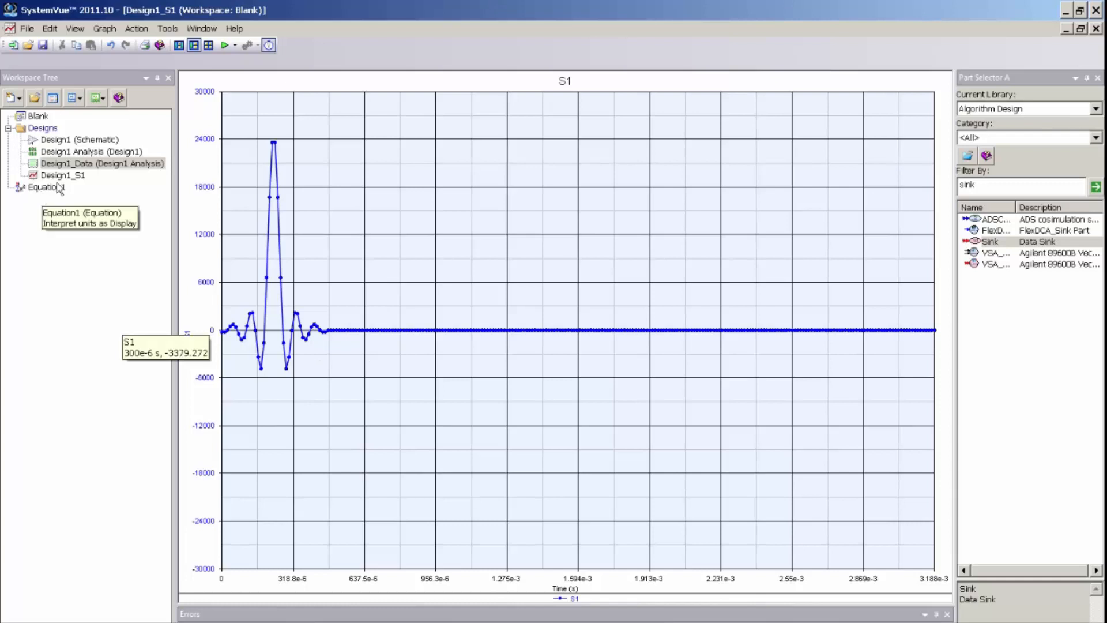
- Add a graph from the Designs folder and check S1 in the Graph Series Wizard
{"action": "right_click", "coordinate": [42, 128]}
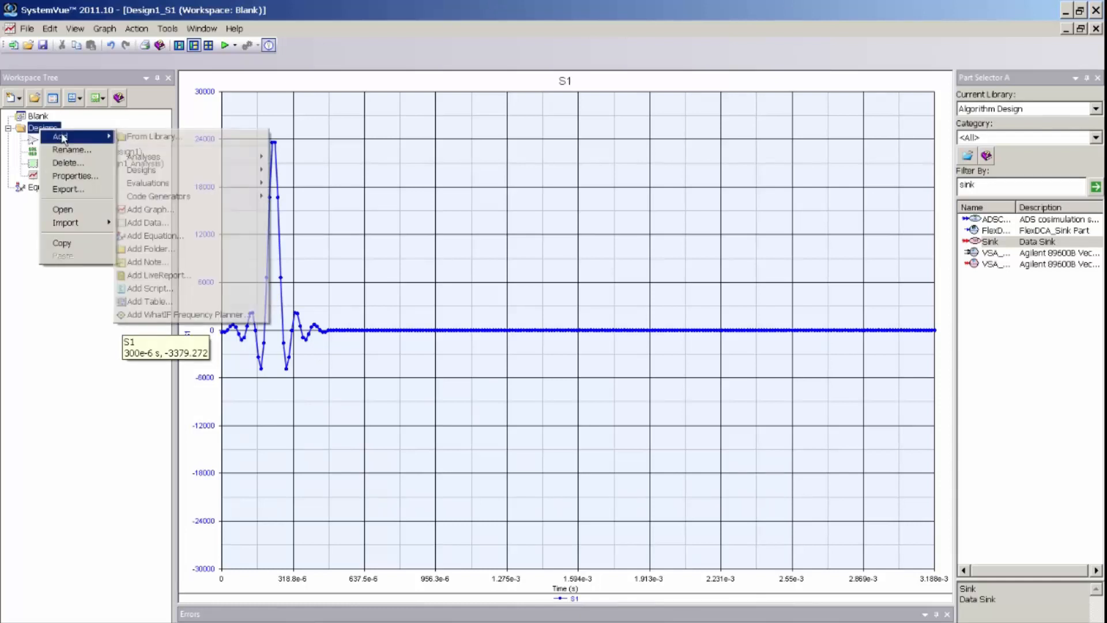
{"action": "left_click", "coordinate": [150, 209]}
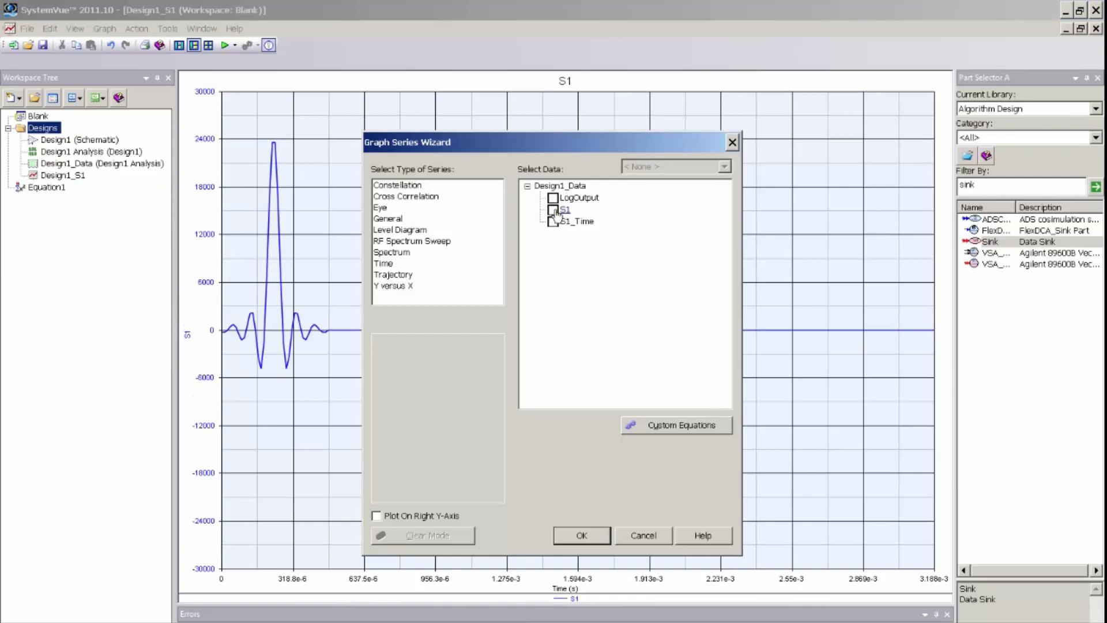
{"action": "left_click", "coordinate": [553, 210]}
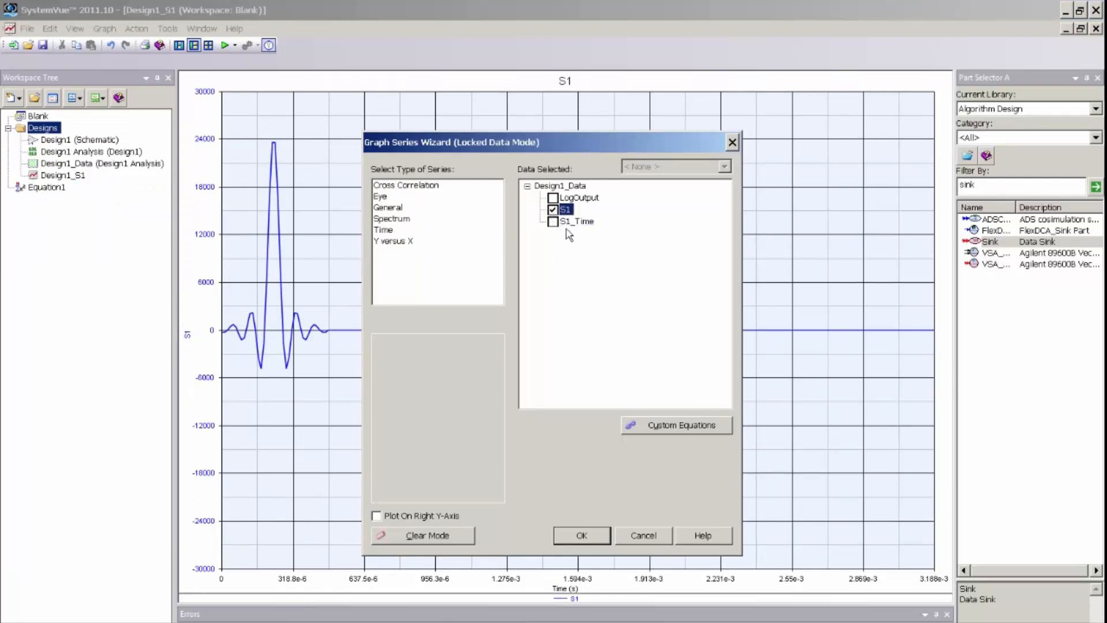
{"action": "mouse_move", "coordinate": [397, 226]}
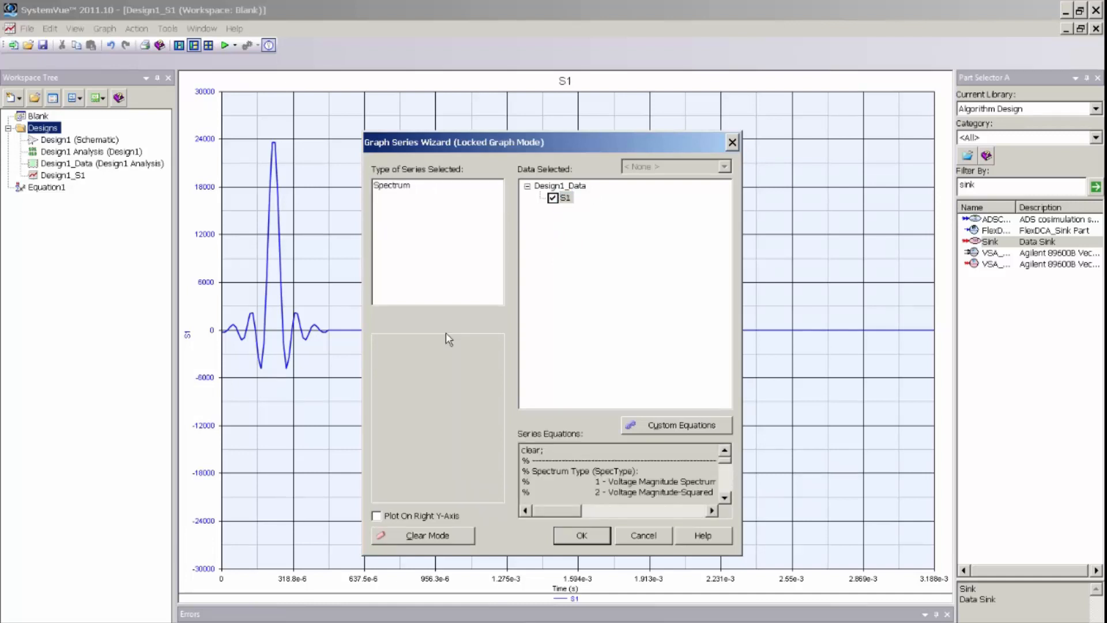
{"action": "mouse_move", "coordinate": [650, 399]}
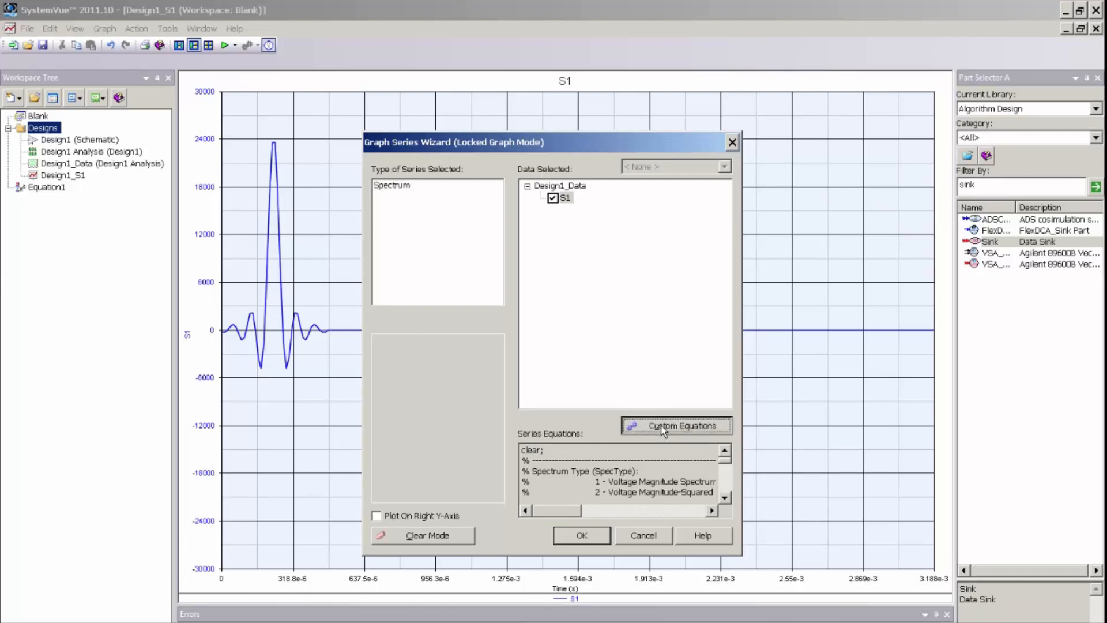
- Set FFTScalingMode to 2 in the S1 spectrum's custom equations and apply them
{"action": "left_click", "coordinate": [674, 426]}
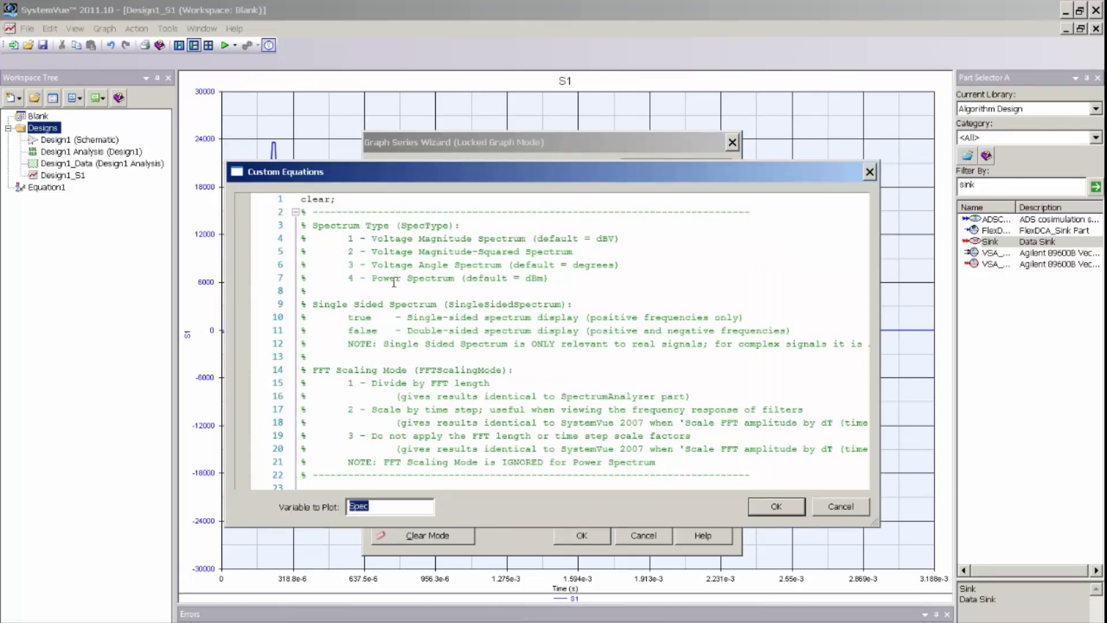
{"action": "mouse_move", "coordinate": [348, 255]}
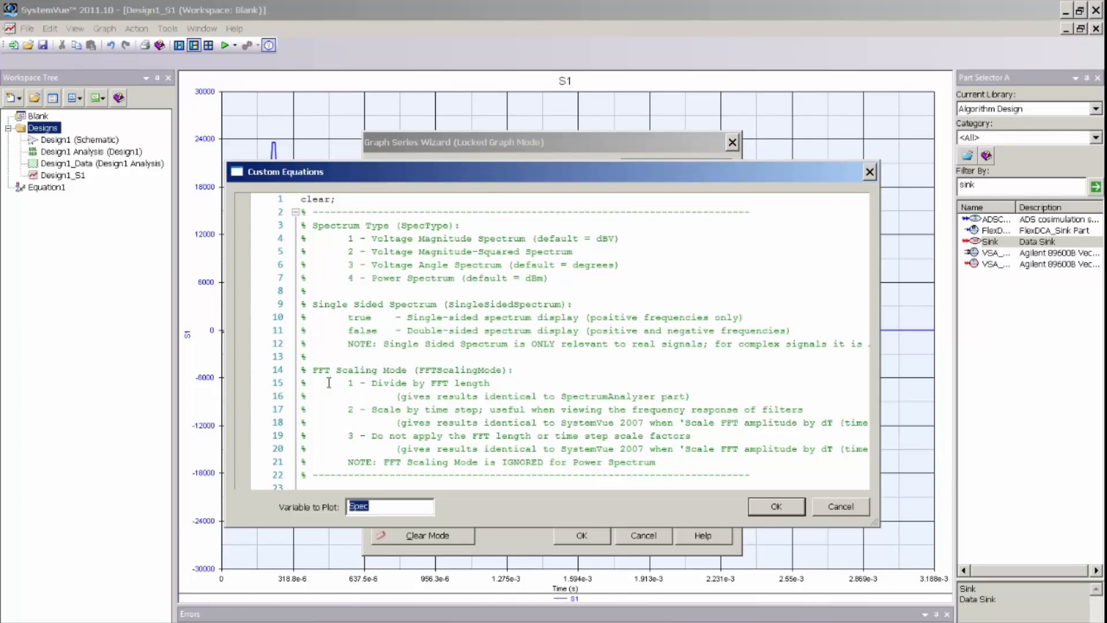
{"action": "mouse_move", "coordinate": [471, 426]}
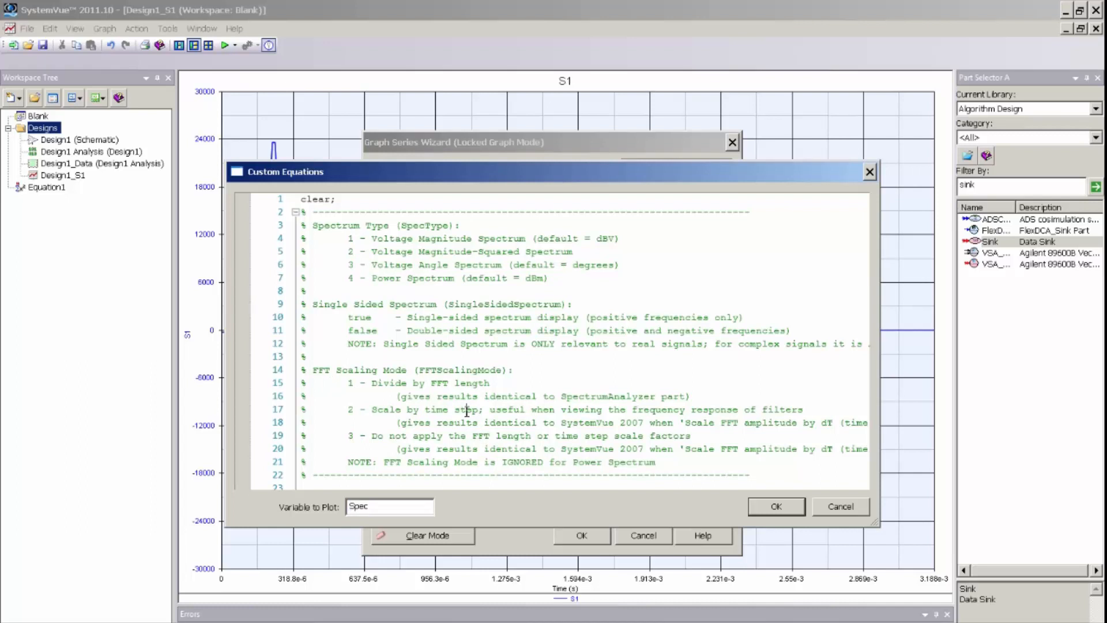
{"action": "scroll", "scroll_direction": "down", "scroll_amount": 3}
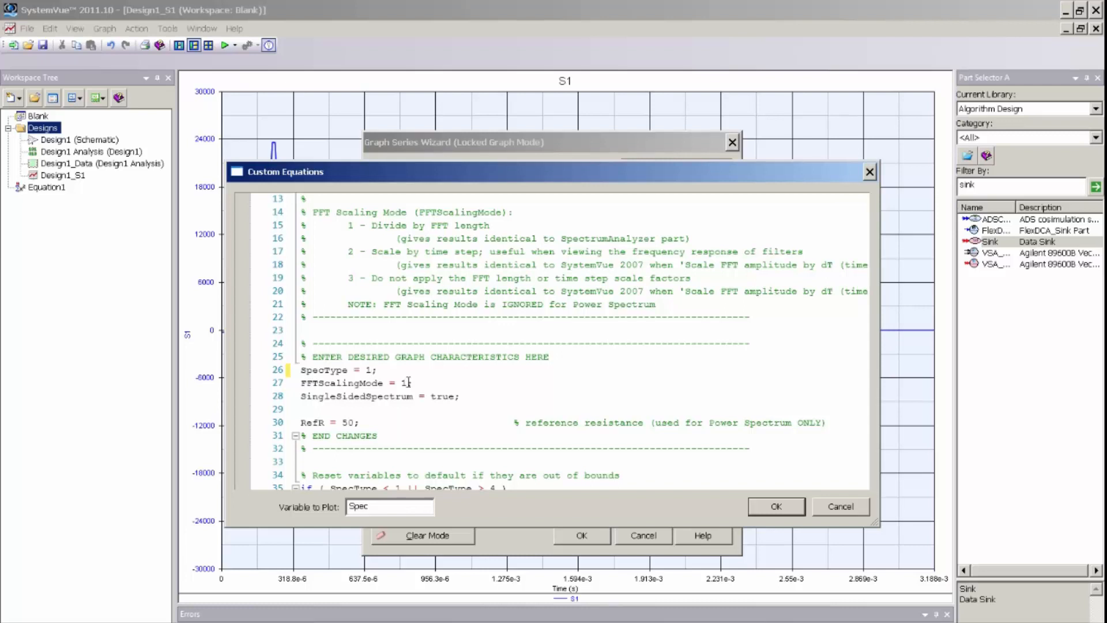
{"action": "type", "text": "2"}
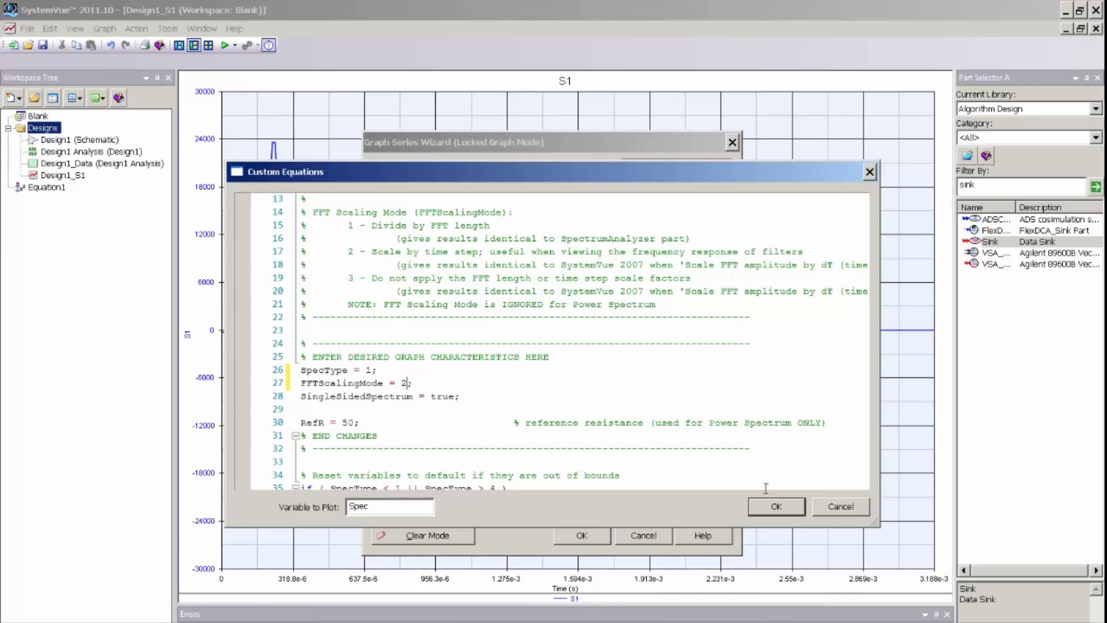
{"action": "left_click", "coordinate": [774, 506]}
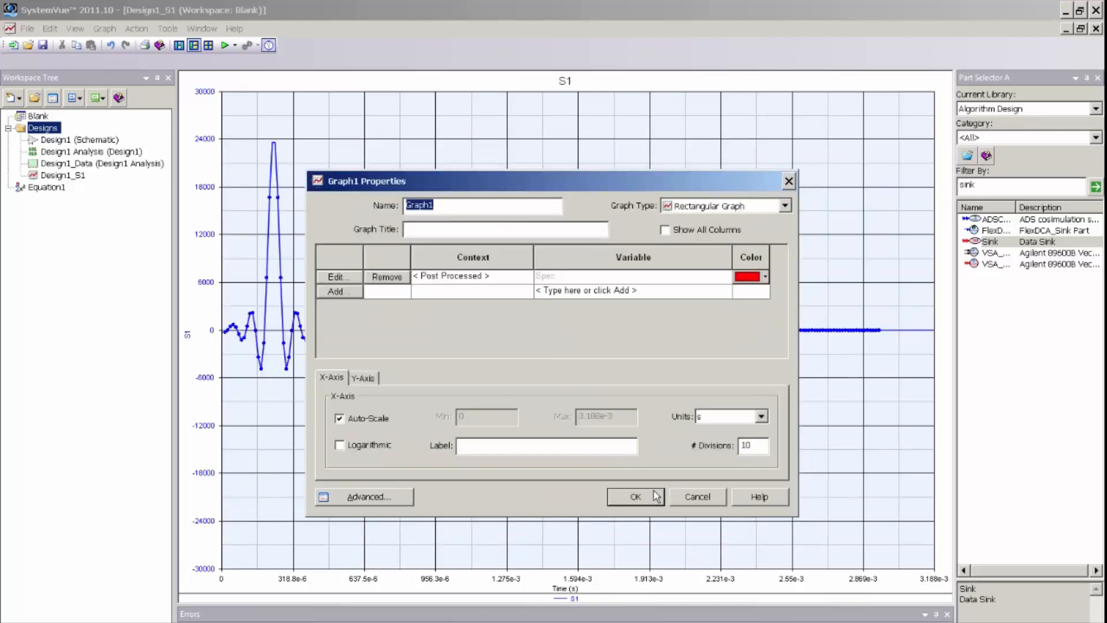
- Accept Graph1 Properties to plot Spec in dBV versus frequency
{"action": "left_click", "coordinate": [634, 496]}
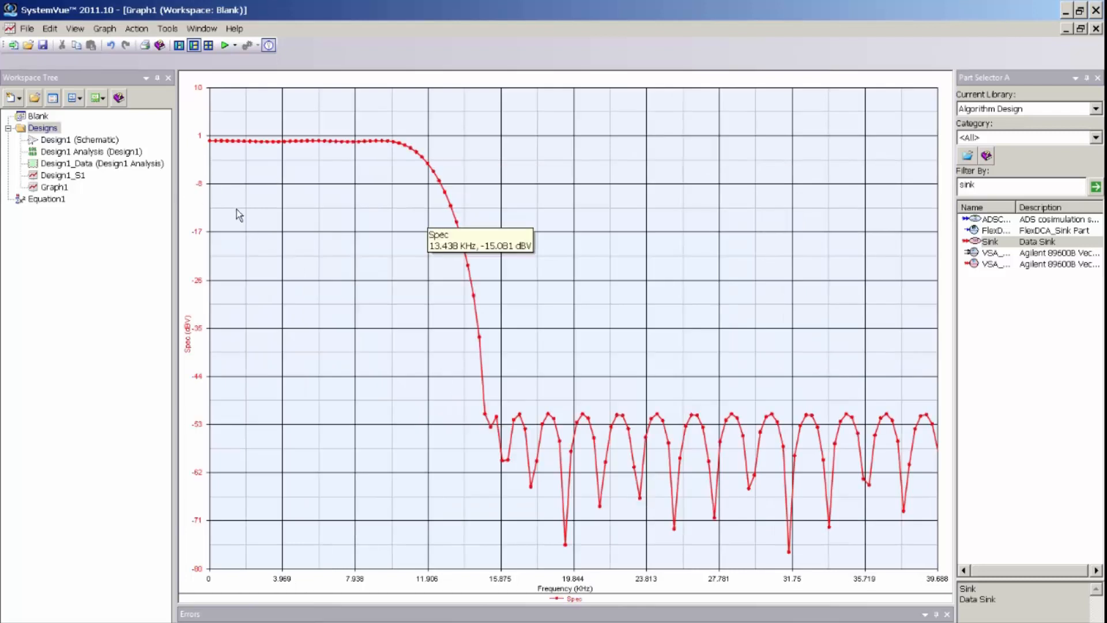
{"action": "mouse_move", "coordinate": [327, 211]}
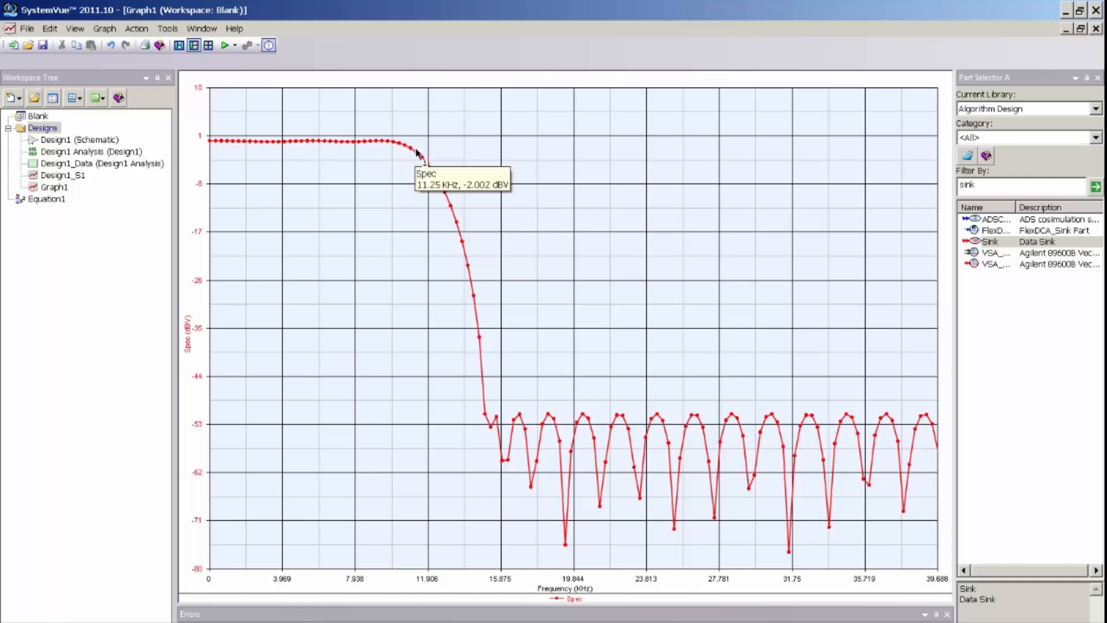
{"action": "mouse_move", "coordinate": [408, 149]}
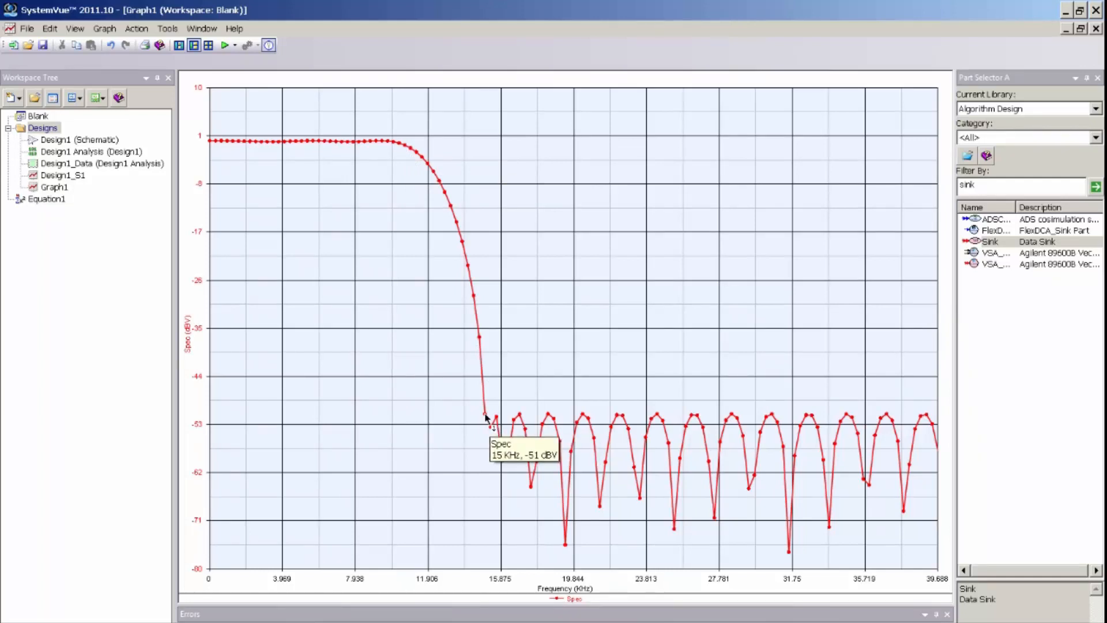
- Tile all windows horizontally and reopen the FIR block's Filter Designer
{"action": "left_click", "coordinate": [201, 28]}
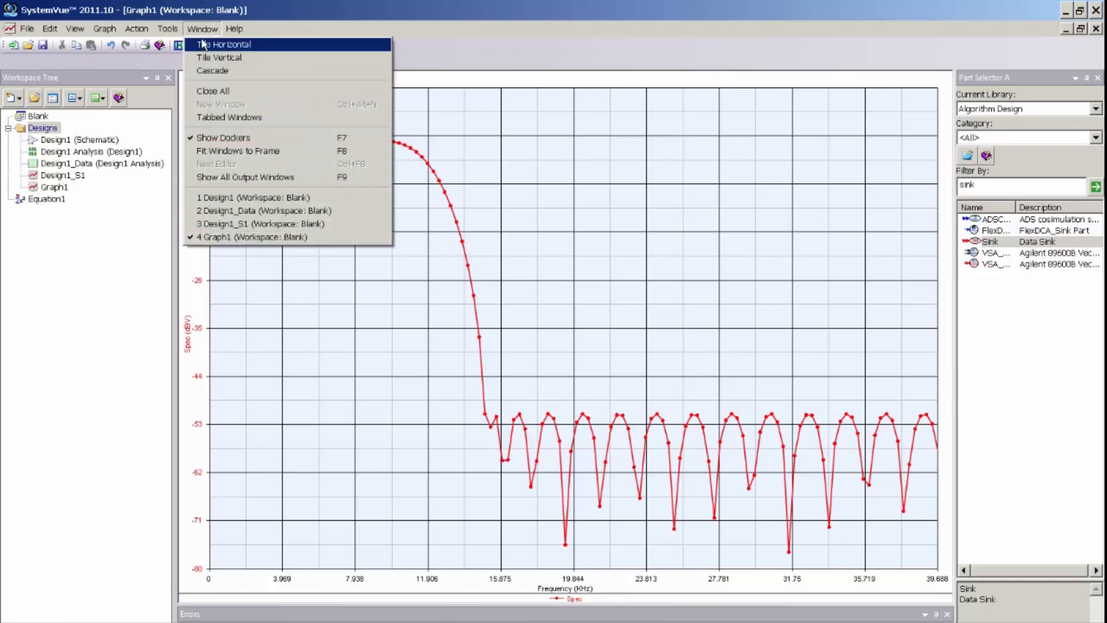
{"action": "left_click", "coordinate": [223, 44]}
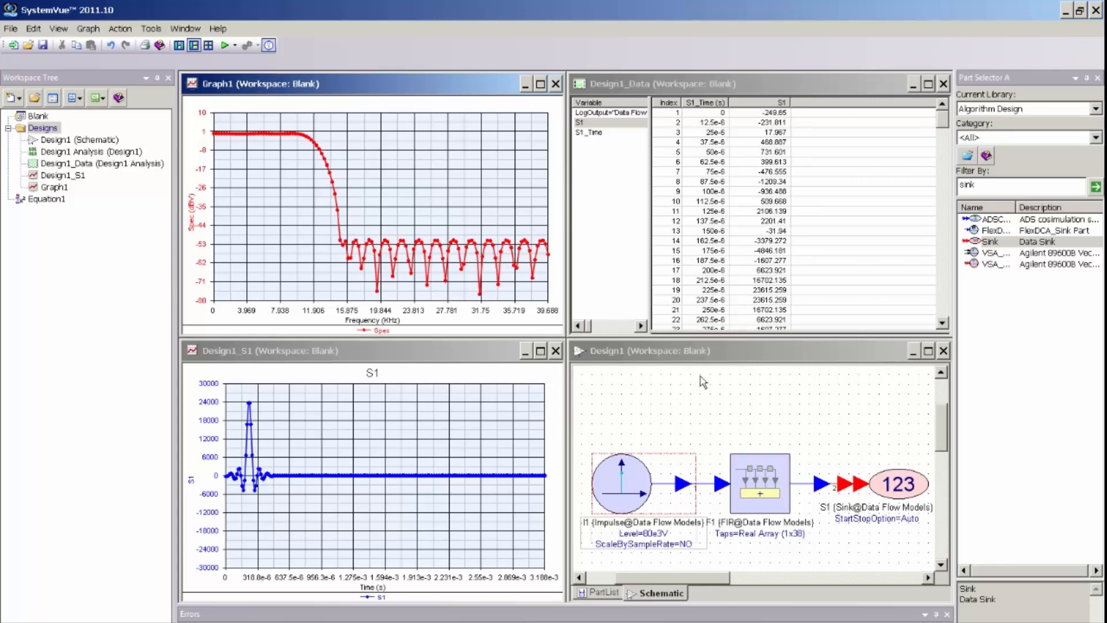
{"action": "mouse_move", "coordinate": [727, 192]}
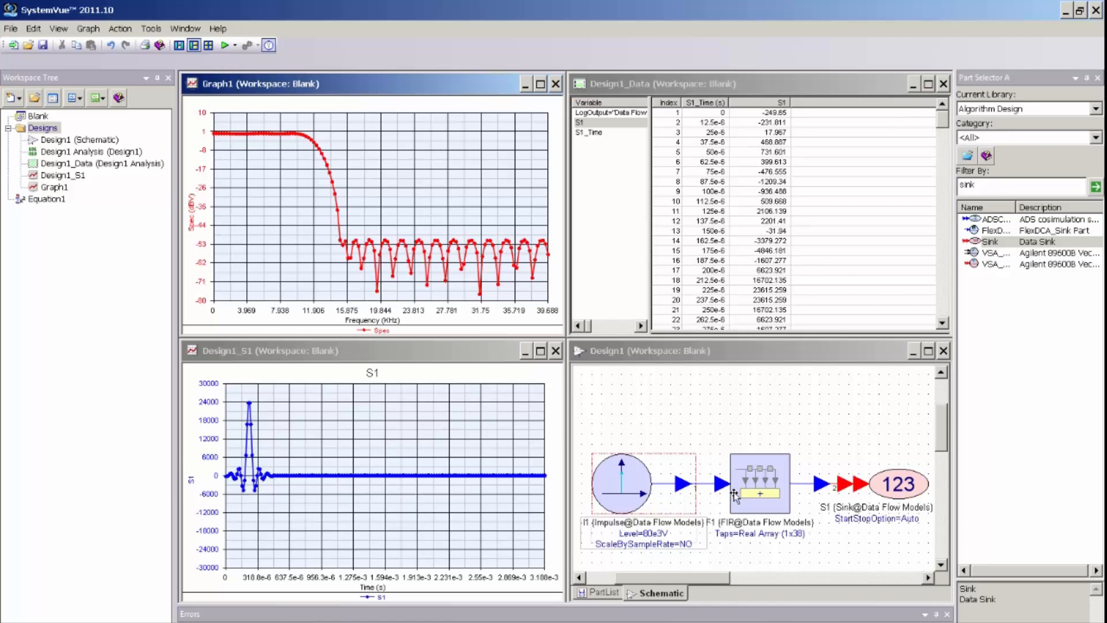
{"action": "right_click", "coordinate": [759, 483]}
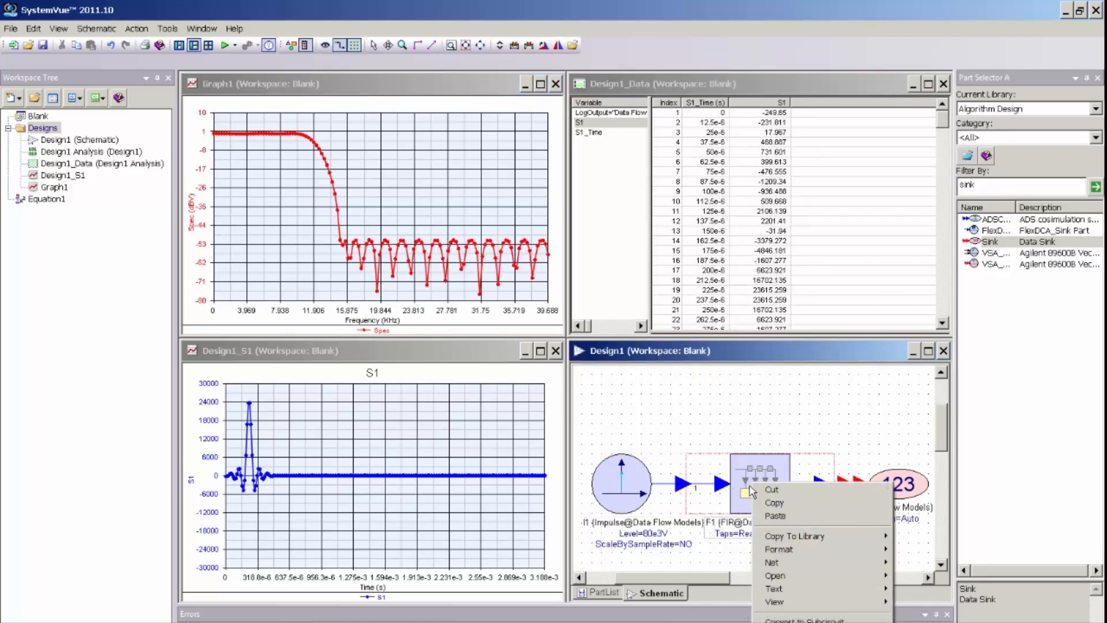
{"action": "left_click", "coordinate": [774, 575]}
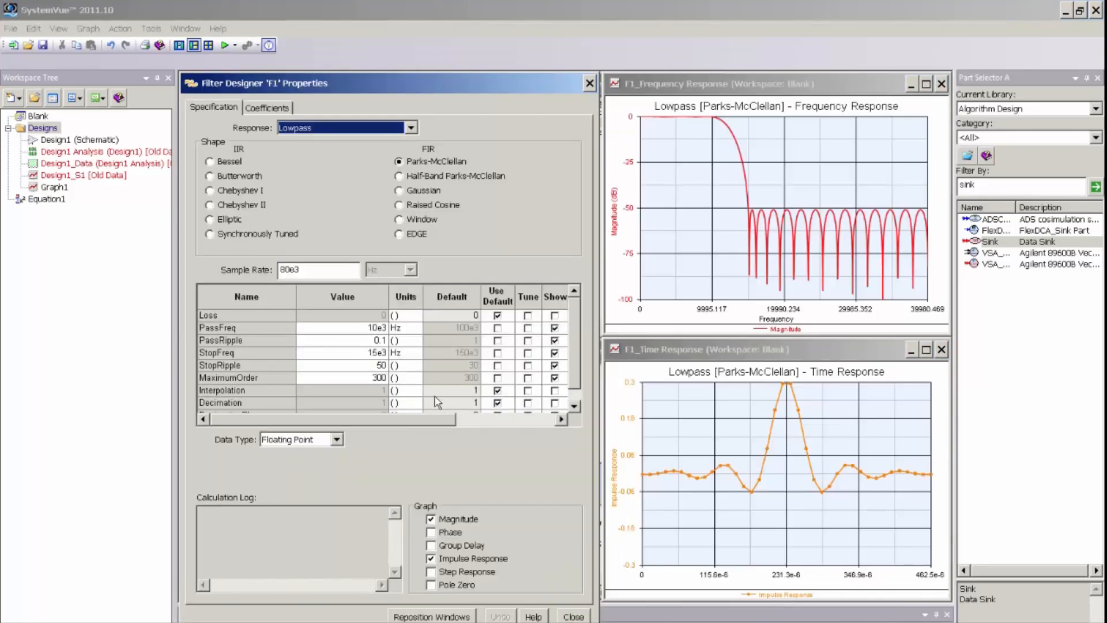